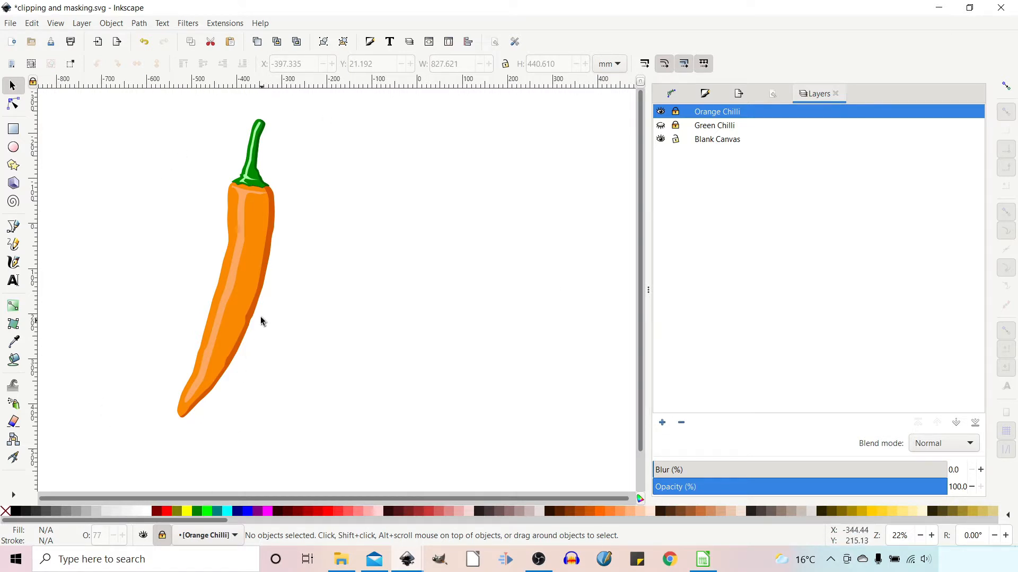
{"action": "mouse_move", "coordinate": [233, 288]}
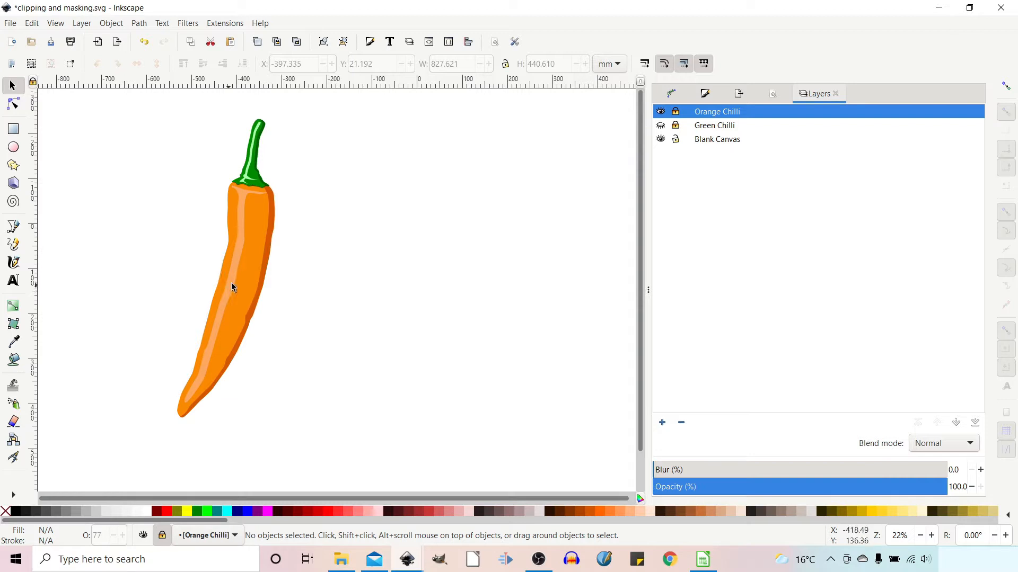
{"action": "mouse_move", "coordinate": [607, 142]}
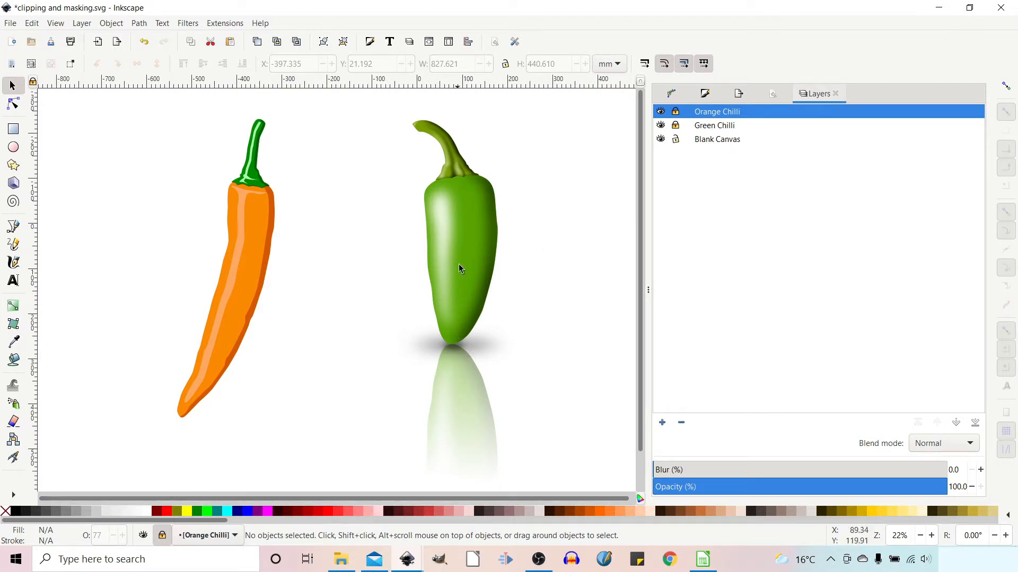
{"action": "mouse_move", "coordinate": [523, 355]}
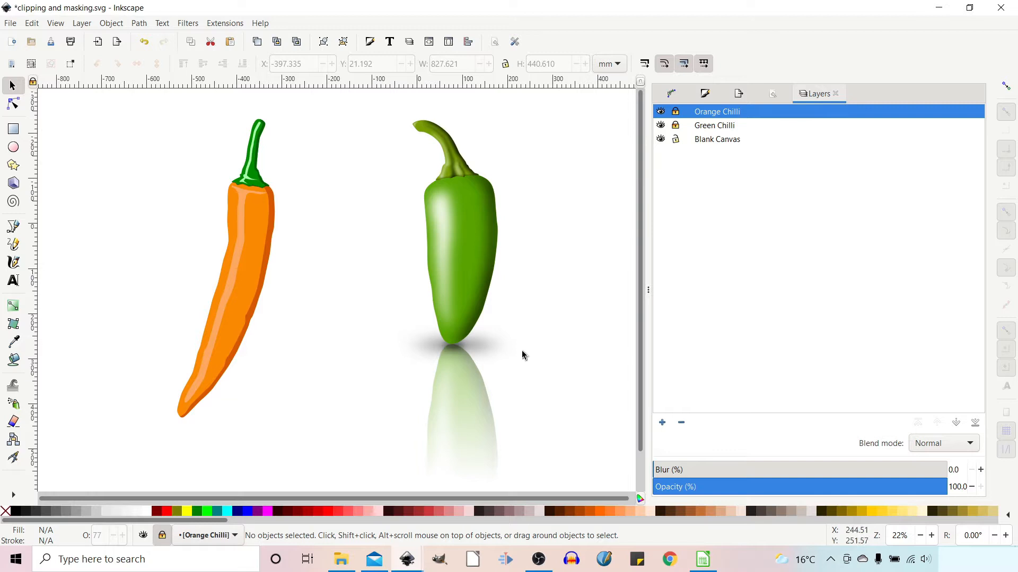
{"action": "mouse_move", "coordinate": [487, 134]}
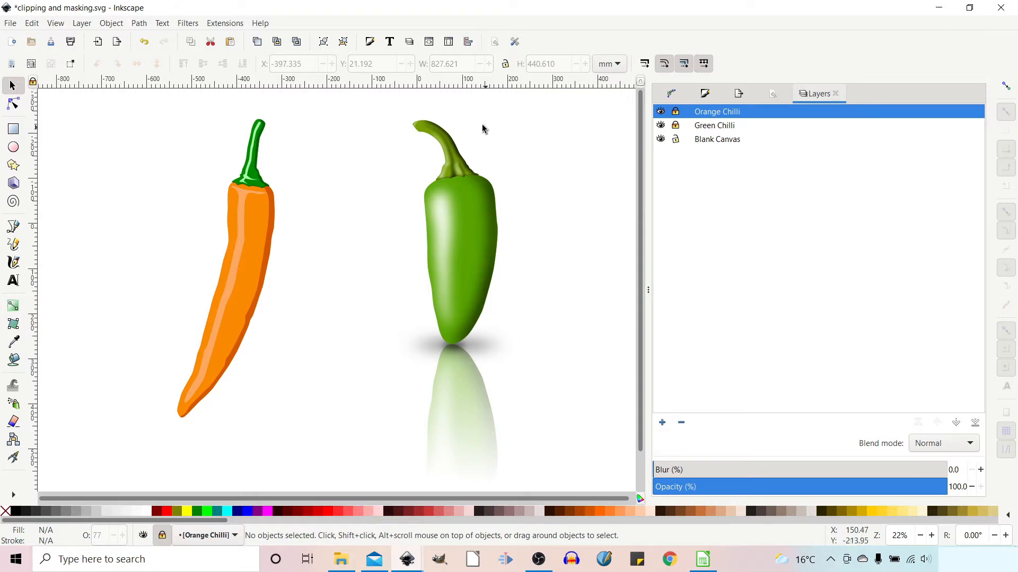
{"action": "mouse_move", "coordinate": [561, 379]}
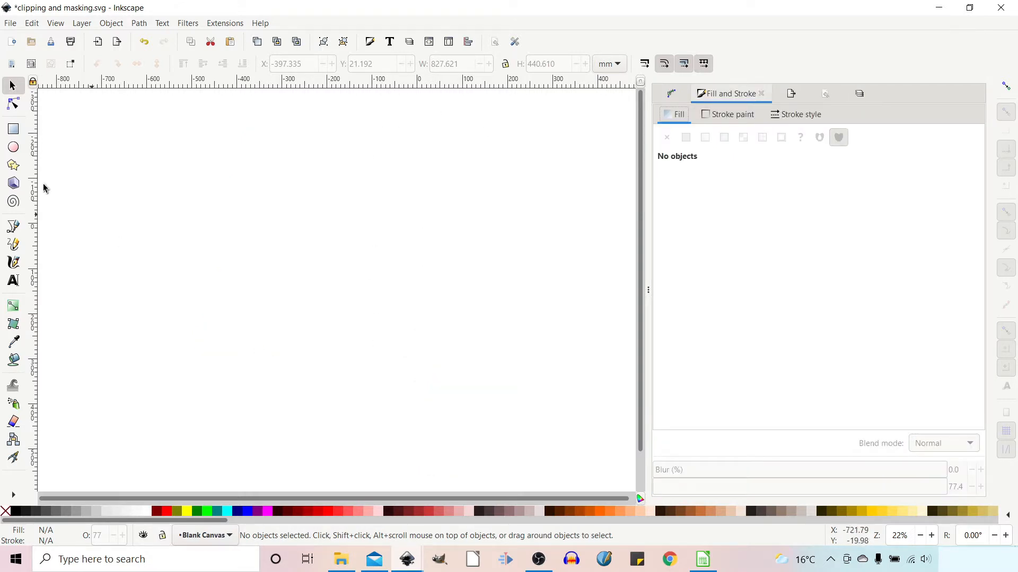
Step: Draw a tall rounded oval with the Ellipse tool and fill it lime green
{"action": "left_click", "coordinate": [13, 148]}
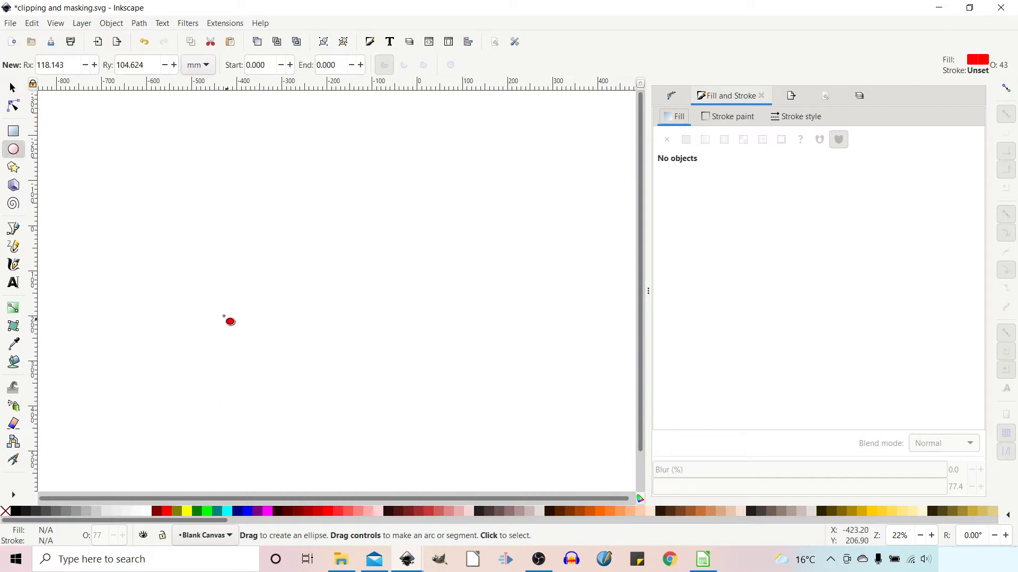
{"action": "left_click_drag", "start_coordinate": [228, 322], "coordinate": [392, 433]}
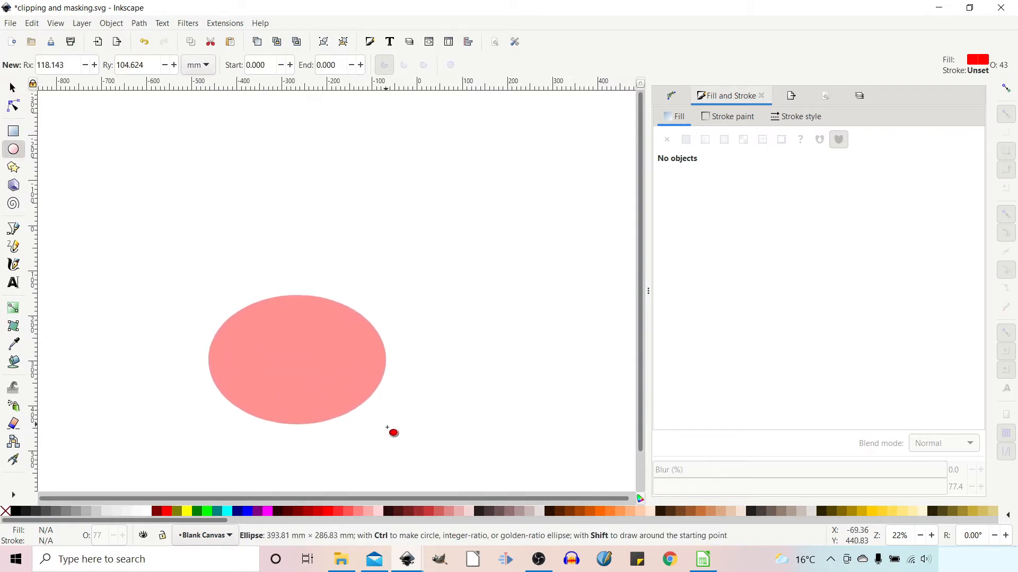
{"action": "left_click_drag", "start_coordinate": [392, 433], "coordinate": [353, 449]}
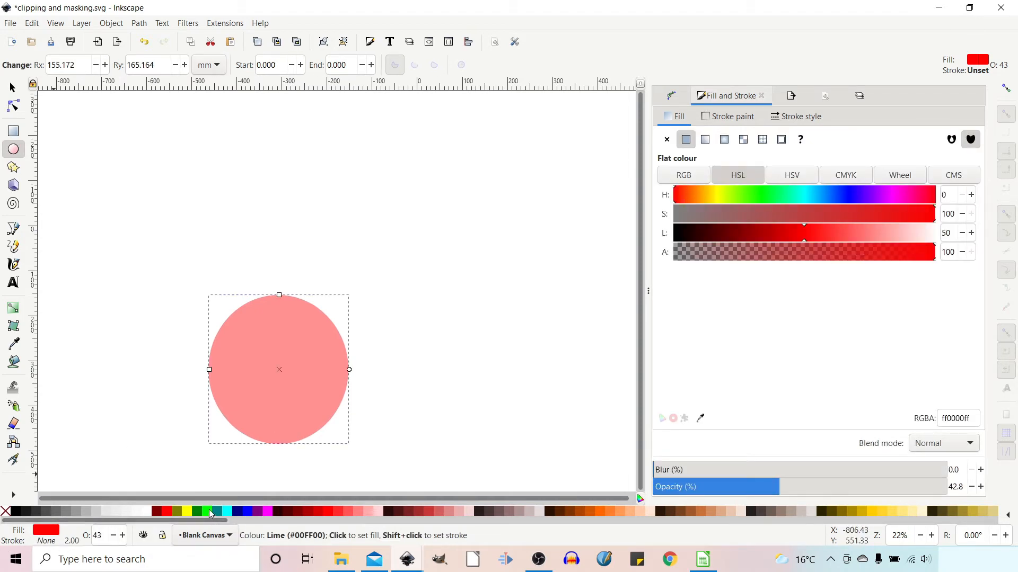
{"action": "left_click", "coordinate": [211, 512]}
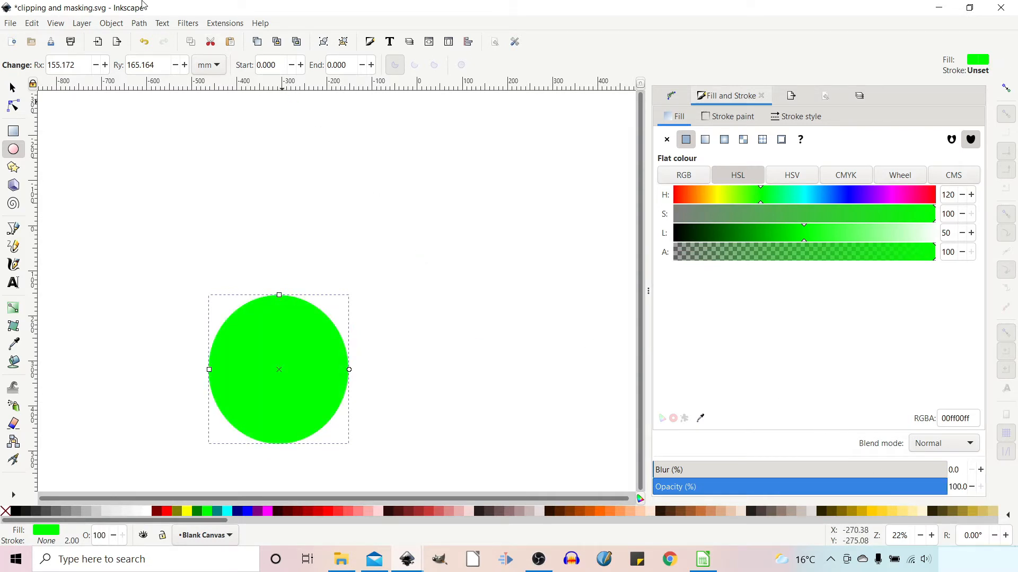
Step: Convert the oval to a path and drag its top node upward into a pointed pear top
{"action": "left_click", "coordinate": [139, 23]}
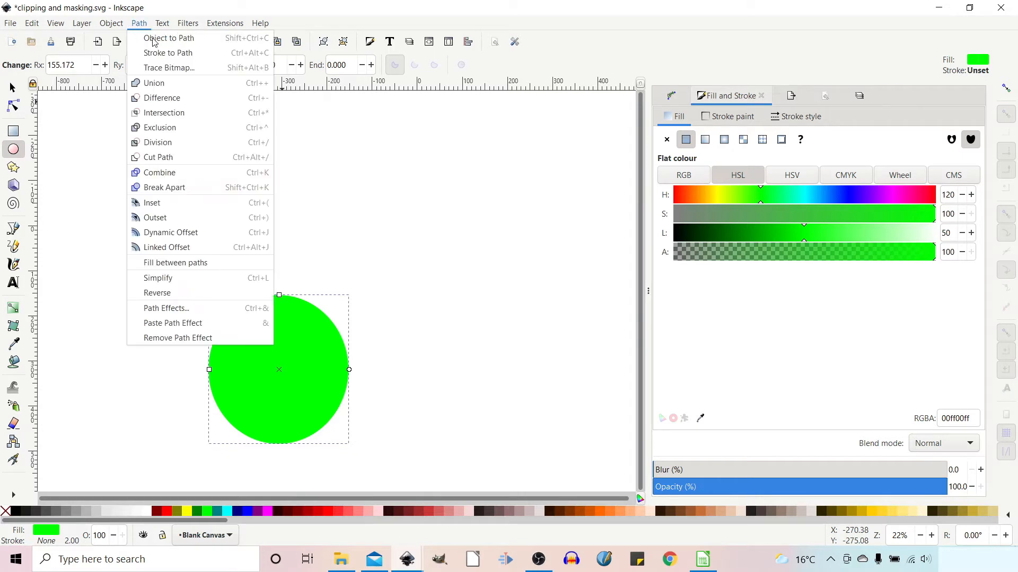
{"action": "left_click", "coordinate": [168, 37]}
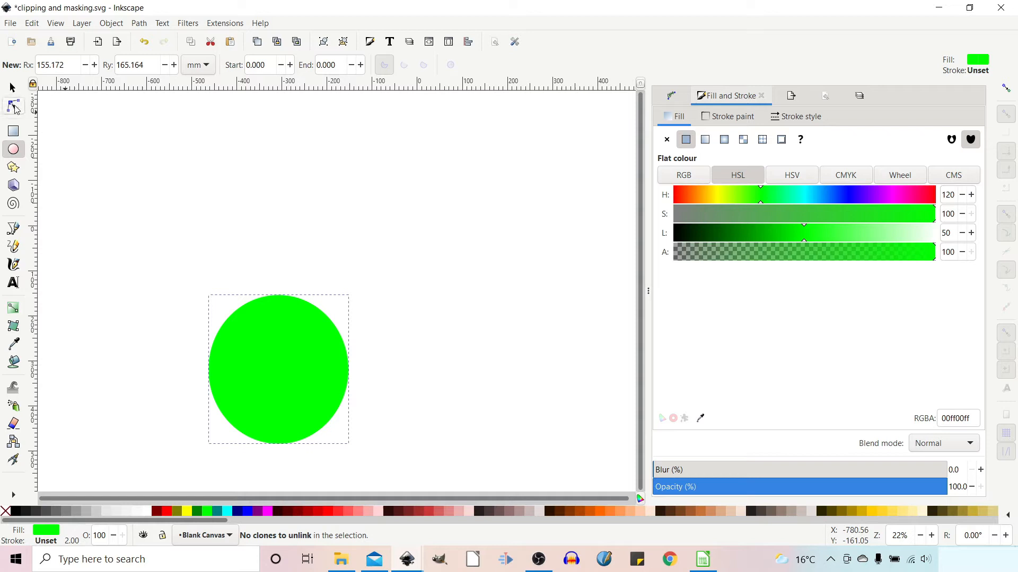
{"action": "left_click", "coordinate": [13, 103]}
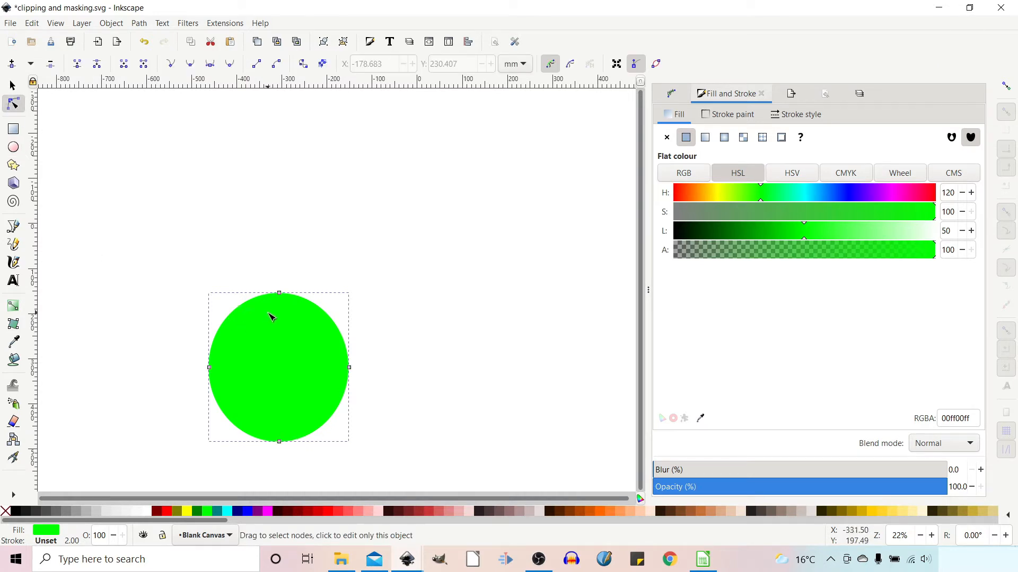
{"action": "mouse_move", "coordinate": [237, 325]}
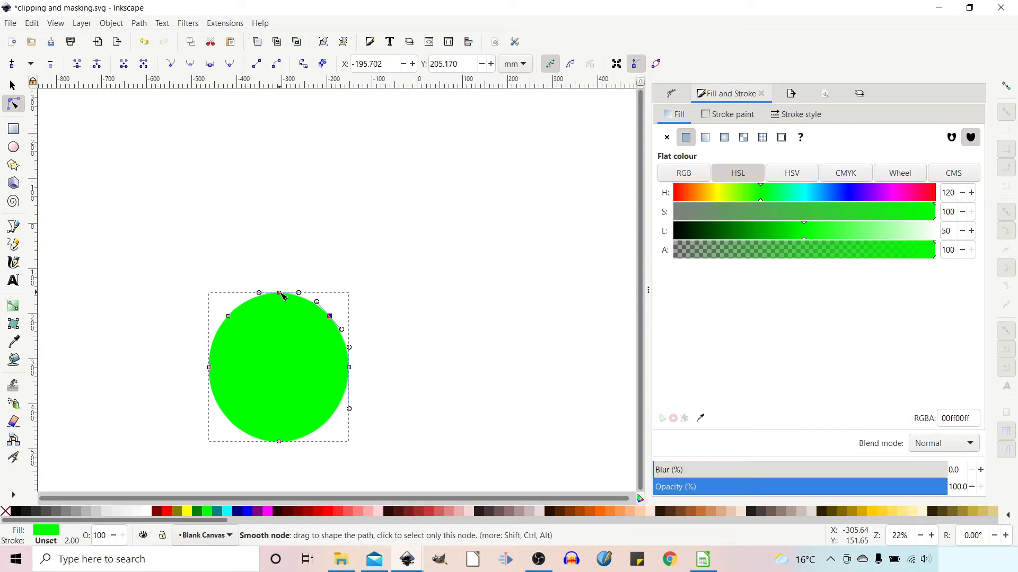
{"action": "left_click_drag", "start_coordinate": [280, 293], "coordinate": [280, 275]}
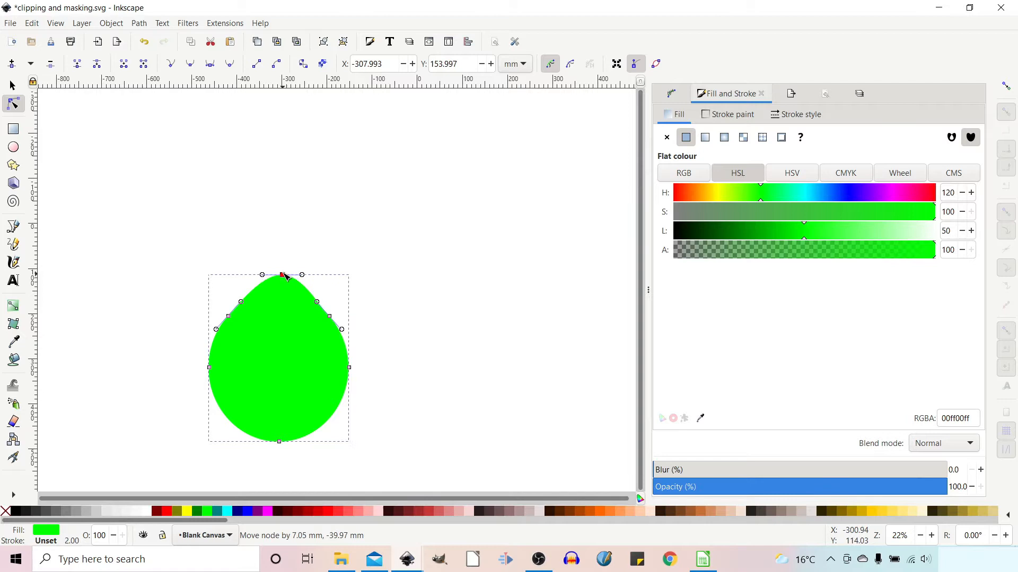
{"action": "left_click_drag", "start_coordinate": [280, 275], "coordinate": [280, 269]}
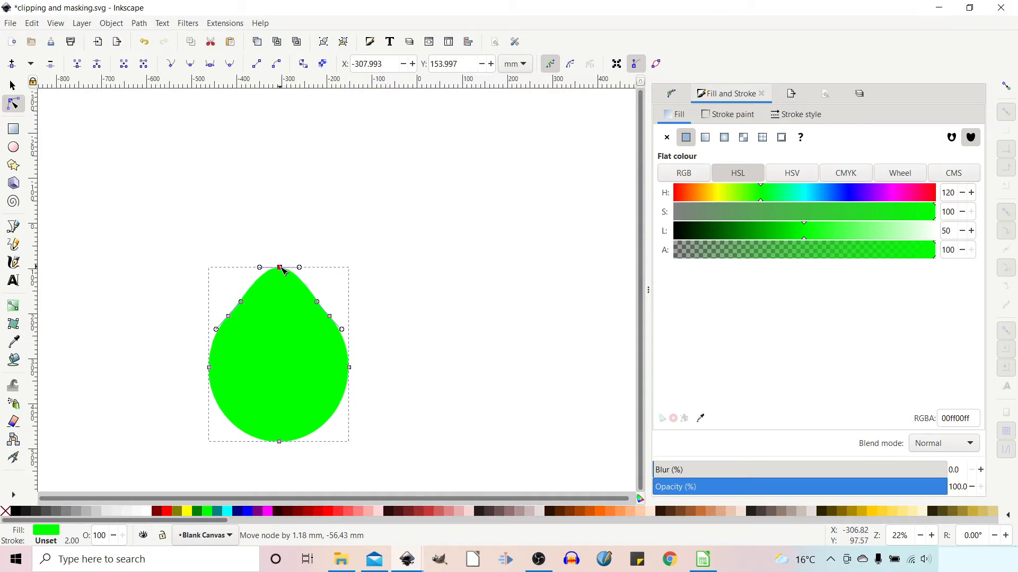
{"action": "left_click_drag", "start_coordinate": [279, 271], "coordinate": [279, 267]}
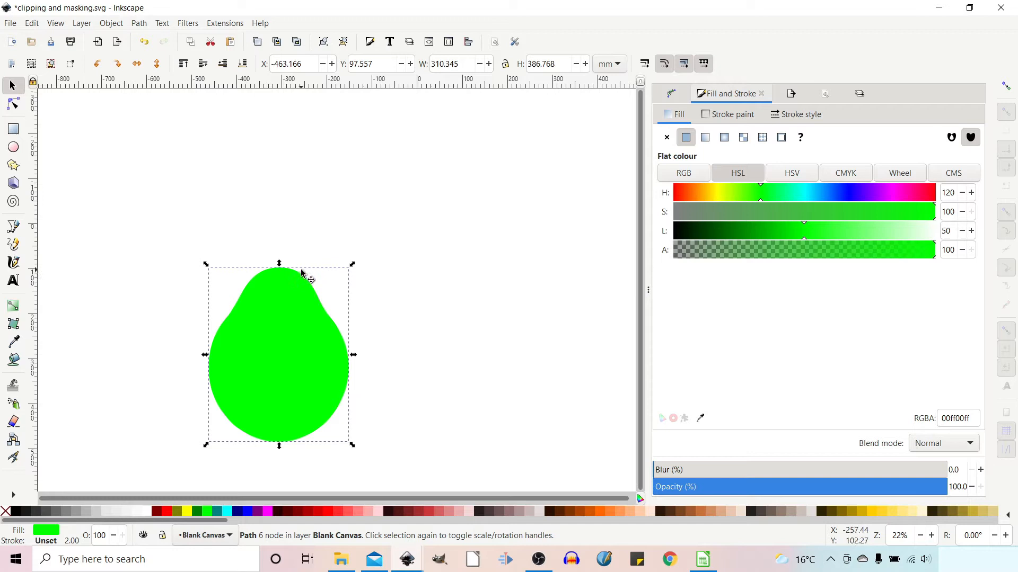
{"action": "mouse_move", "coordinate": [273, 328]}
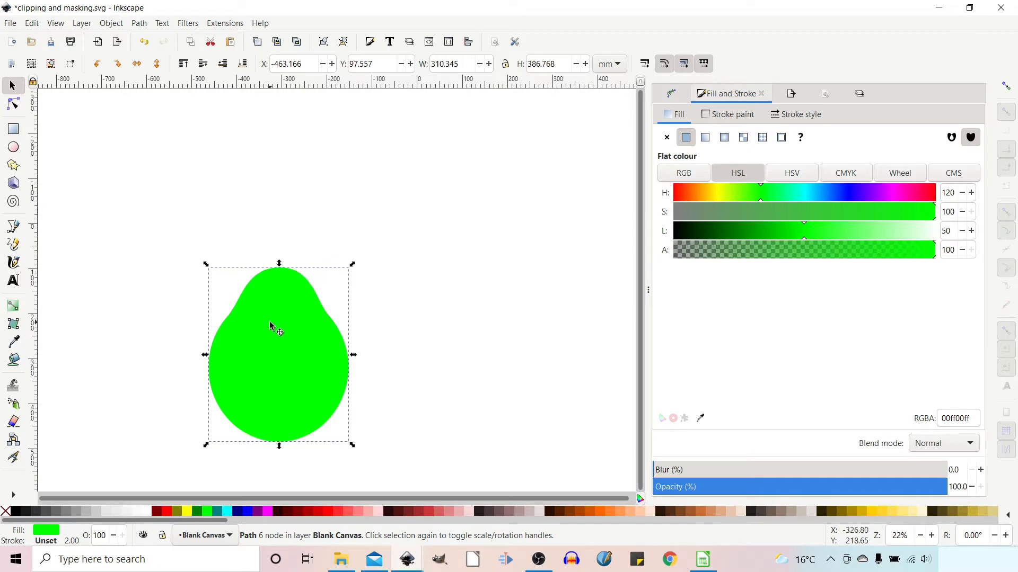
{"action": "mouse_move", "coordinate": [271, 333]}
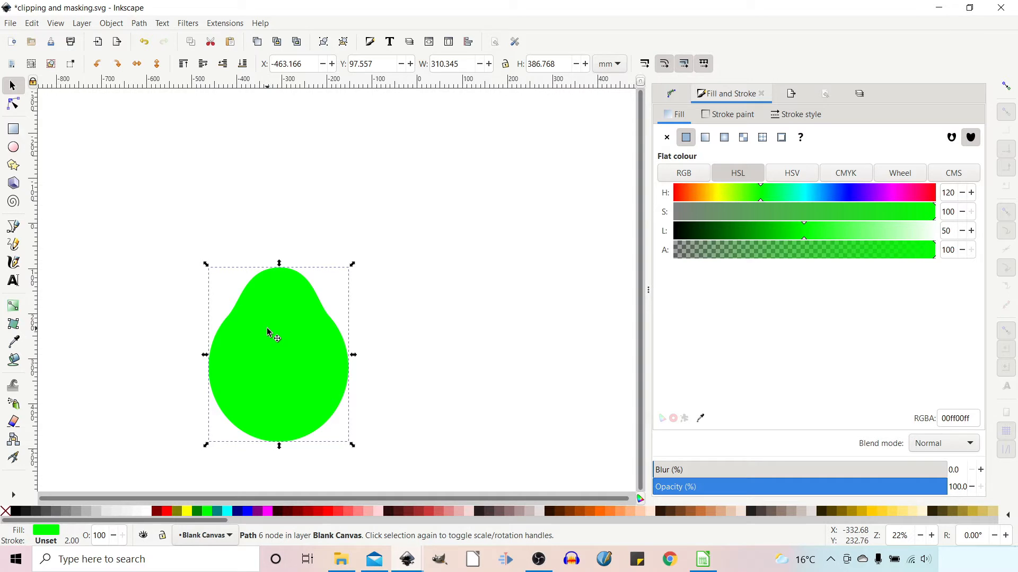
{"action": "mouse_move", "coordinate": [291, 292]}
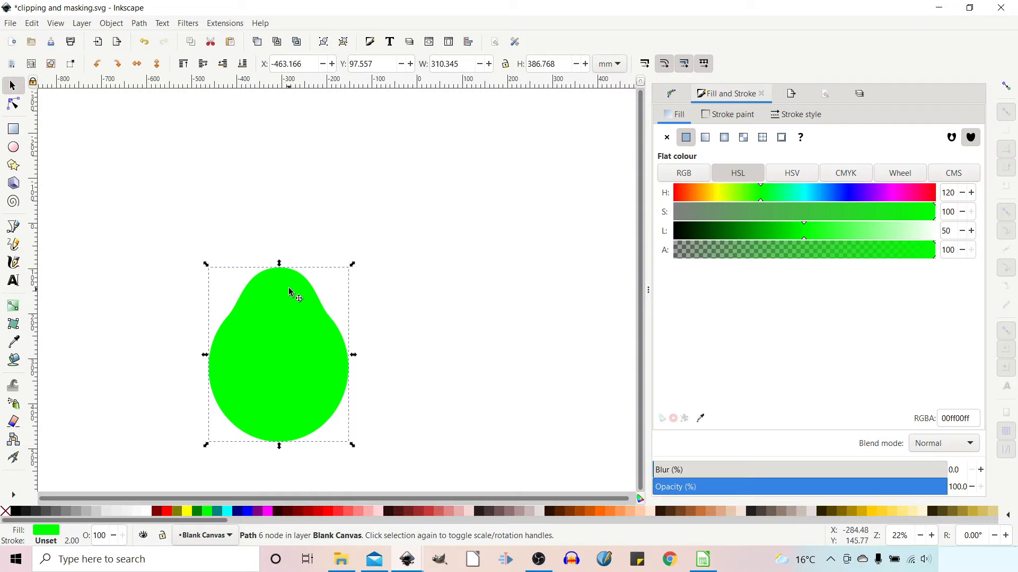
{"action": "mouse_move", "coordinate": [486, 281]}
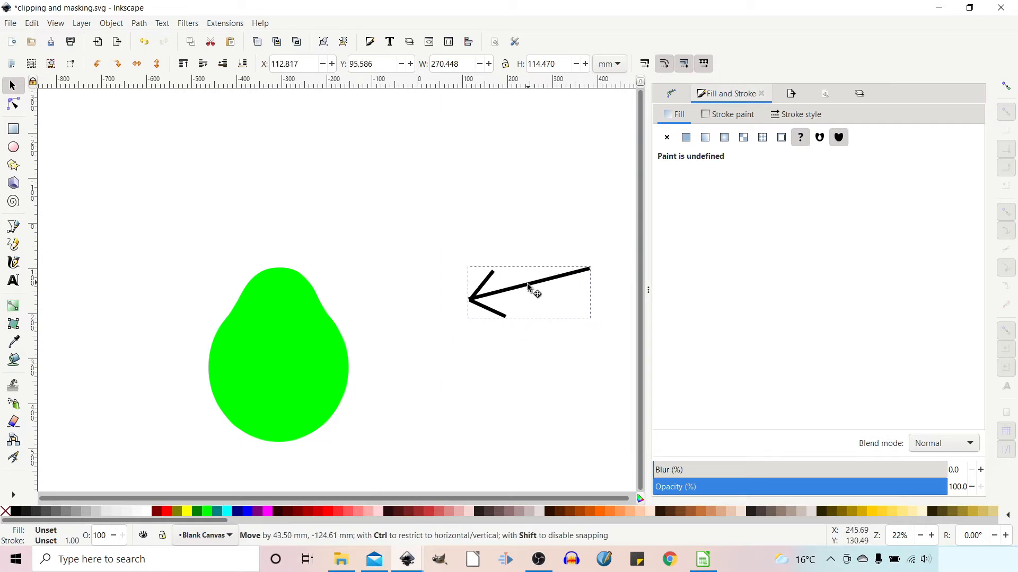
Step: Move the three-stroke black arrow group to the right of the pear
{"action": "left_click_drag", "start_coordinate": [535, 293], "coordinate": [526, 286]}
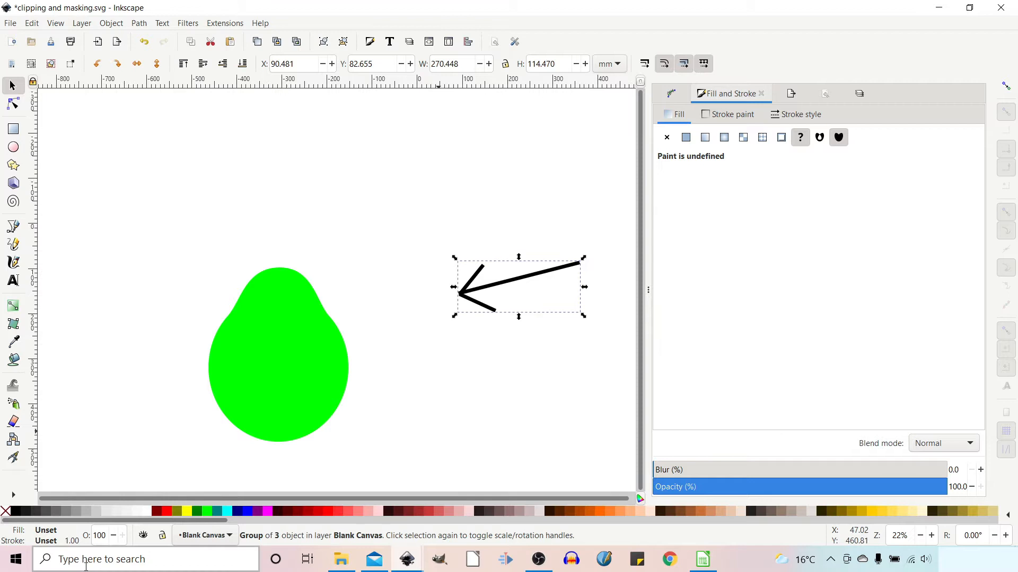
{"action": "mouse_move", "coordinate": [273, 316]}
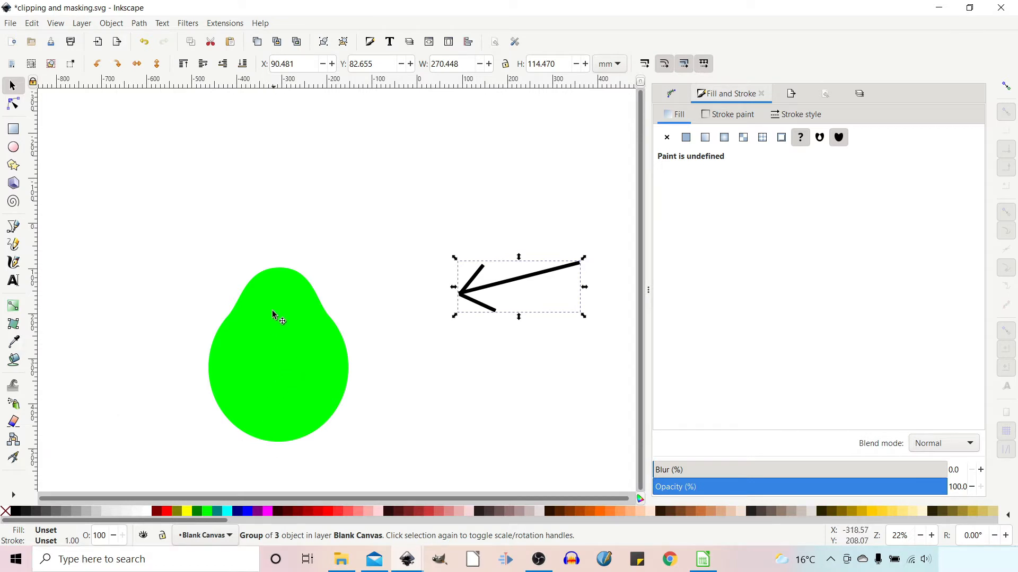
{"action": "mouse_move", "coordinate": [315, 443]}
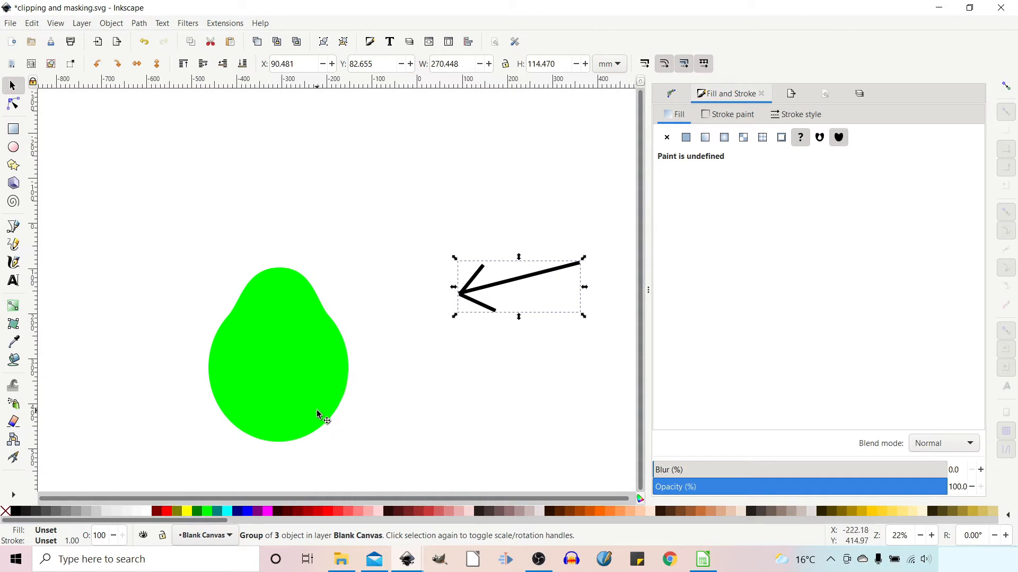
{"action": "mouse_move", "coordinate": [125, 199]}
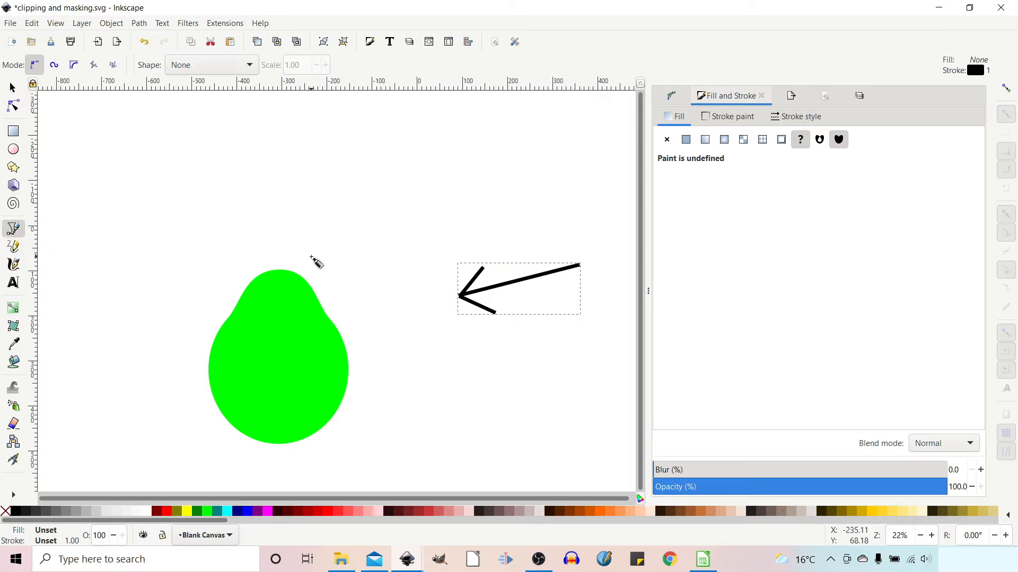
{"action": "mouse_move", "coordinate": [336, 260]}
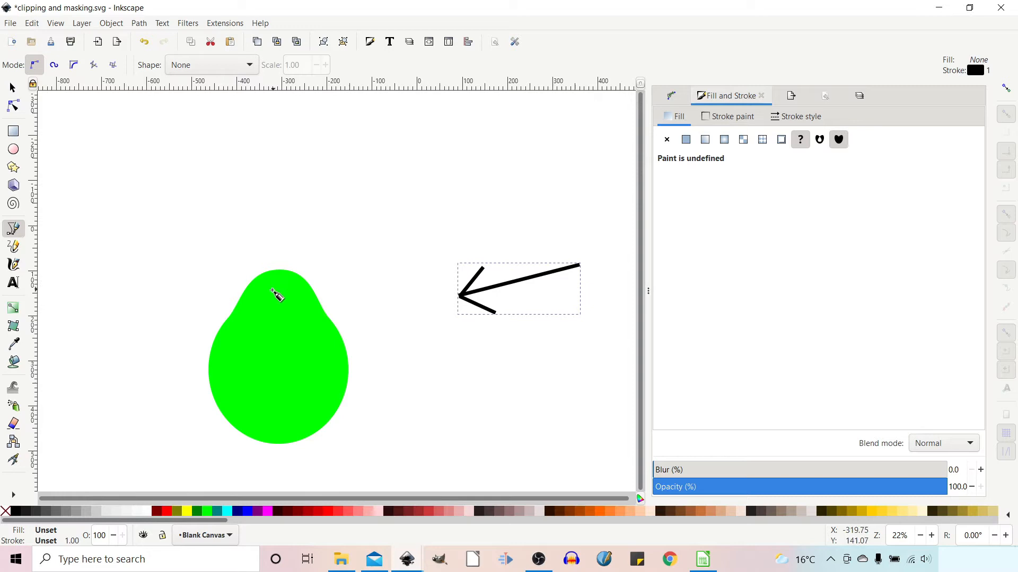
{"action": "mouse_move", "coordinate": [294, 236]}
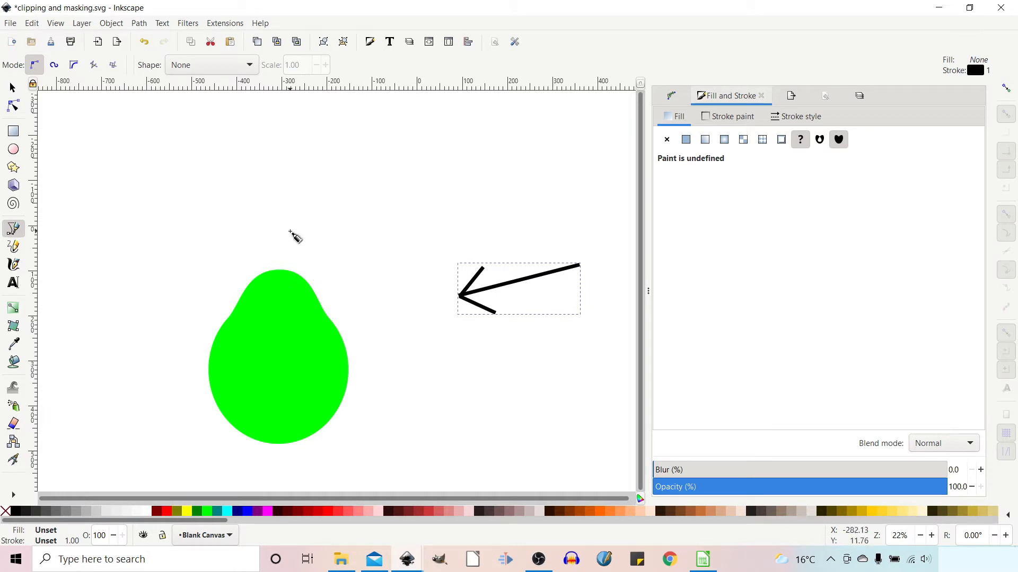
{"action": "mouse_move", "coordinate": [168, 351]}
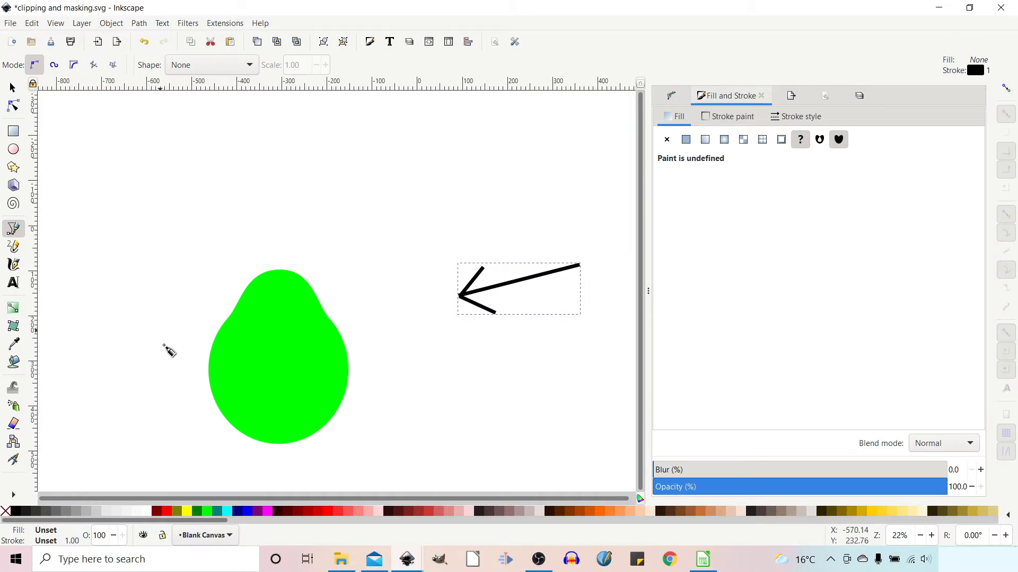
{"action": "mouse_move", "coordinate": [188, 426]}
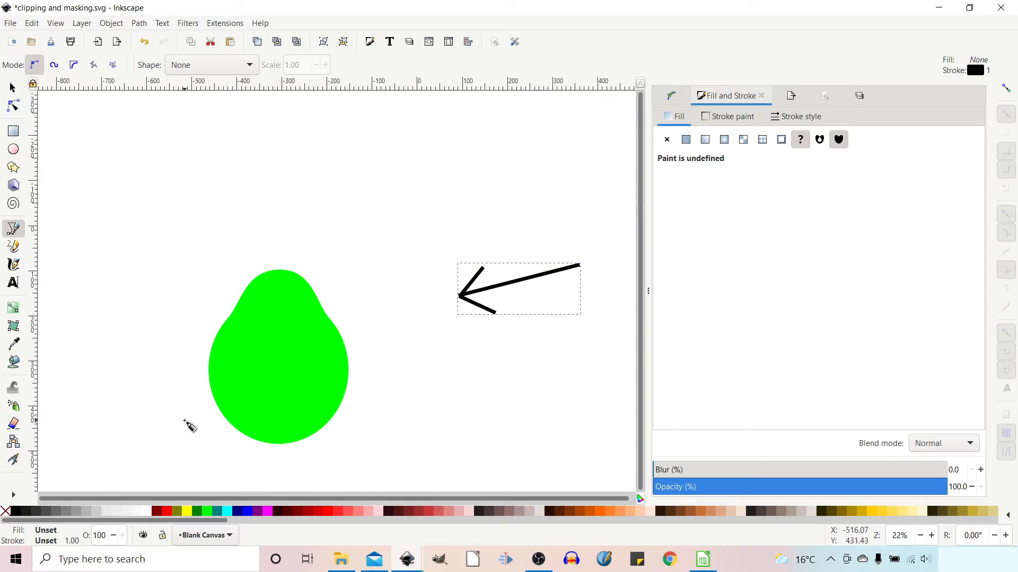
{"action": "mouse_move", "coordinate": [238, 417]}
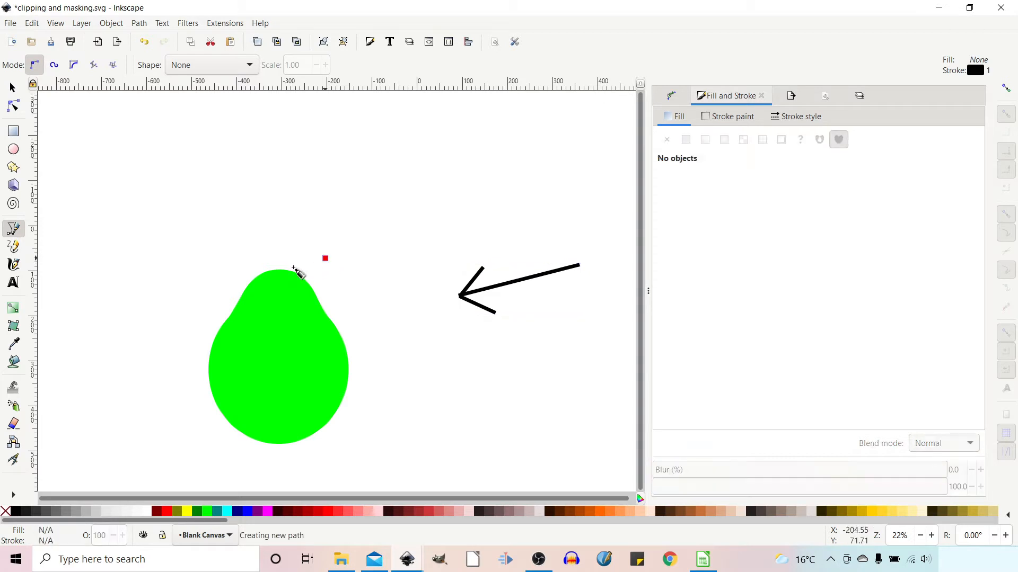
Step: Draw a closed angular pen path around the pear's left side
{"action": "left_click_drag", "start_coordinate": [297, 269], "coordinate": [245, 330]}
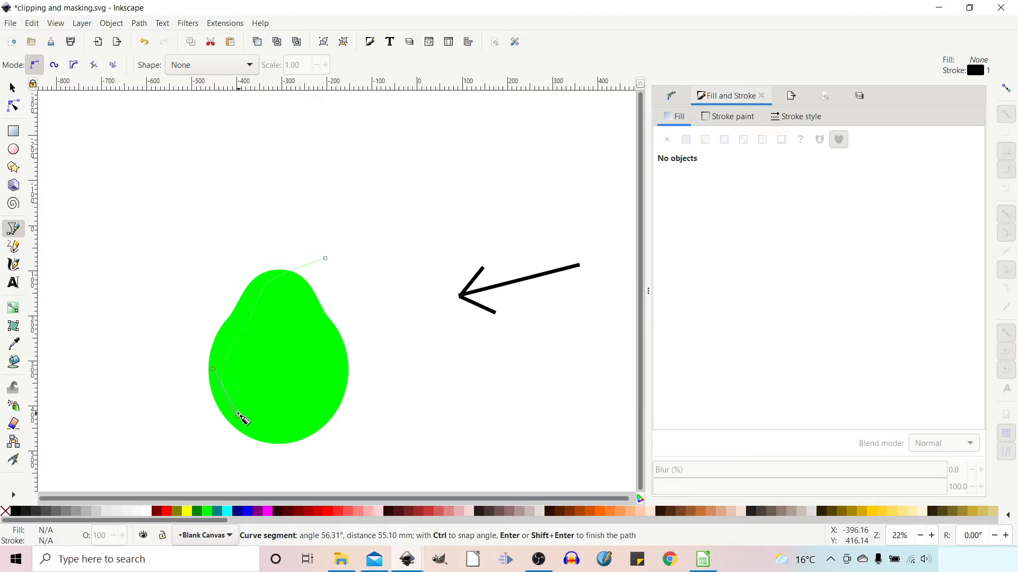
{"action": "left_click", "coordinate": [290, 434]}
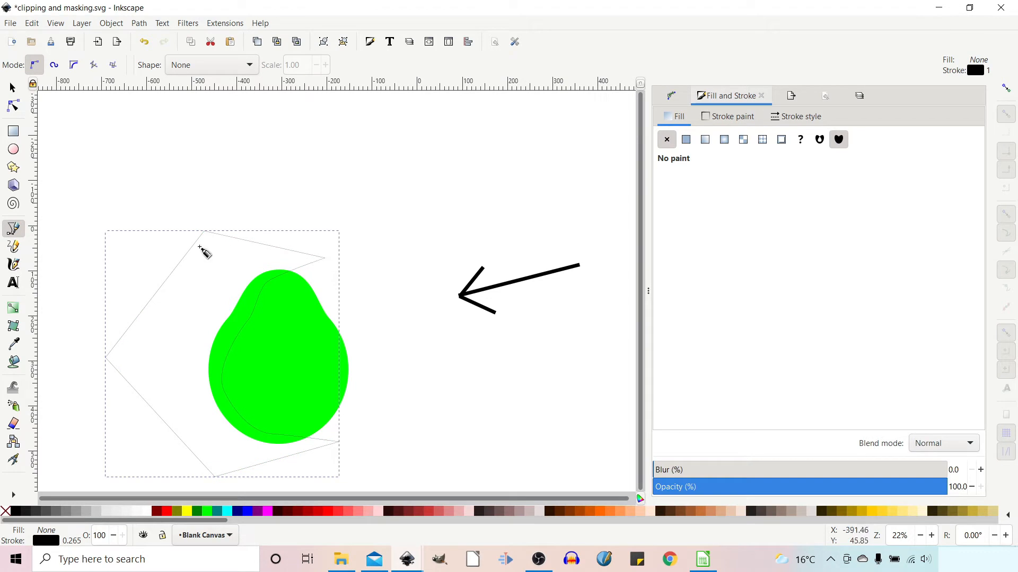
{"action": "mouse_move", "coordinate": [197, 513]}
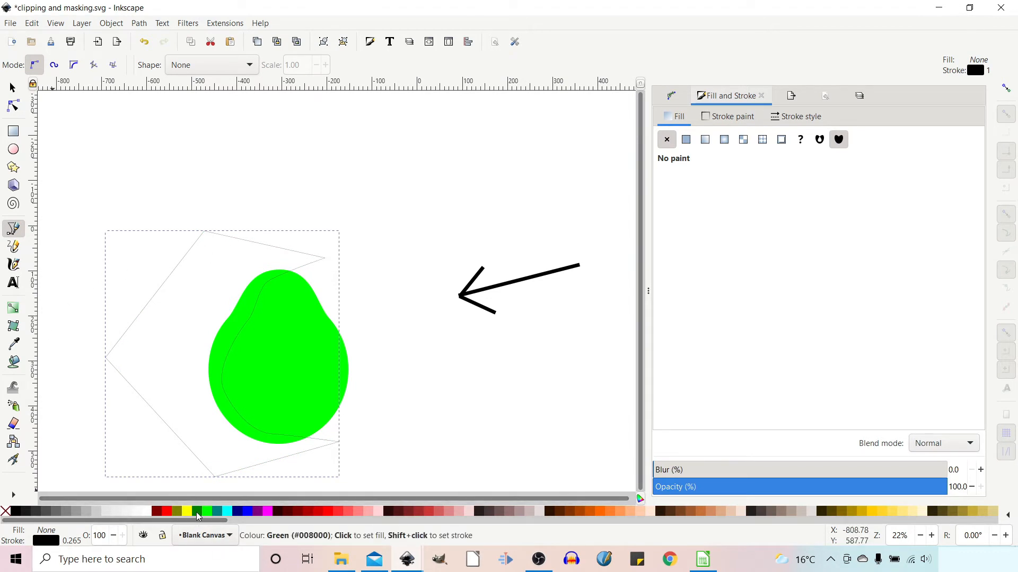
Step: Give the angular shape a solid dark green fill from the palette
{"action": "left_click", "coordinate": [198, 512]}
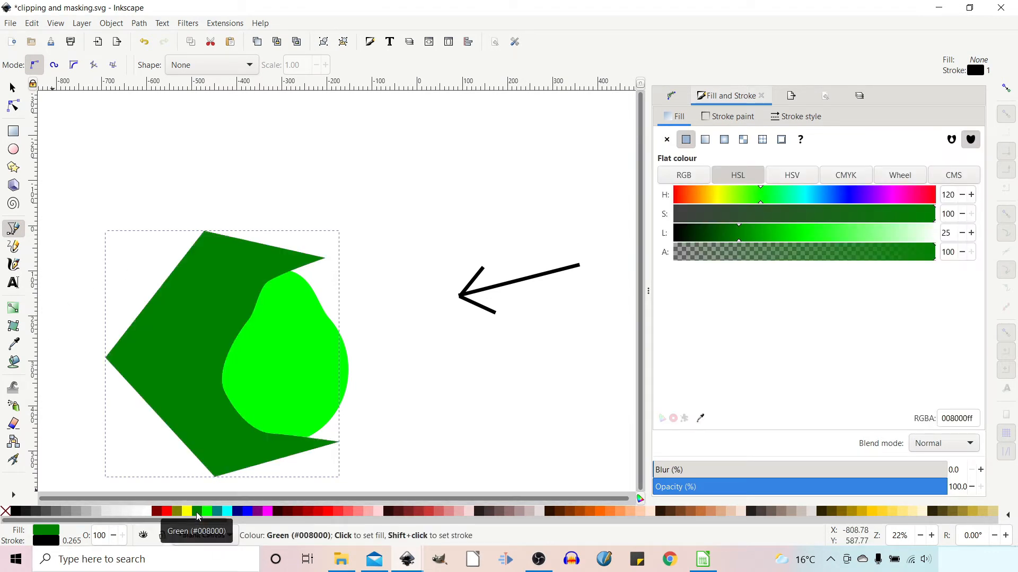
{"action": "mouse_move", "coordinate": [189, 513]}
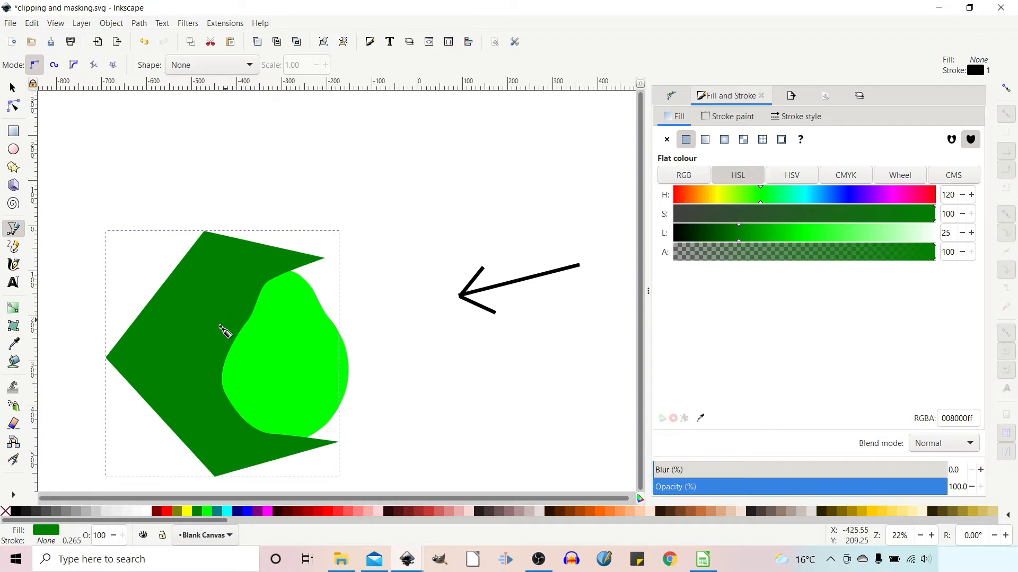
{"action": "mouse_move", "coordinate": [194, 409]}
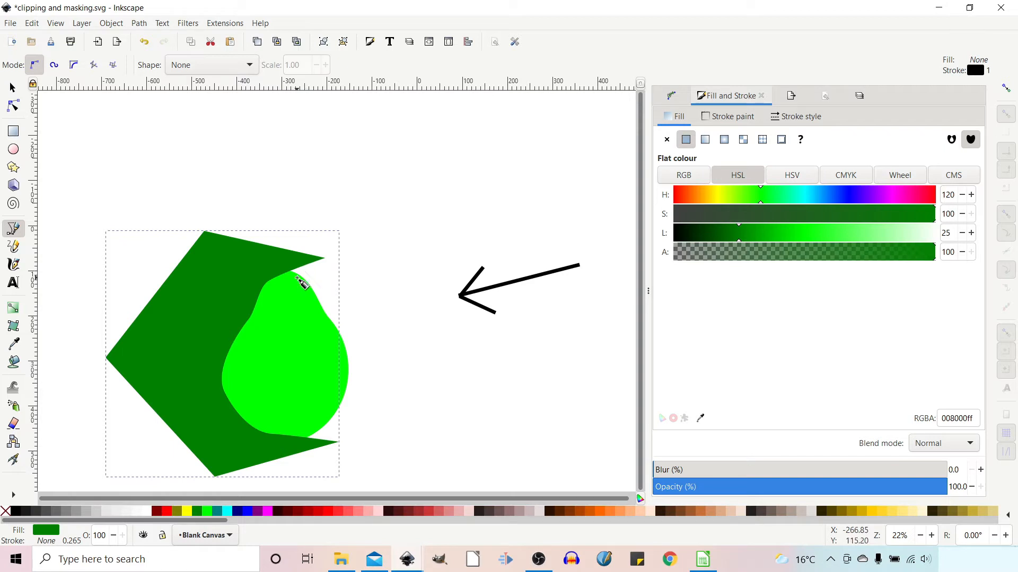
Step: Select the pear and dark green shape and apply Object > Clip > Set
{"action": "left_click", "coordinate": [11, 86]}
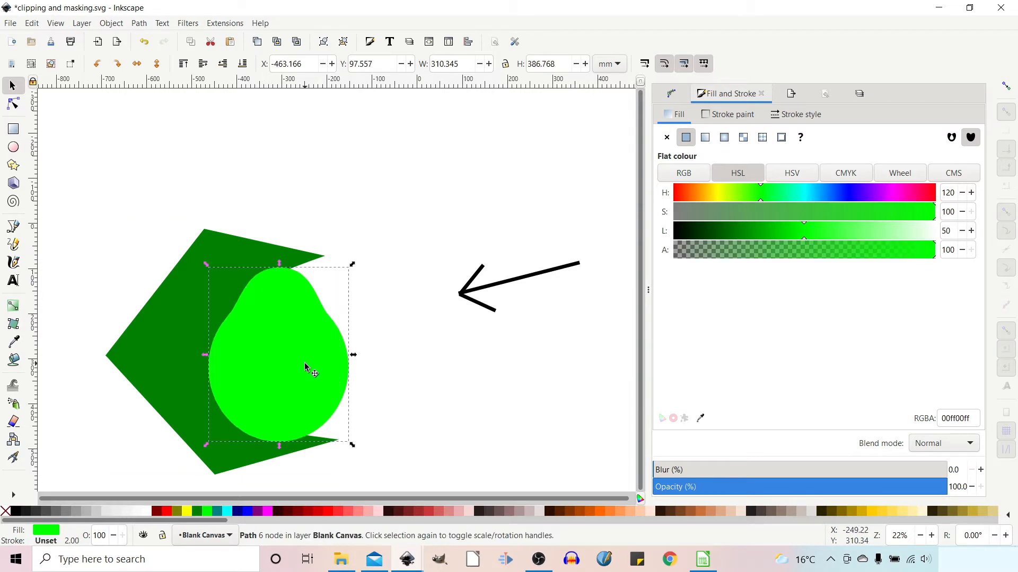
{"action": "mouse_move", "coordinate": [286, 305]}
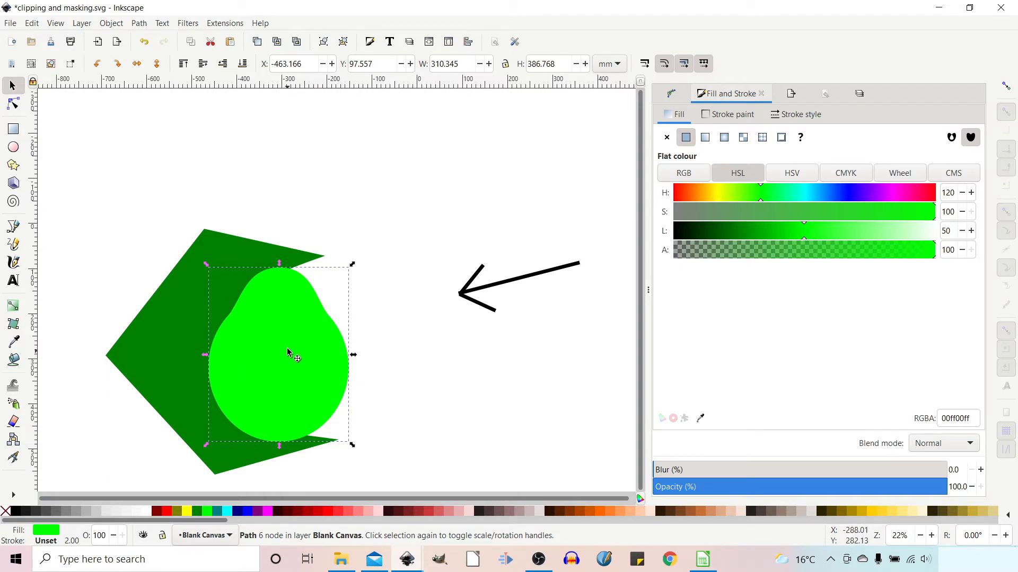
{"action": "mouse_move", "coordinate": [243, 314]}
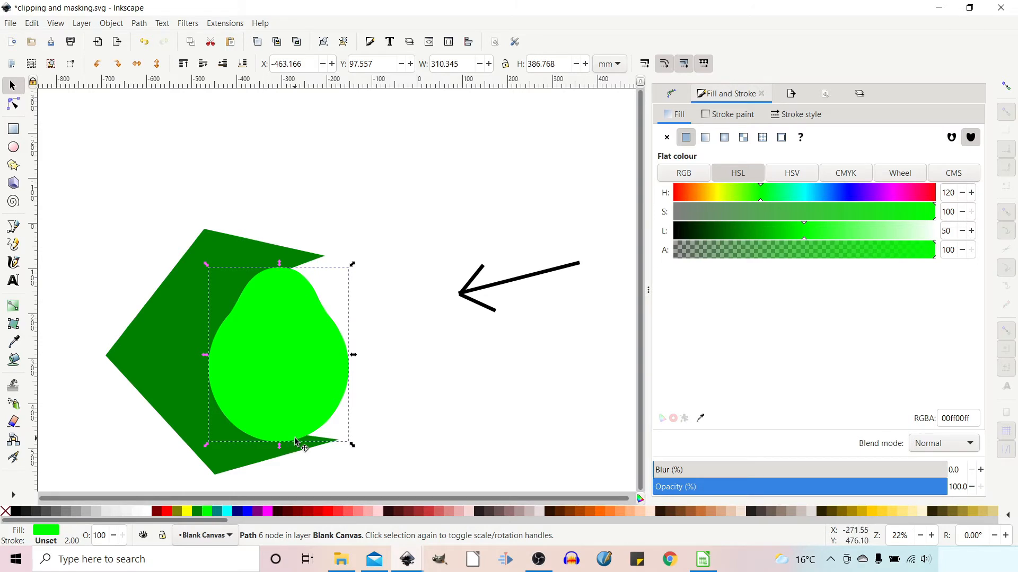
{"action": "mouse_move", "coordinate": [253, 338]}
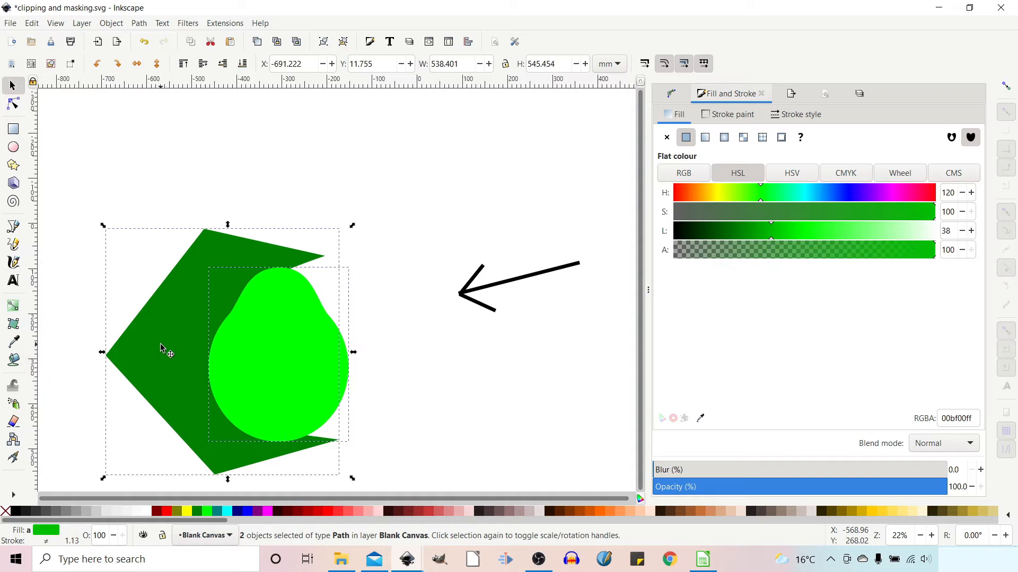
{"action": "mouse_move", "coordinate": [114, 230]}
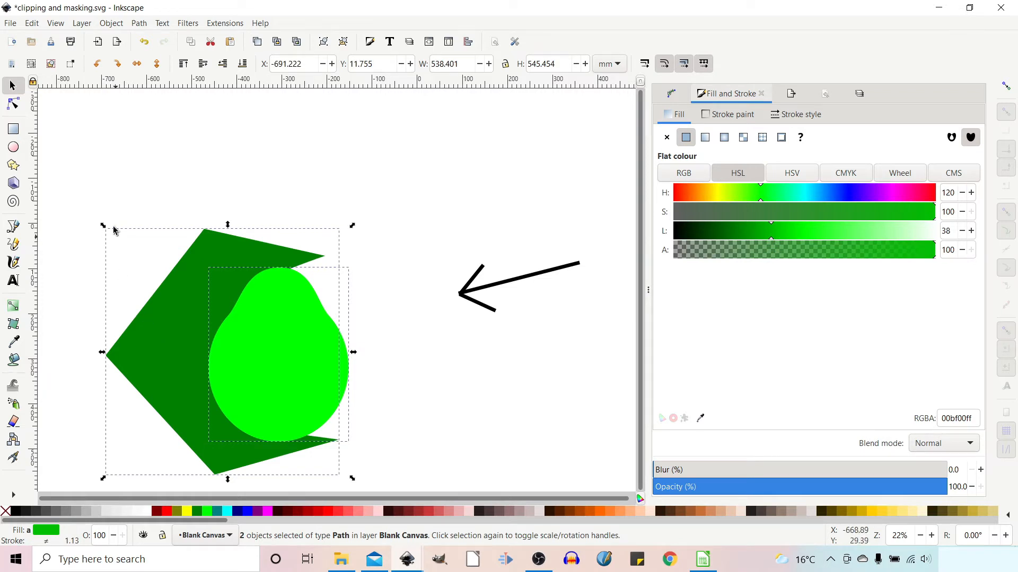
{"action": "left_click", "coordinate": [110, 22]}
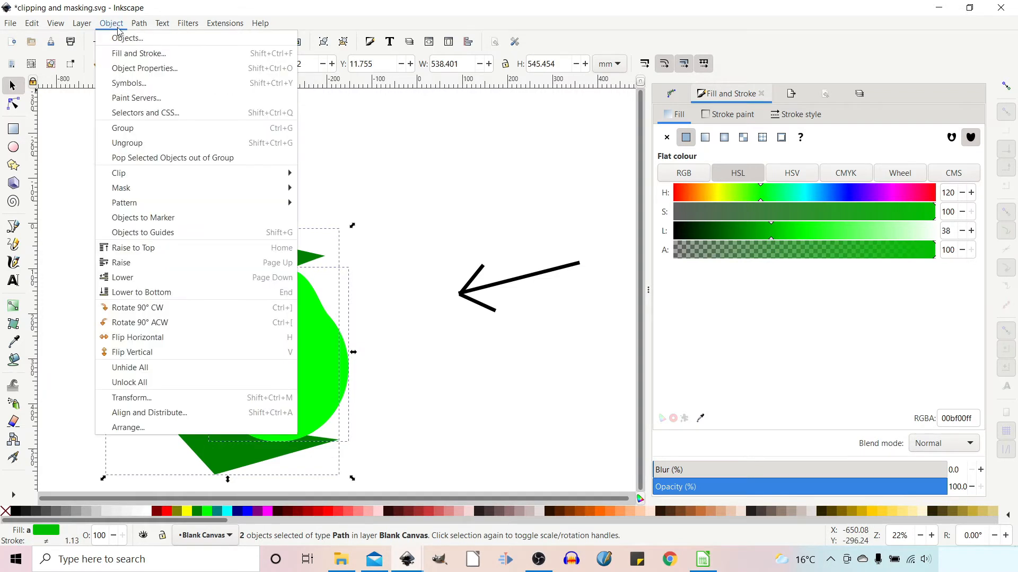
{"action": "mouse_move", "coordinate": [119, 173]}
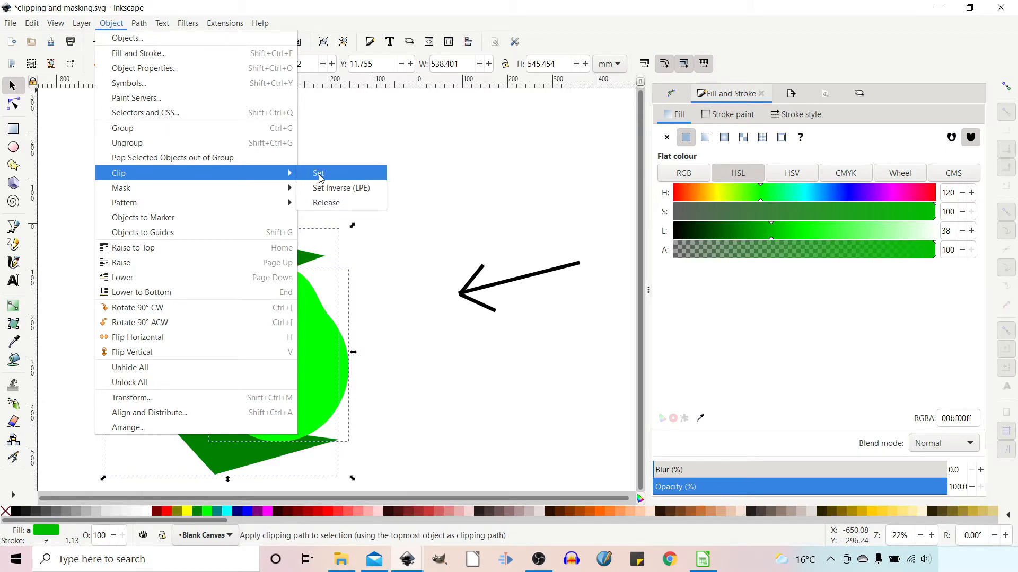
{"action": "left_click", "coordinate": [318, 173]}
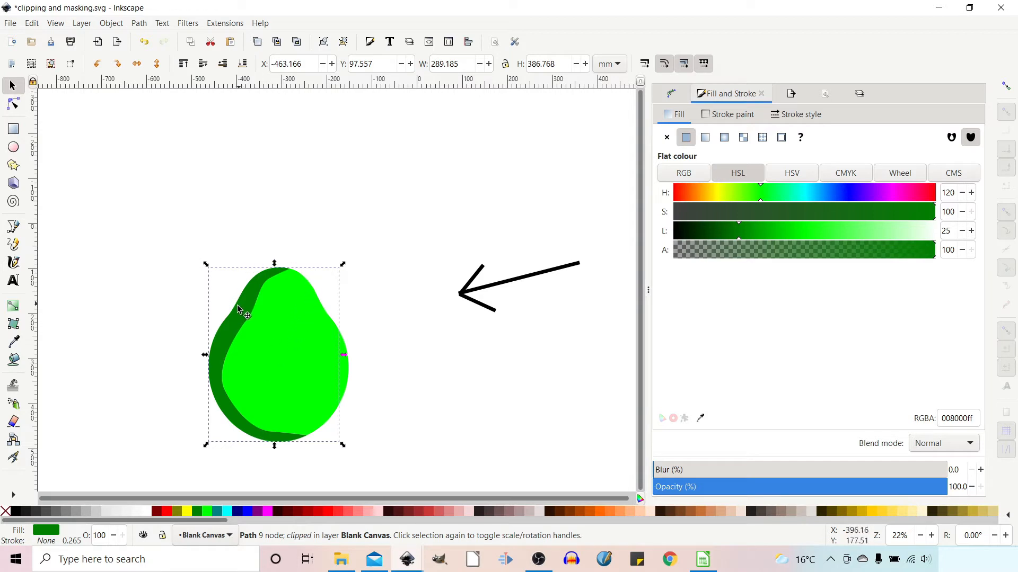
{"action": "mouse_move", "coordinate": [235, 413]}
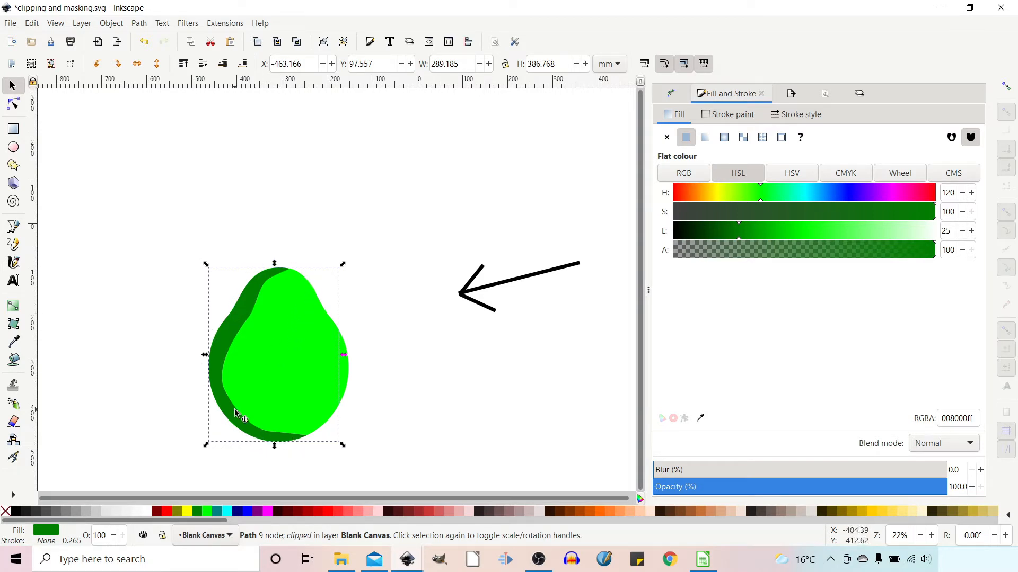
{"action": "mouse_move", "coordinate": [287, 286]}
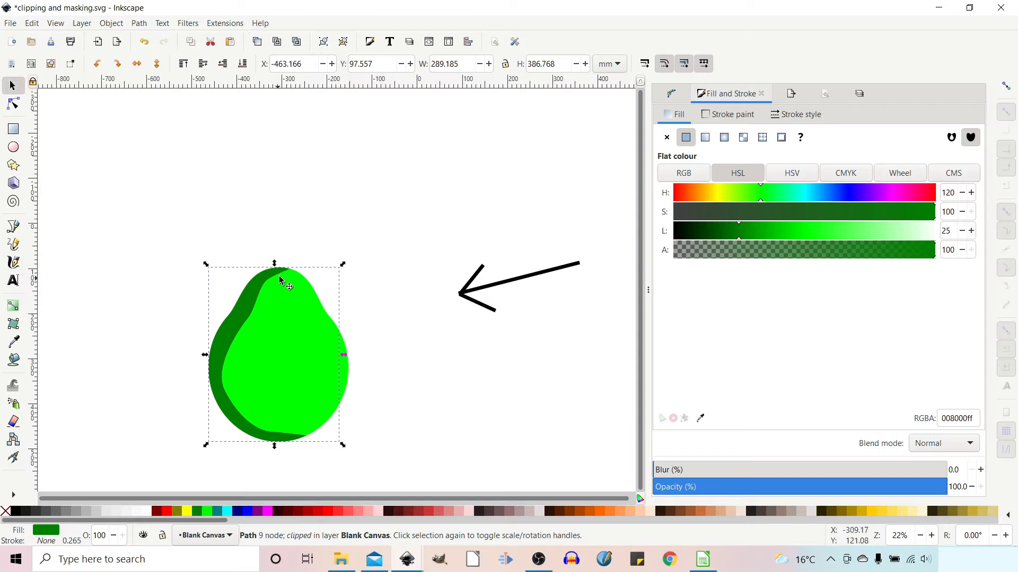
{"action": "mouse_move", "coordinate": [280, 293]}
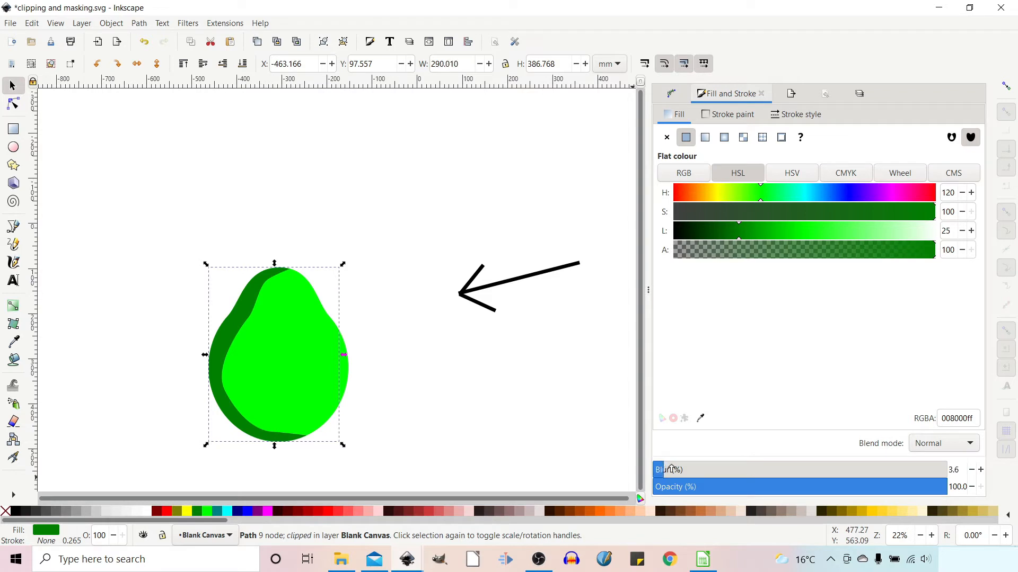
Step: Set the clipped dark green band's blur to about 32% in Fill and Stroke
{"action": "left_click_drag", "start_coordinate": [681, 470], "coordinate": [746, 470]}
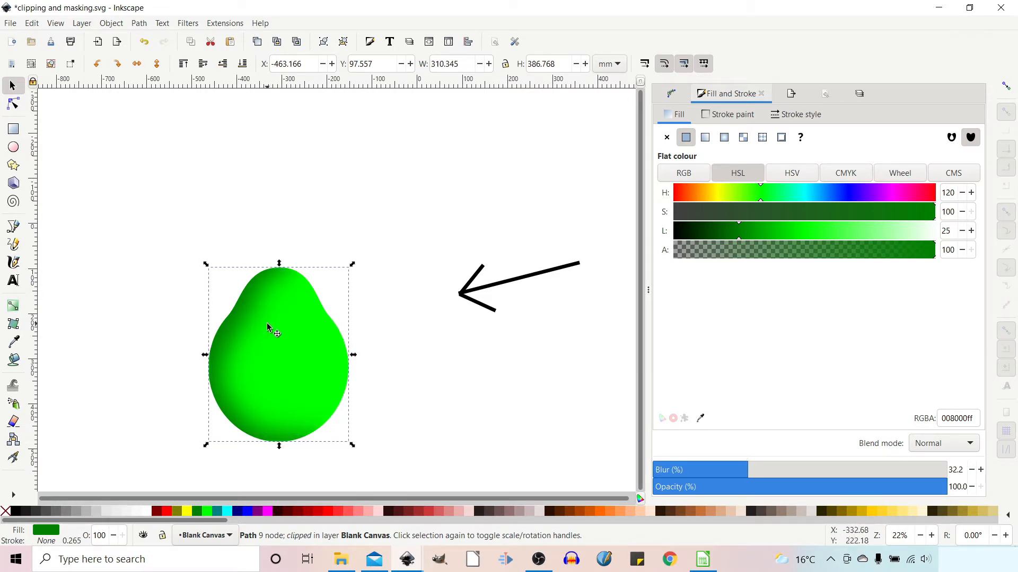
{"action": "mouse_move", "coordinate": [264, 202]}
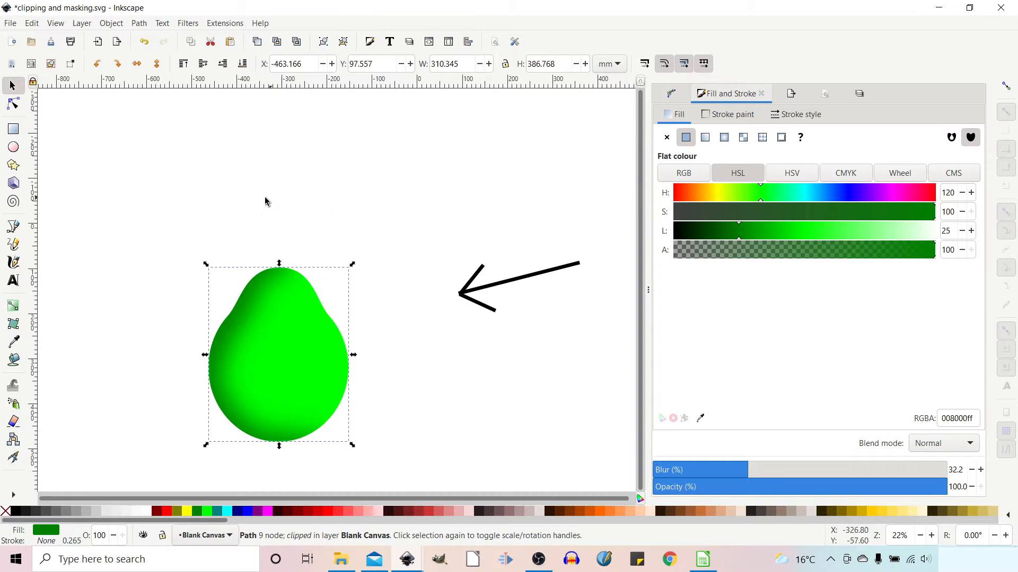
{"action": "mouse_move", "coordinate": [311, 448]}
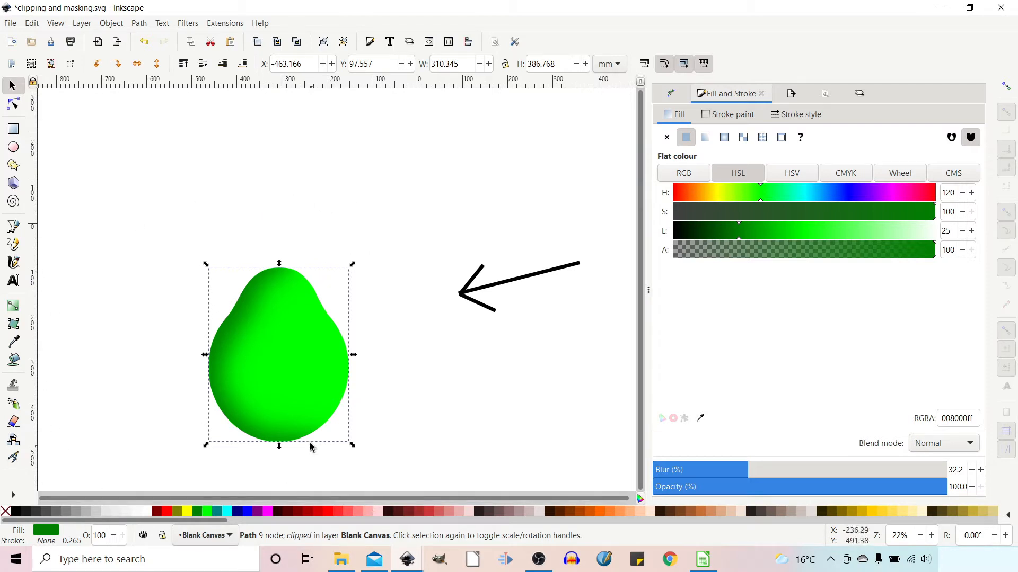
{"action": "mouse_move", "coordinate": [29, 351]}
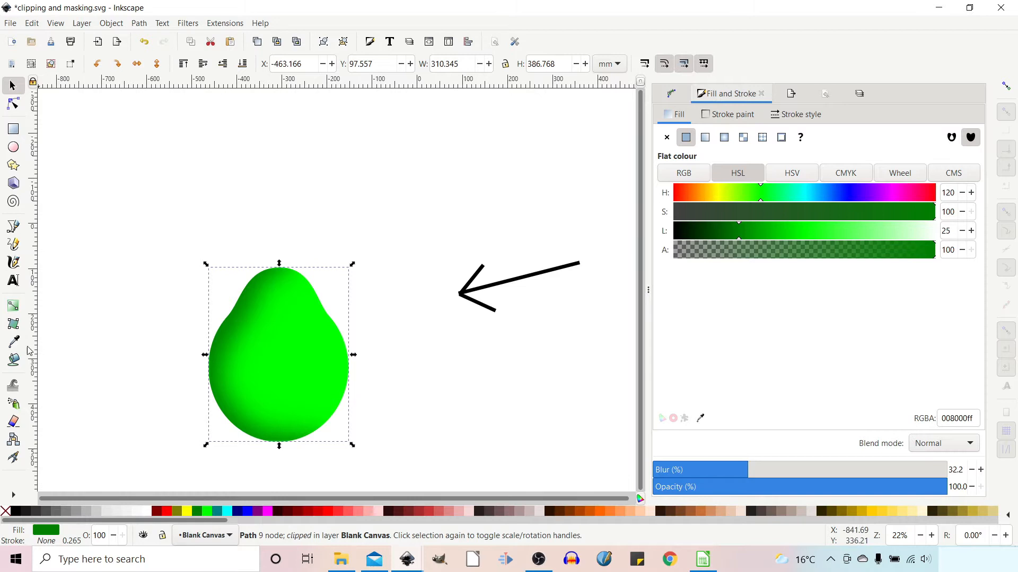
{"action": "mouse_move", "coordinate": [283, 292]}
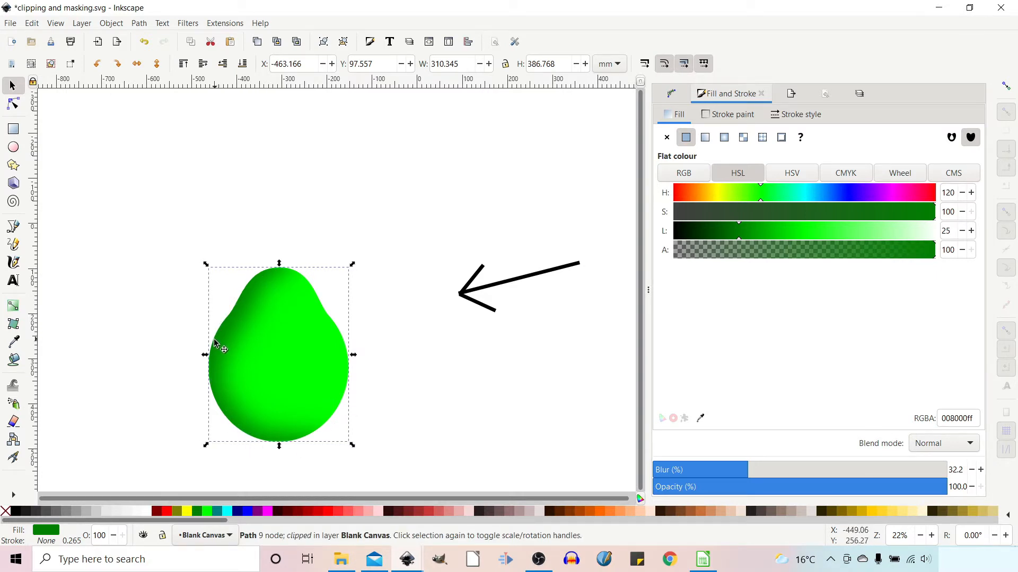
{"action": "mouse_move", "coordinate": [292, 289]}
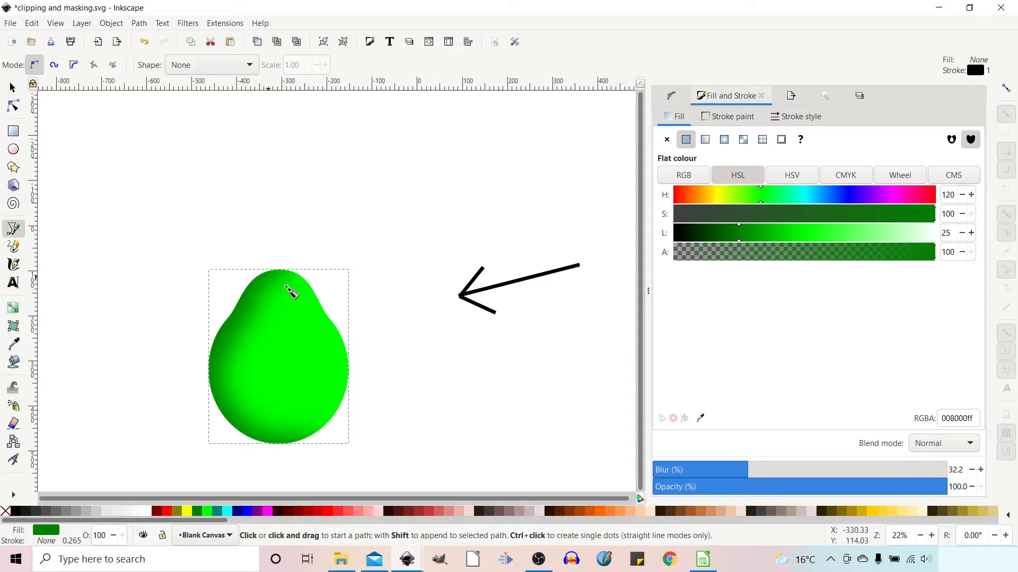
Step: Draw a white highlight path on the pear and drag its nodes into a curved streak
{"action": "left_click_drag", "start_coordinate": [286, 287], "coordinate": [312, 327]}
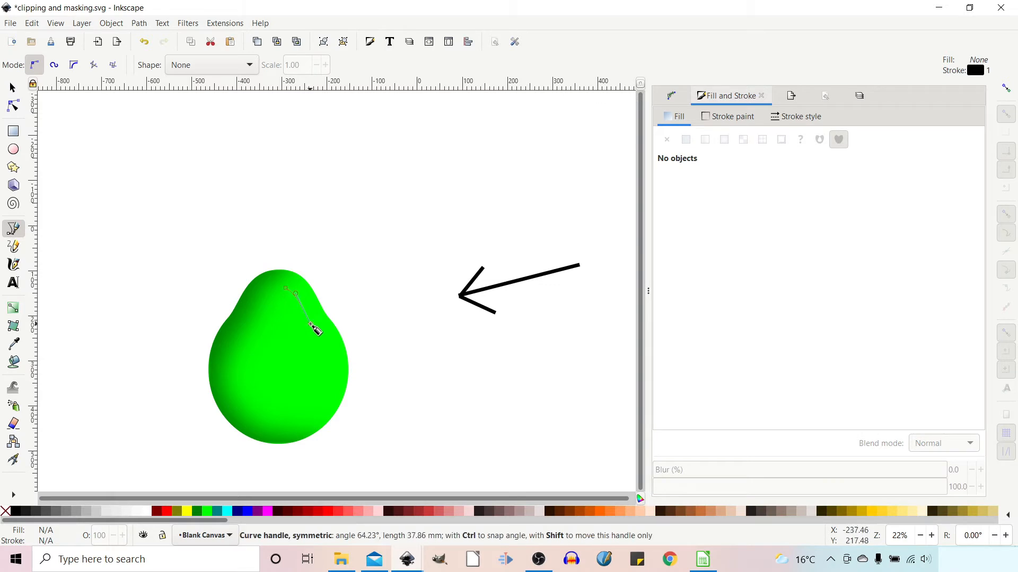
{"action": "left_click", "coordinate": [305, 428]}
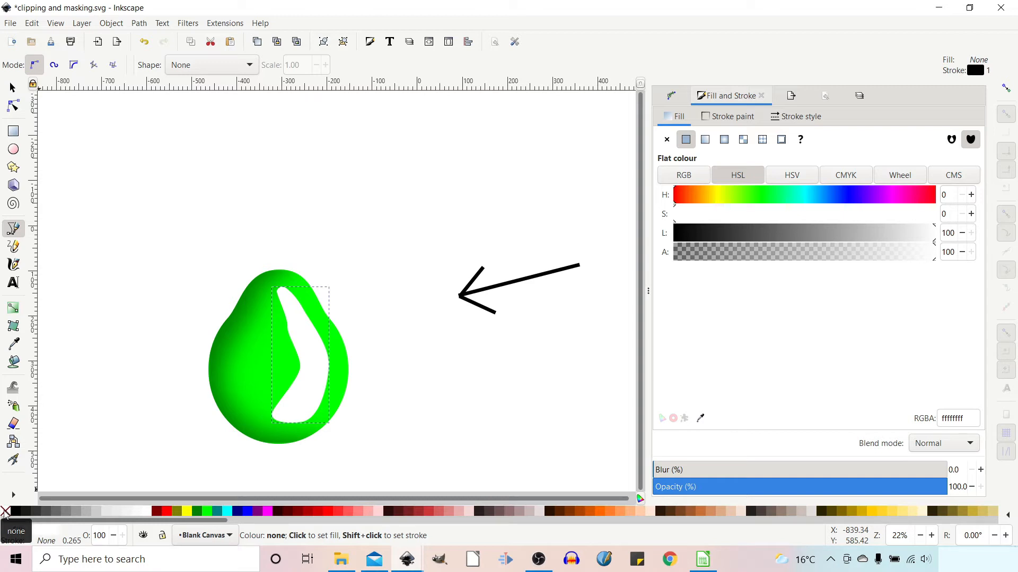
{"action": "left_click", "coordinate": [13, 105]}
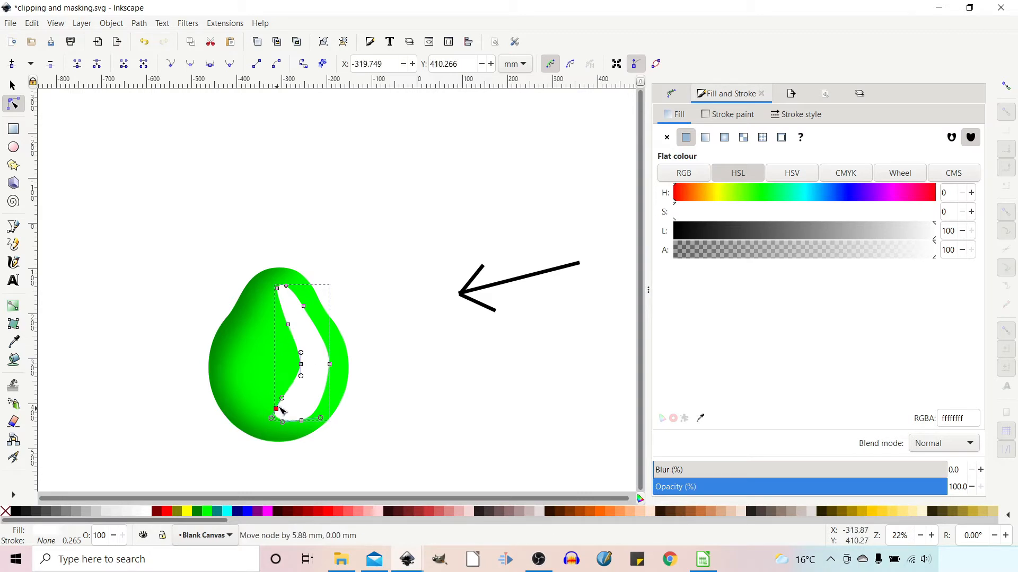
{"action": "left_click_drag", "start_coordinate": [280, 411], "coordinate": [280, 397]}
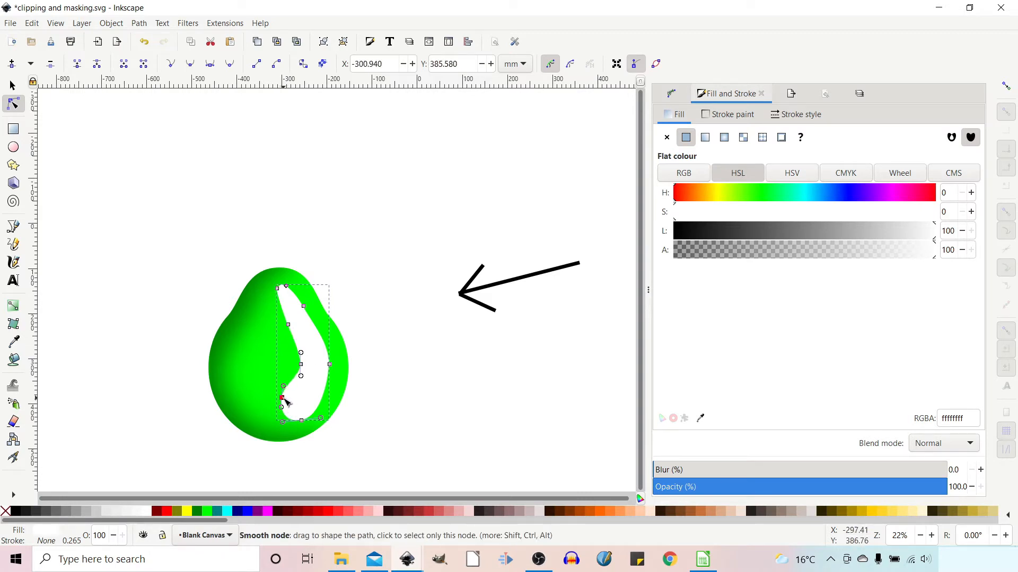
{"action": "left_click_drag", "start_coordinate": [281, 399], "coordinate": [297, 362]}
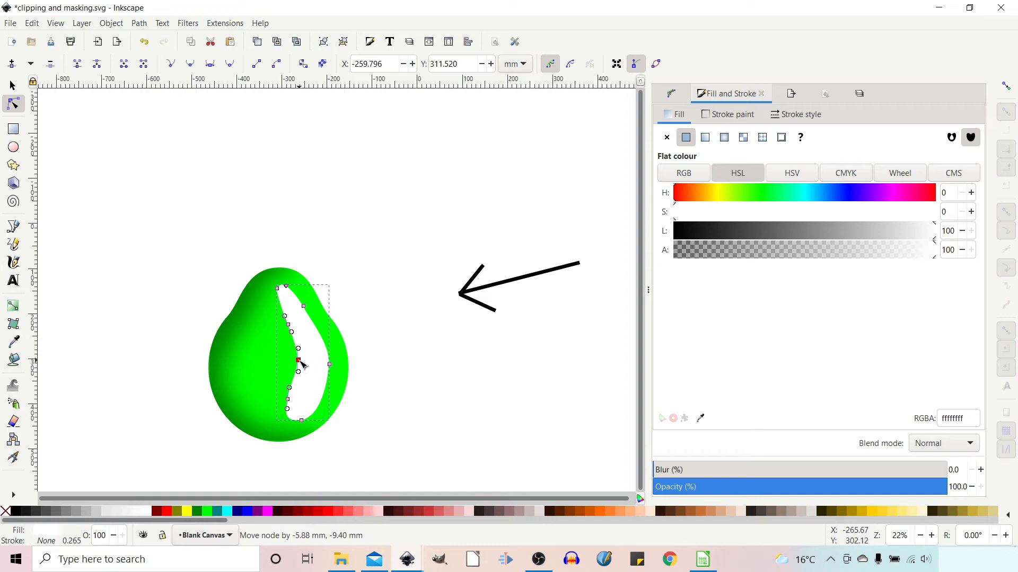
{"action": "left_click", "coordinate": [297, 361]}
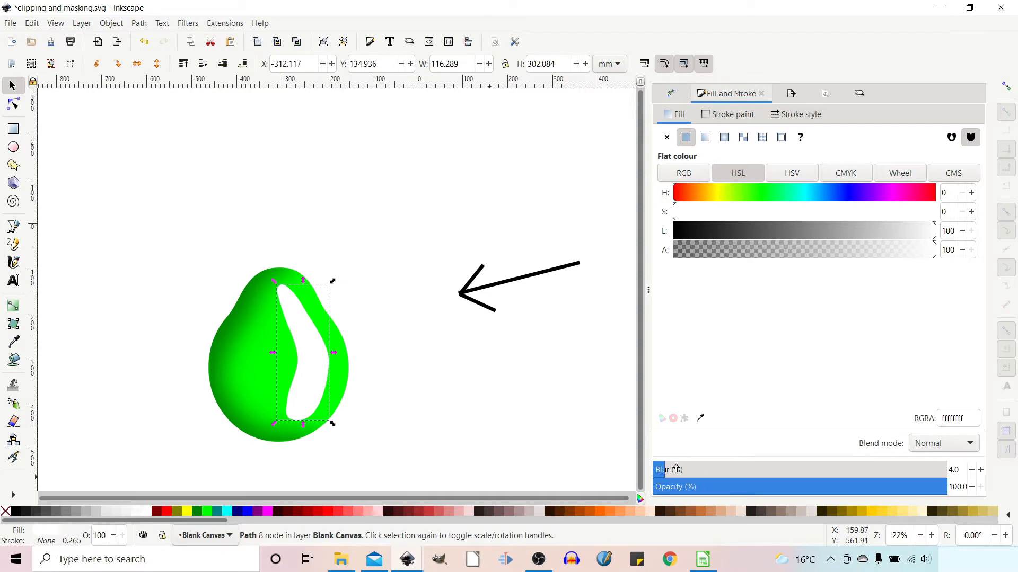
Step: Blur the highlight to about 42.8% and tint it light green (HSL 120/100/69, 62ff62)
{"action": "left_click_drag", "start_coordinate": [662, 469], "coordinate": [744, 469]}
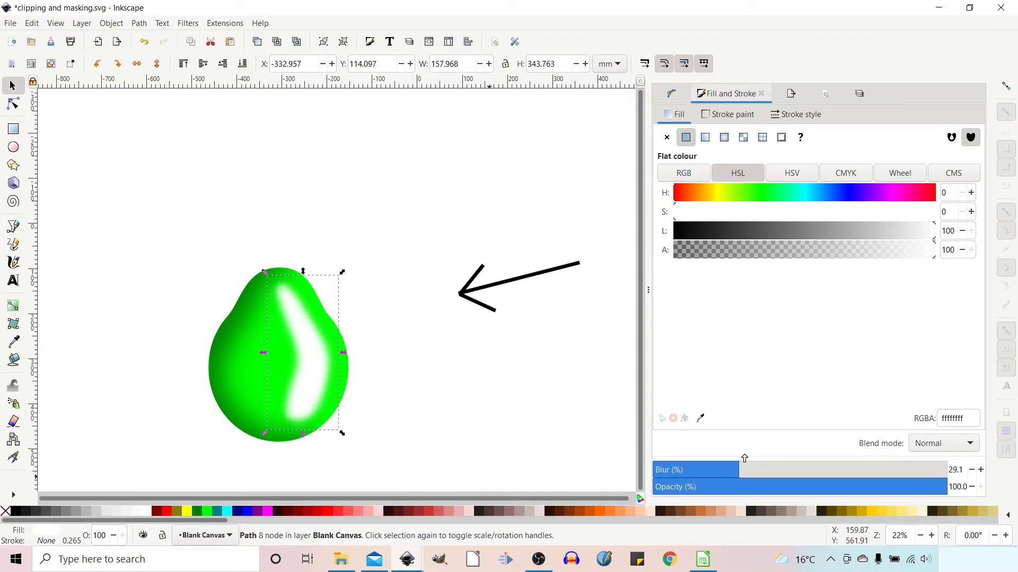
{"action": "left_click_drag", "start_coordinate": [744, 469], "coordinate": [772, 470]}
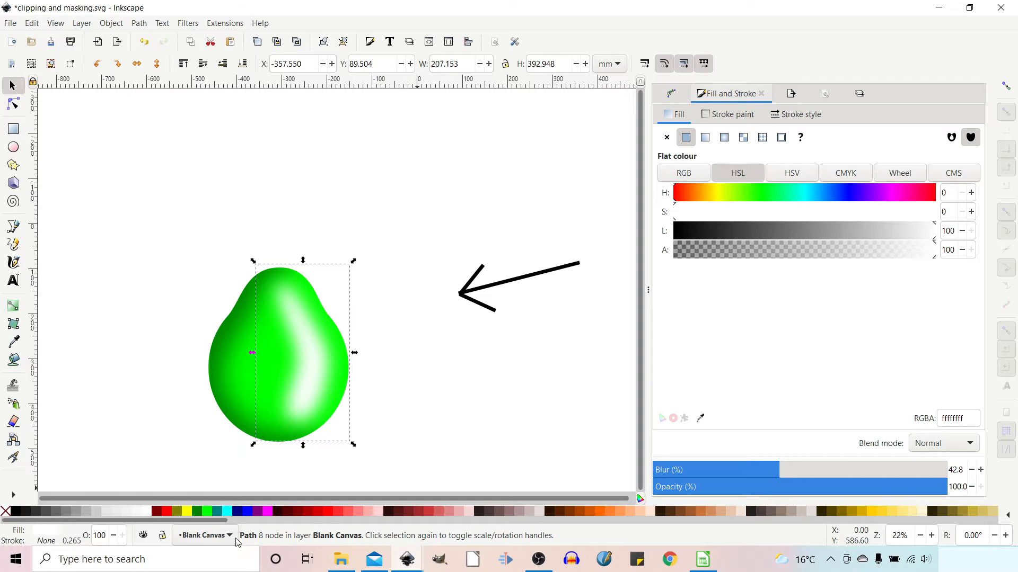
{"action": "left_click", "coordinate": [206, 512]}
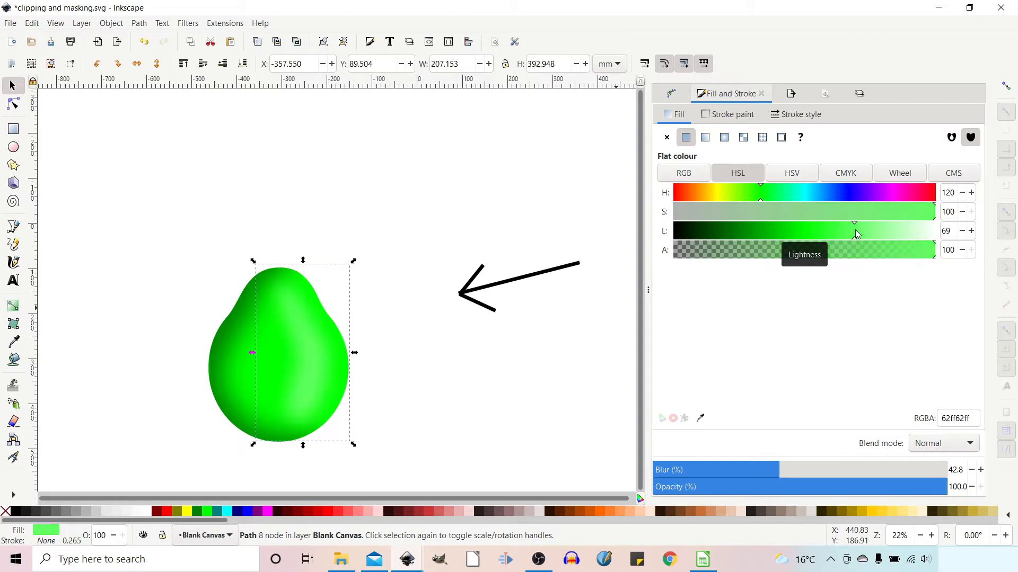
{"action": "left_click_drag", "start_coordinate": [855, 223], "coordinate": [874, 223]}
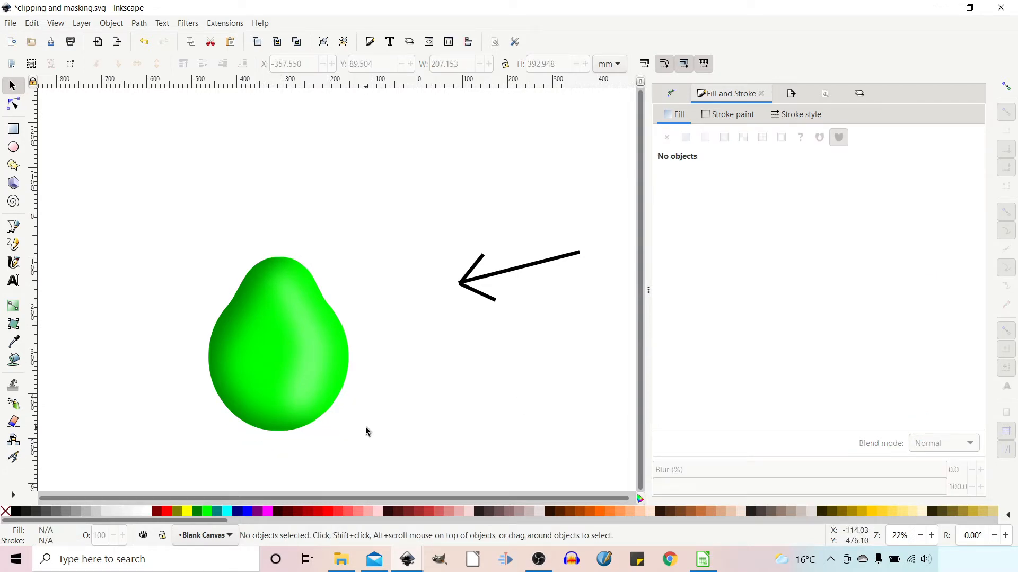
{"action": "mouse_move", "coordinate": [269, 295]}
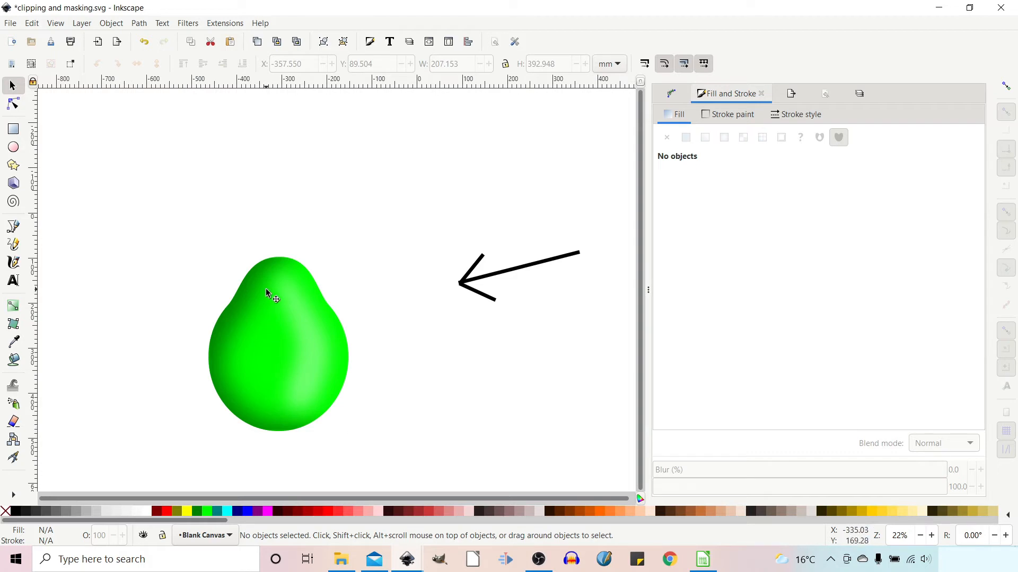
{"action": "mouse_move", "coordinate": [329, 356]}
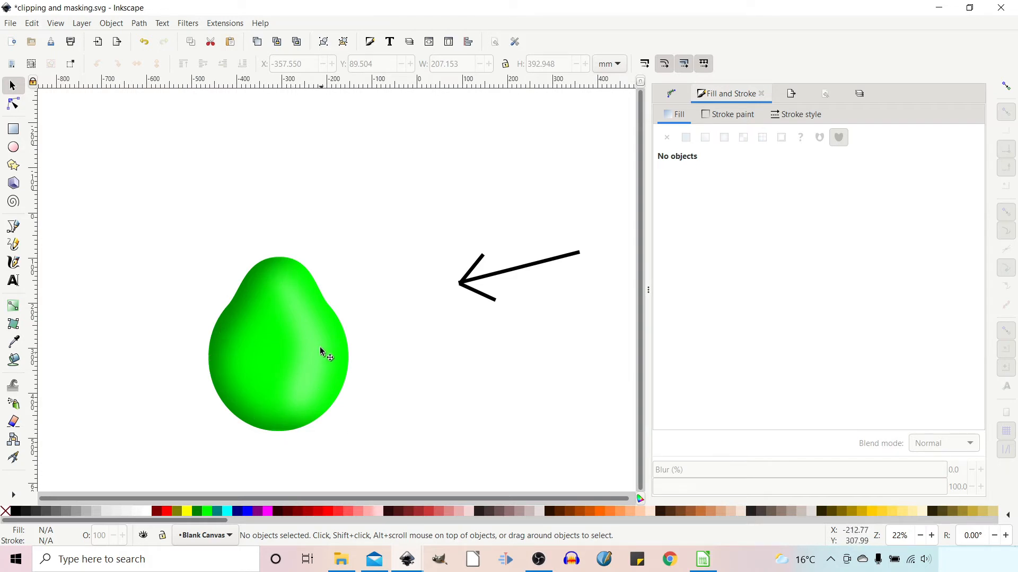
{"action": "mouse_move", "coordinate": [312, 403]}
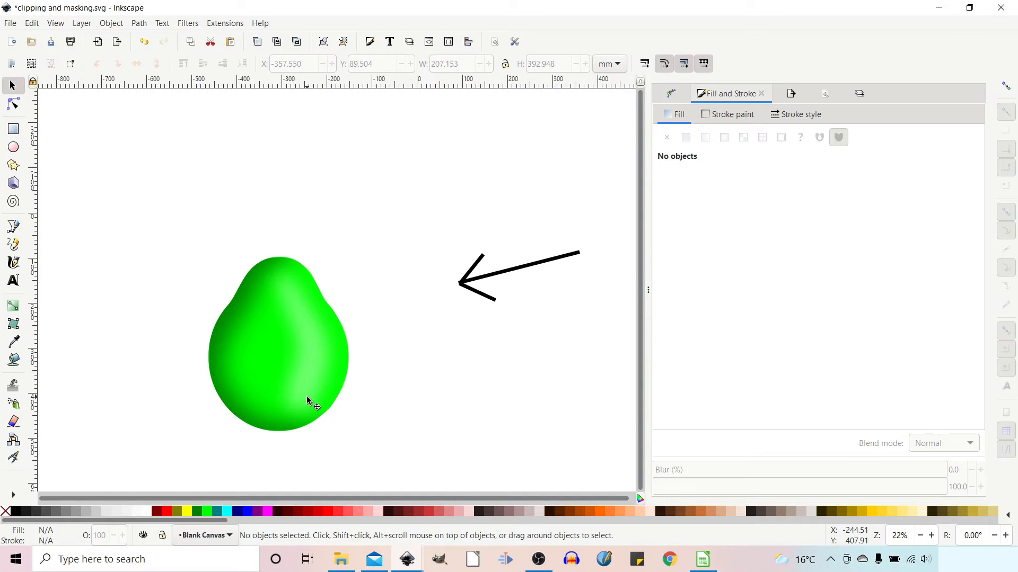
{"action": "mouse_move", "coordinate": [249, 316]}
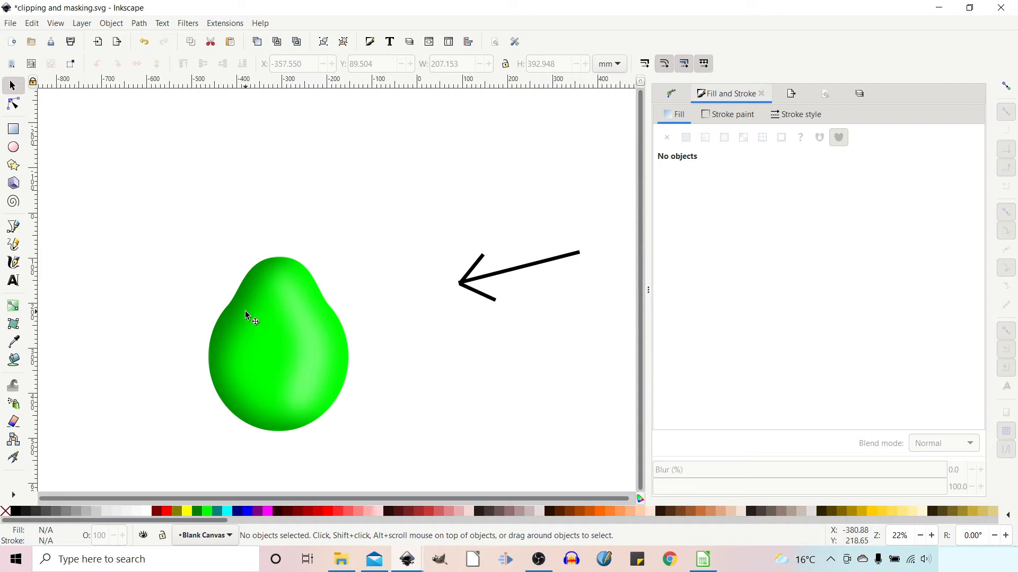
{"action": "mouse_move", "coordinate": [228, 416]}
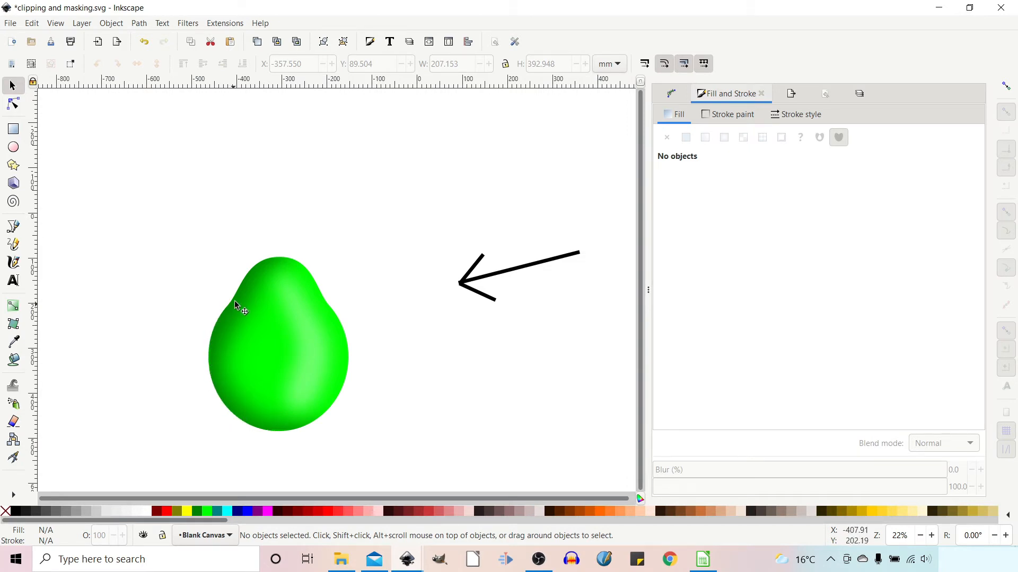
{"action": "mouse_move", "coordinate": [260, 272]}
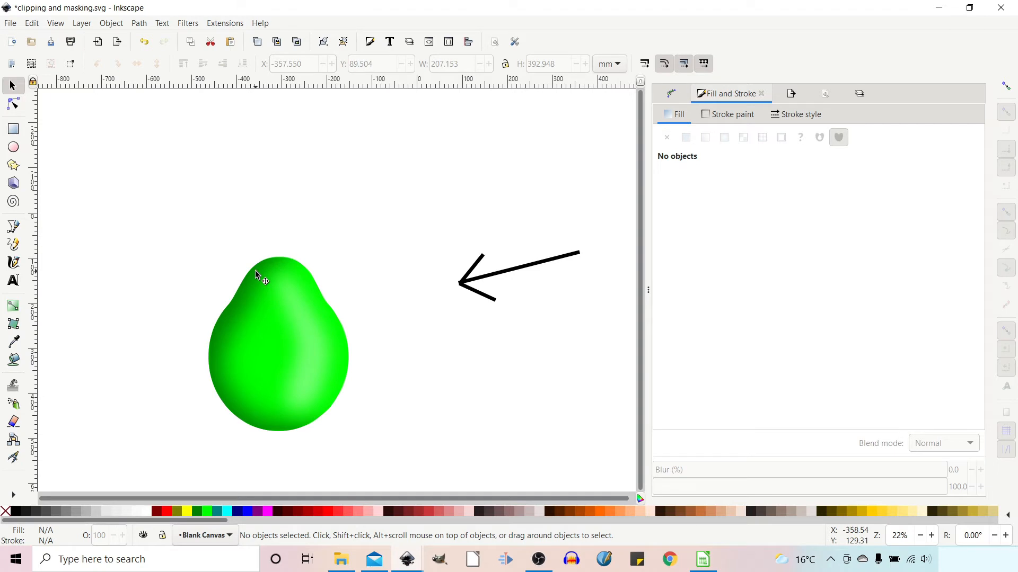
{"action": "mouse_move", "coordinate": [217, 372]}
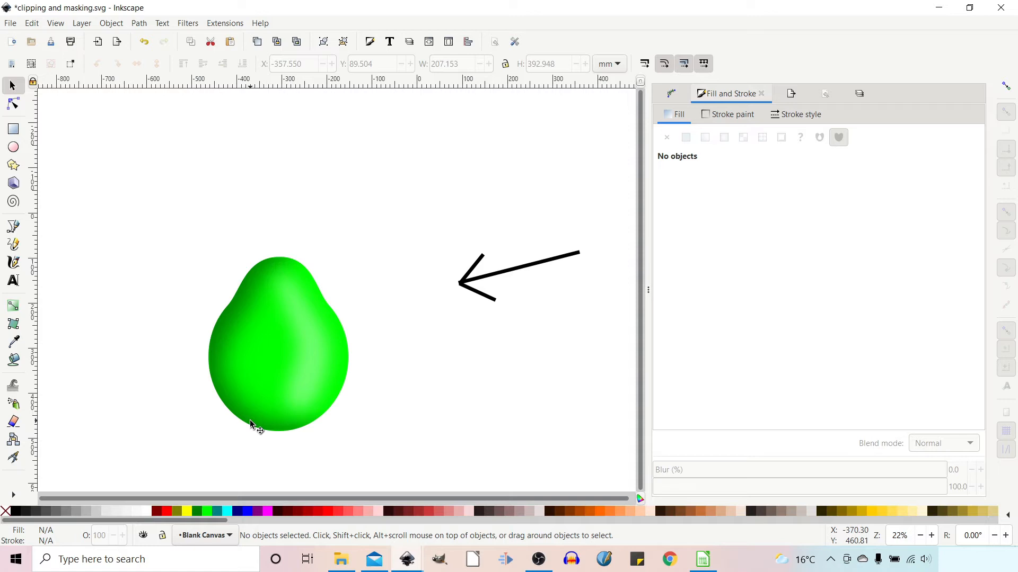
{"action": "mouse_move", "coordinate": [956, 102]}
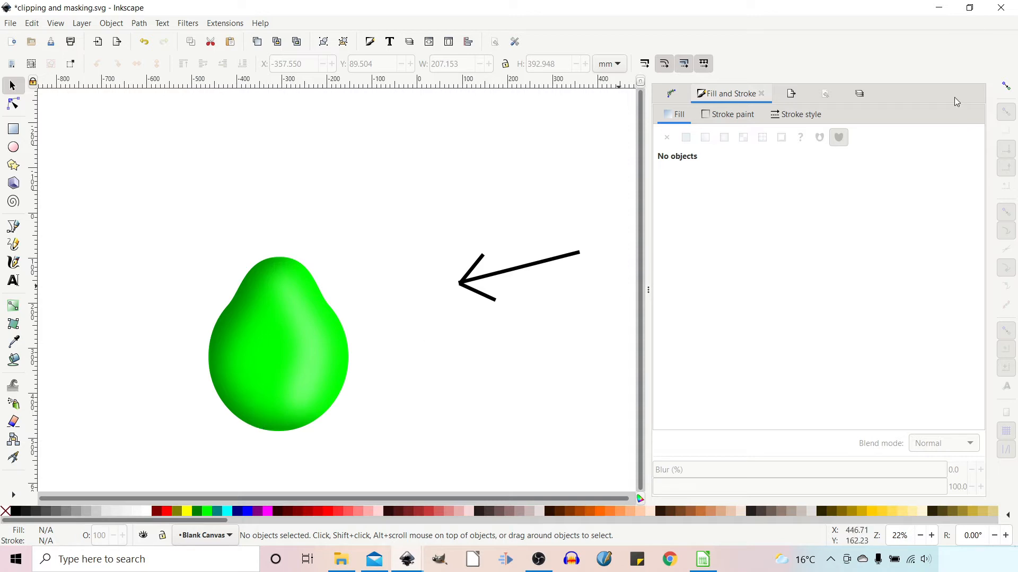
{"action": "mouse_move", "coordinate": [432, 78]}
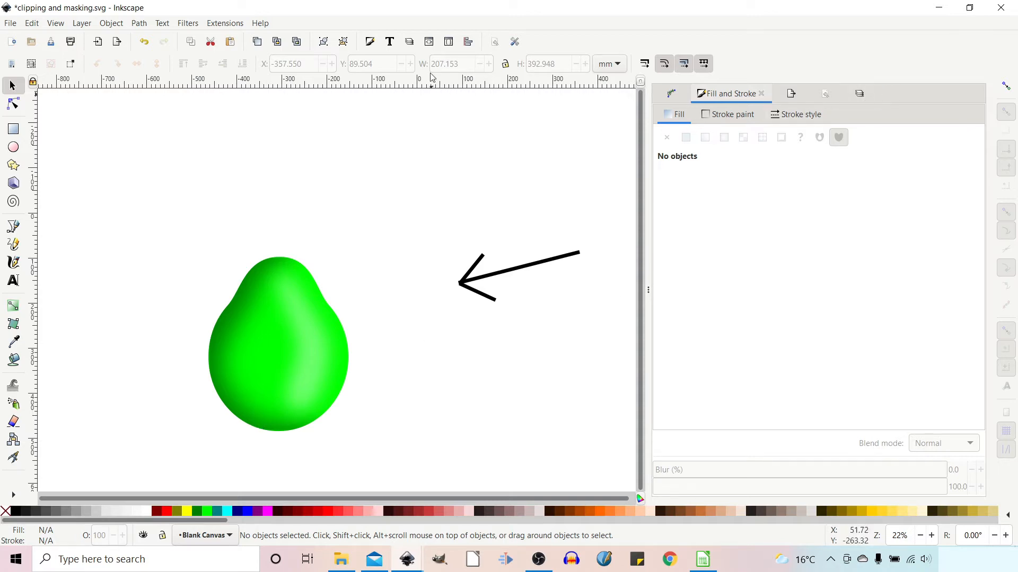
{"action": "mouse_move", "coordinate": [409, 41]}
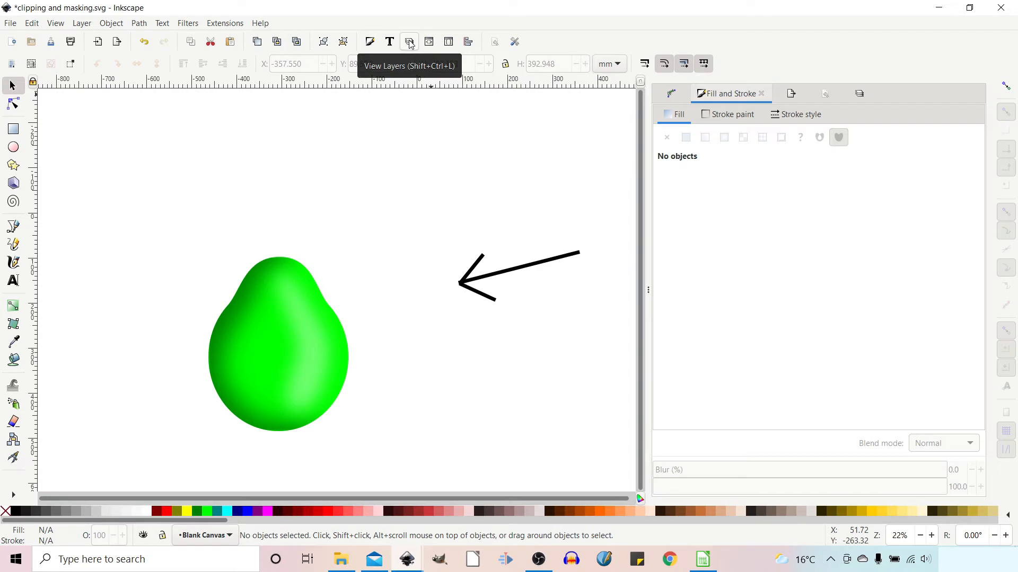
{"action": "mouse_move", "coordinate": [896, 67]}
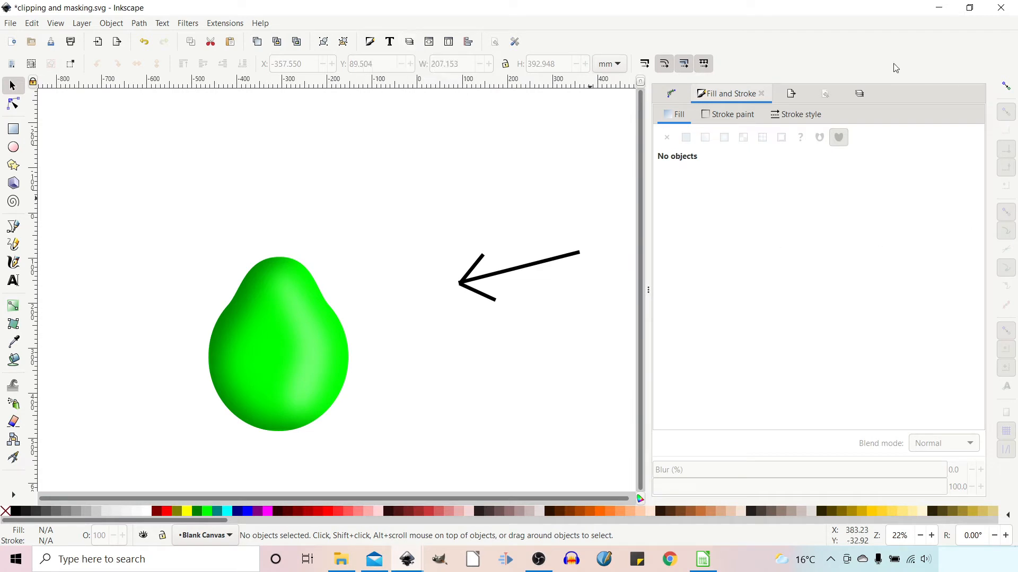
{"action": "mouse_move", "coordinate": [859, 94]}
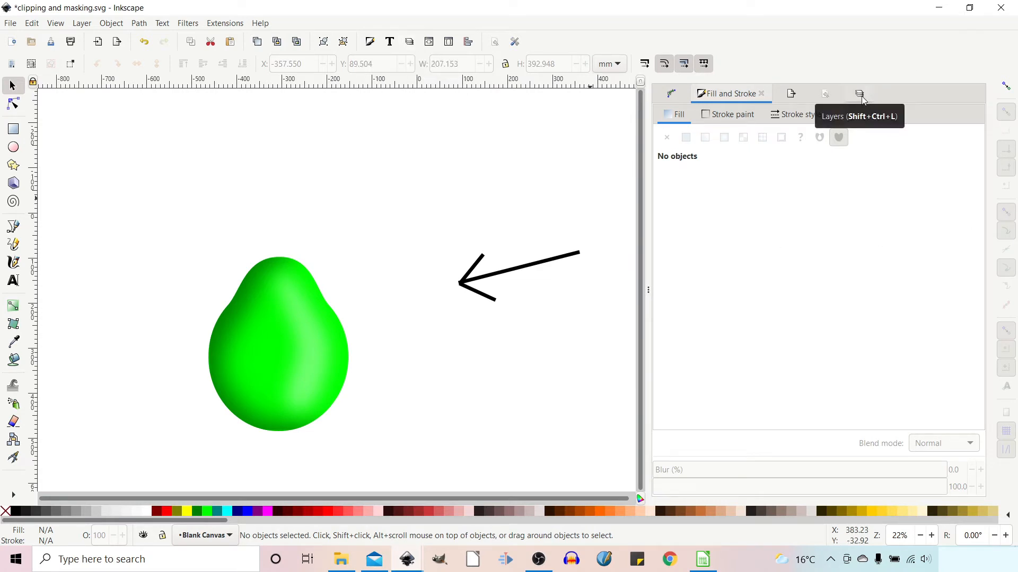
Step: Show the Layers panel listing Orange Chilli, Green Chilli and the 7.2%-blurred Blank Canvas
{"action": "left_click", "coordinate": [861, 93]}
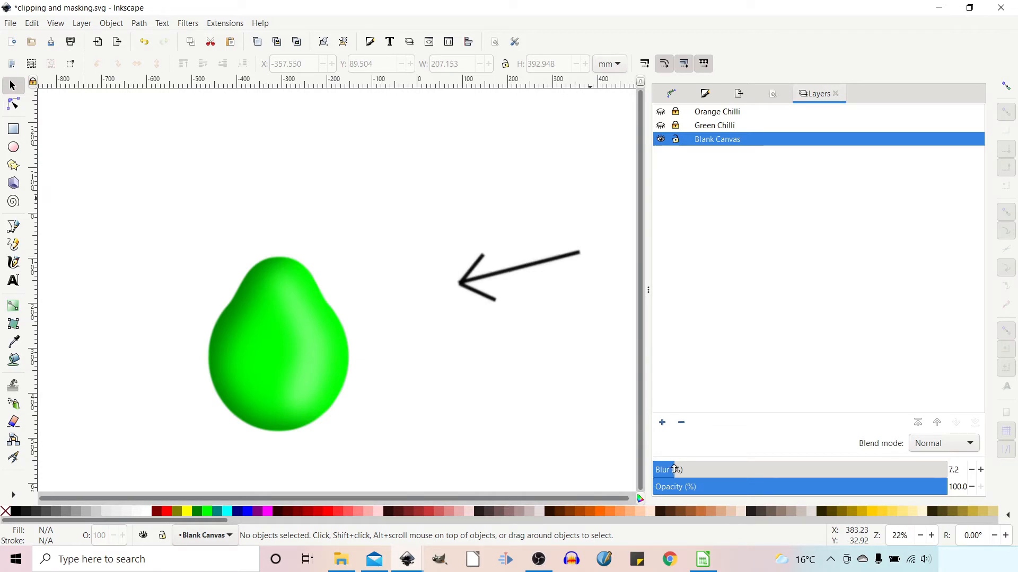
{"action": "mouse_move", "coordinate": [246, 233]}
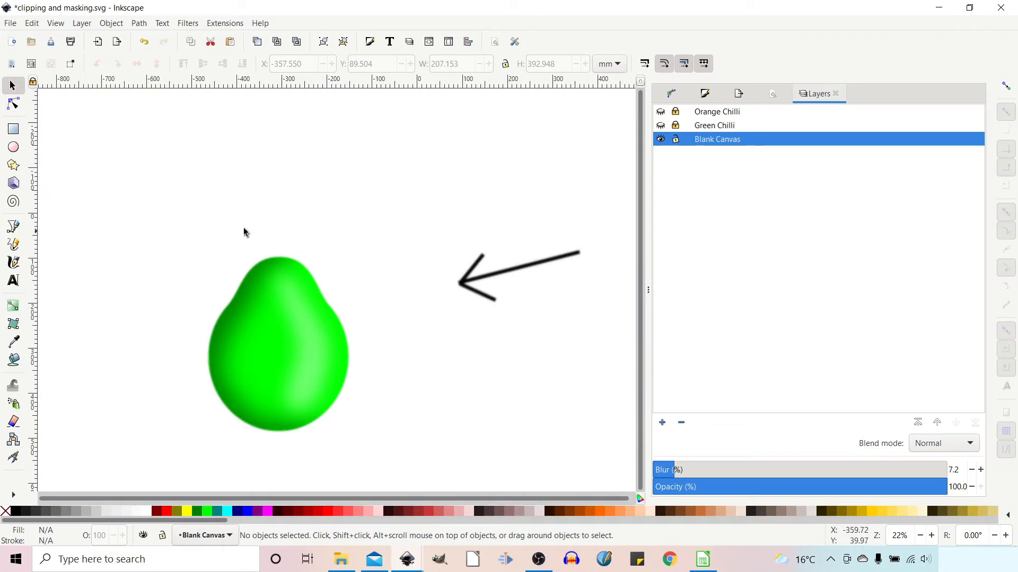
{"action": "mouse_move", "coordinate": [237, 300]}
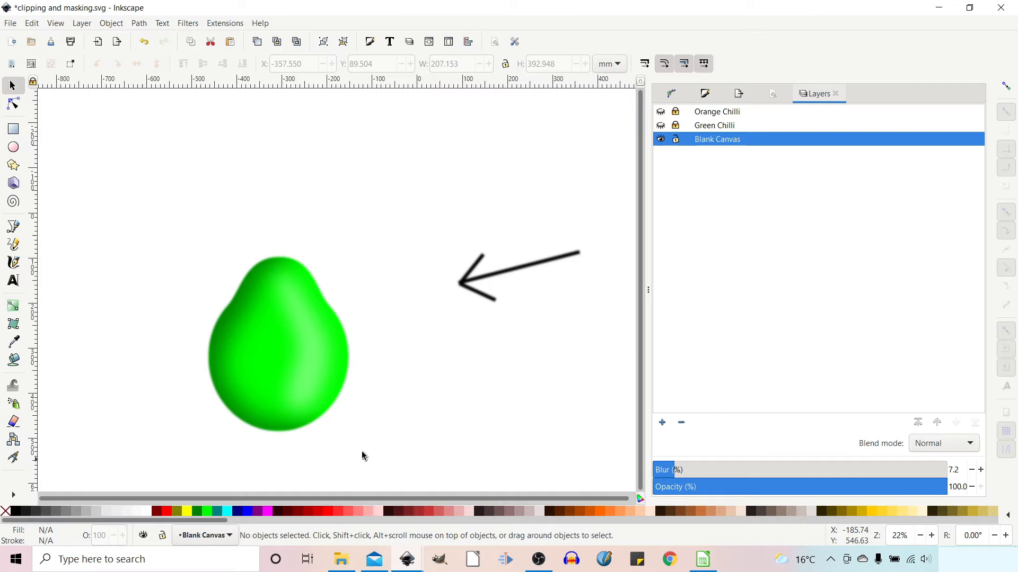
{"action": "mouse_move", "coordinate": [252, 429]}
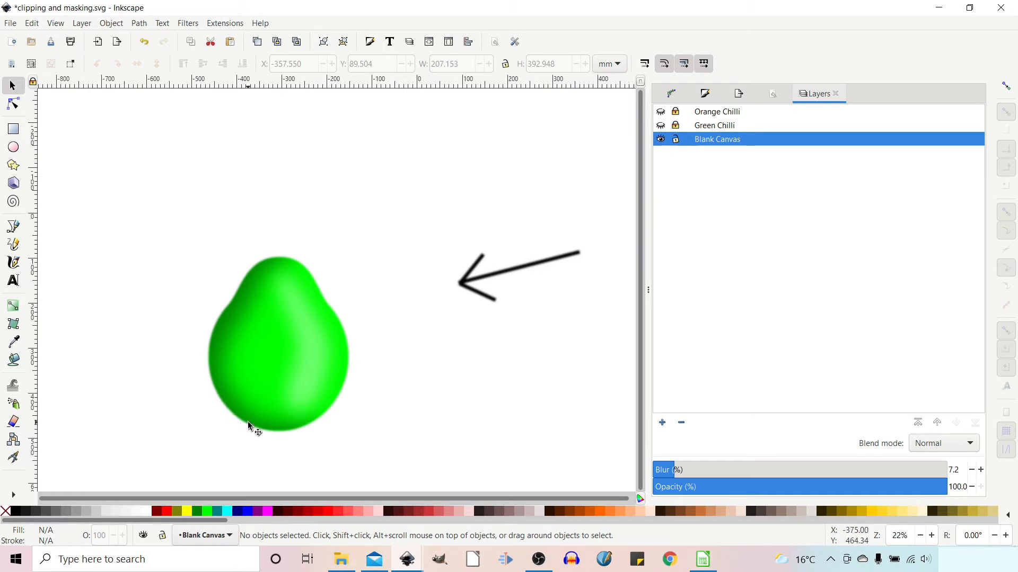
{"action": "mouse_move", "coordinate": [489, 253]}
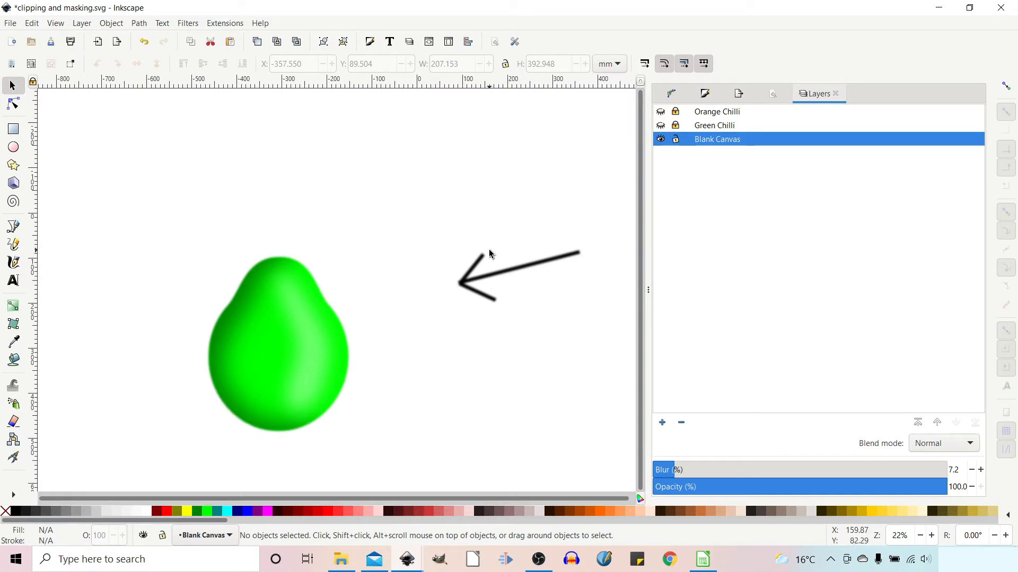
{"action": "mouse_move", "coordinate": [499, 279]}
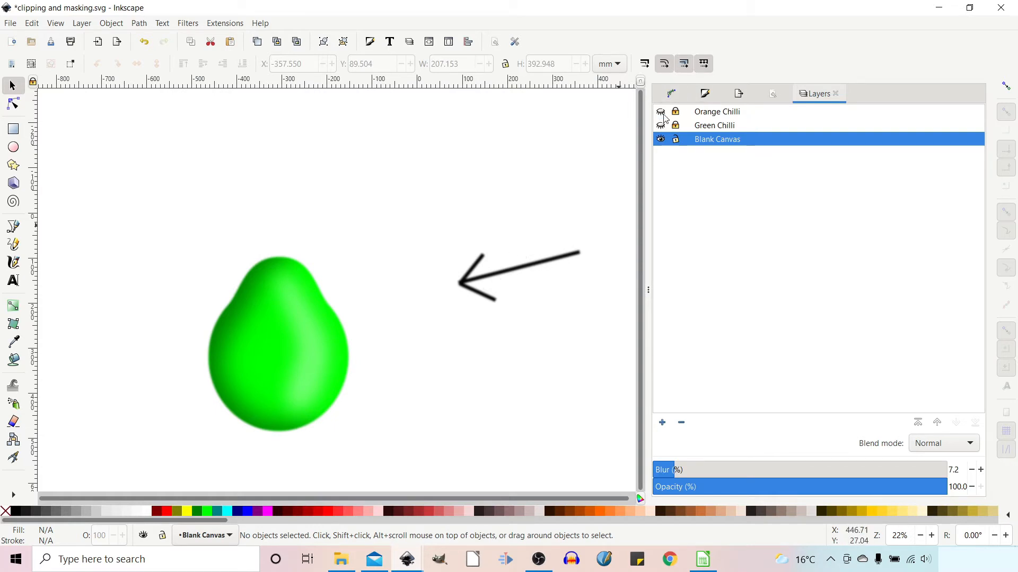
Step: Select the green pear and place the blurred dark-green copy behind it from the Object menu
{"action": "left_click", "coordinate": [660, 112]}
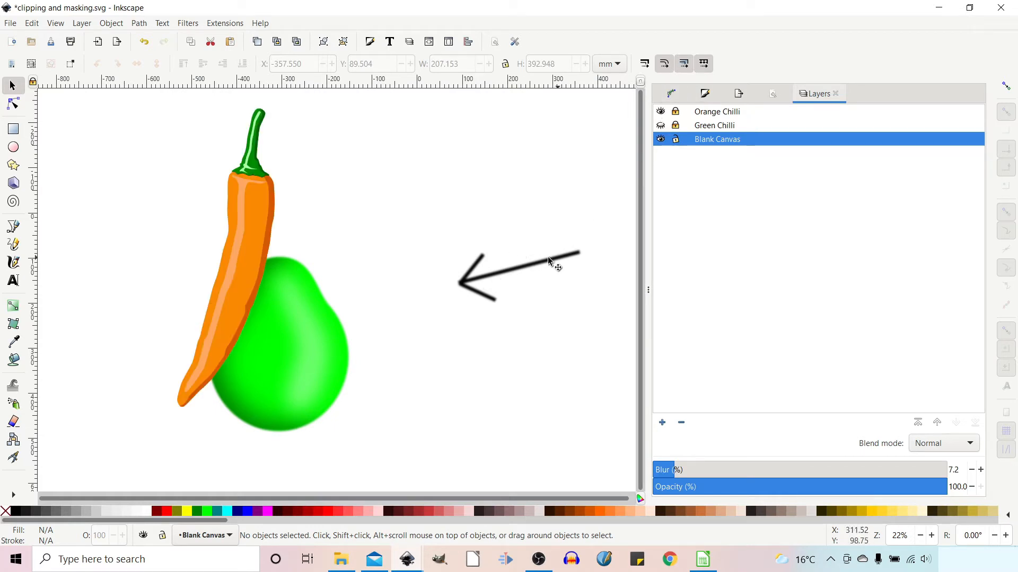
{"action": "mouse_move", "coordinate": [255, 315]}
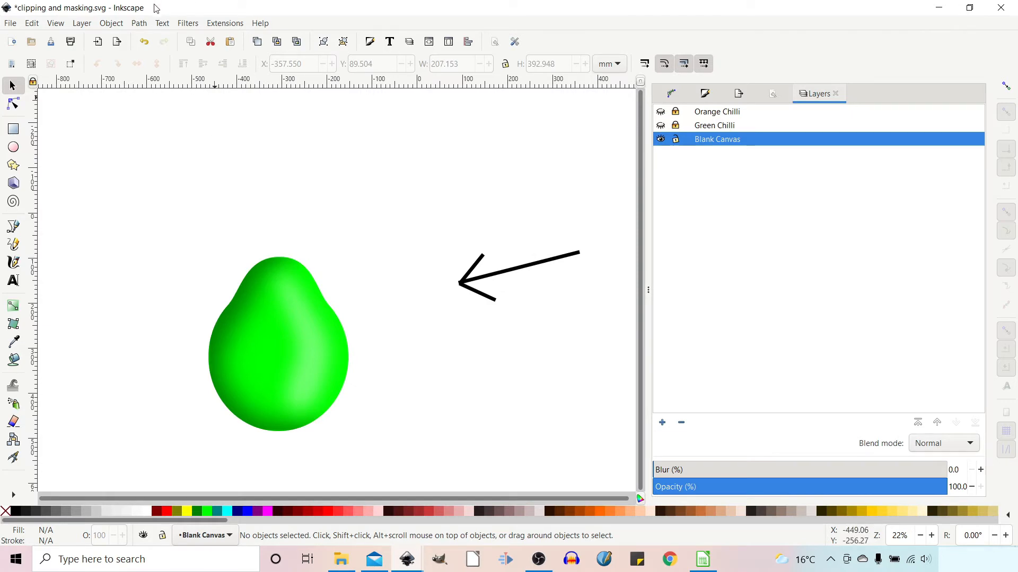
{"action": "left_click", "coordinate": [110, 23]}
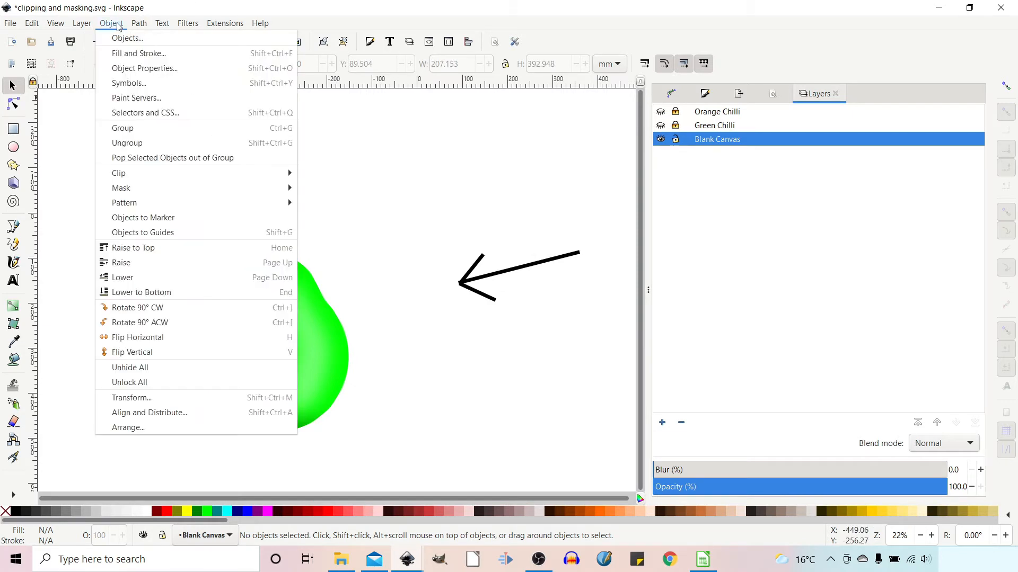
{"action": "mouse_move", "coordinate": [172, 158]}
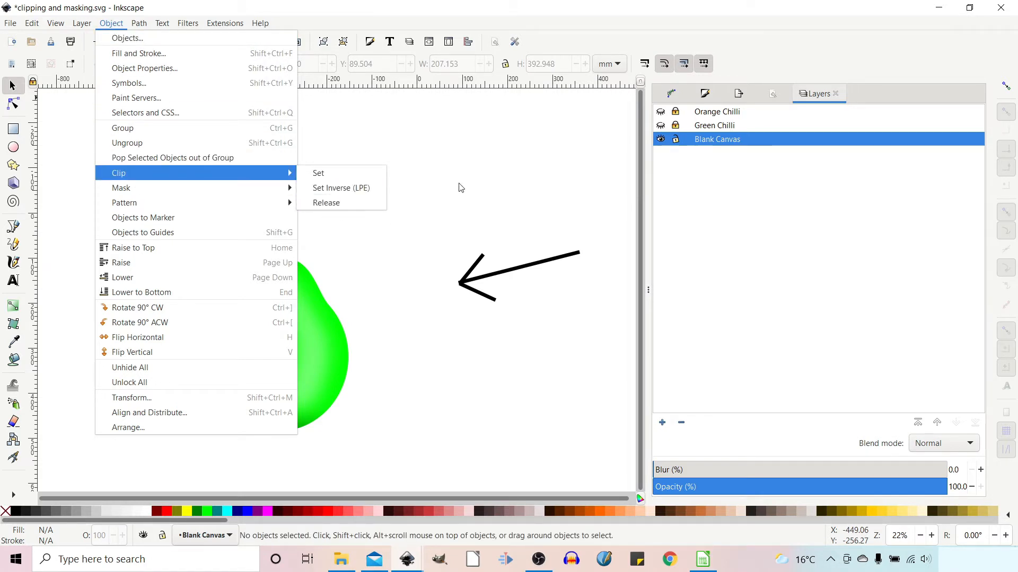
{"action": "left_click", "coordinate": [318, 173]}
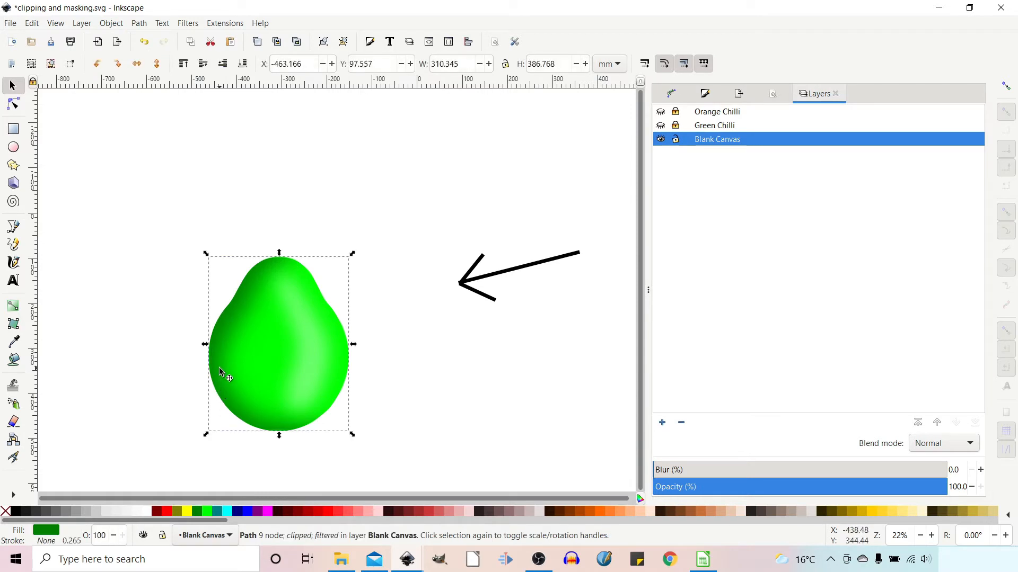
{"action": "mouse_move", "coordinate": [119, 29]}
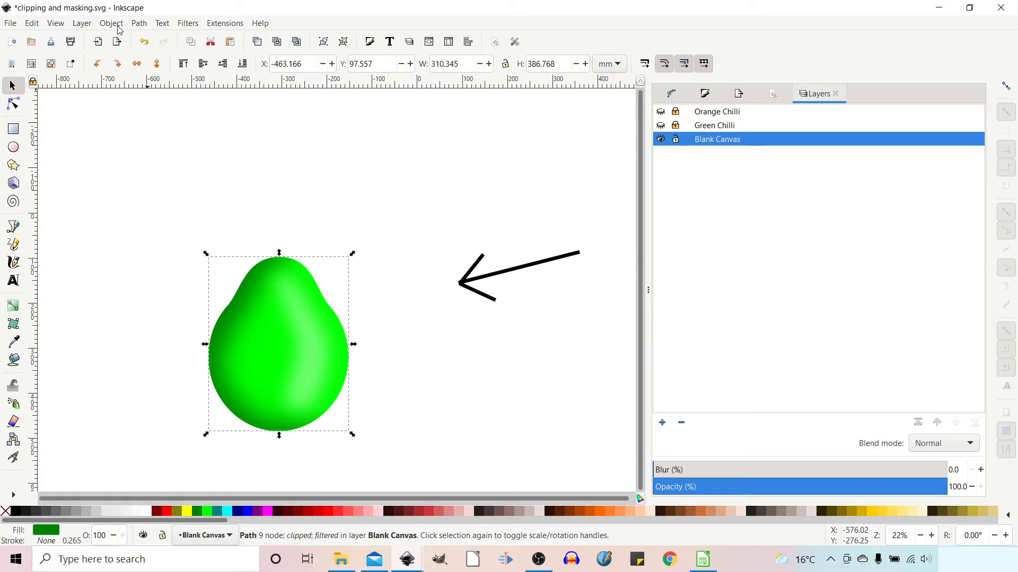
{"action": "left_click", "coordinate": [110, 23]}
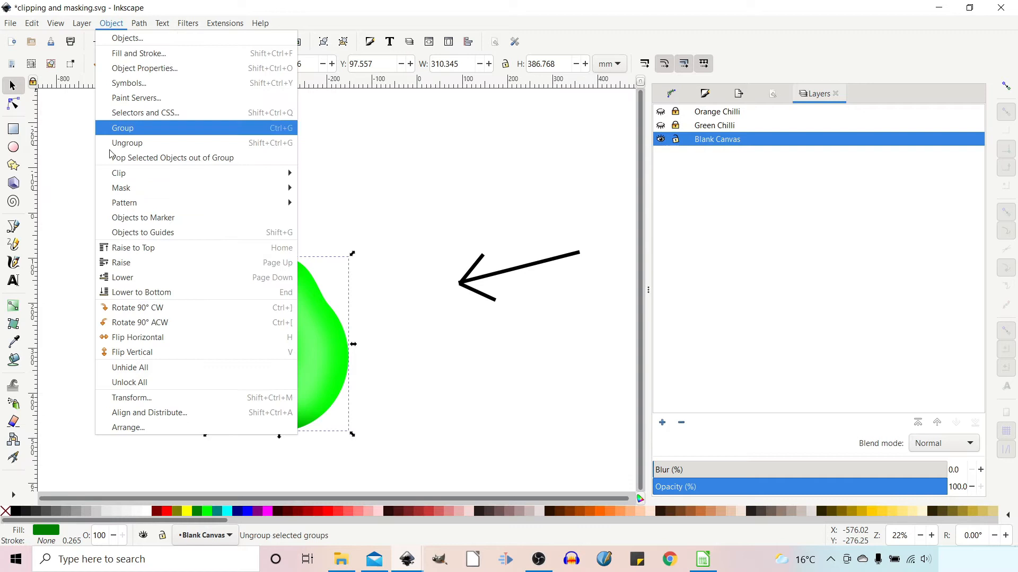
{"action": "mouse_move", "coordinate": [119, 173]}
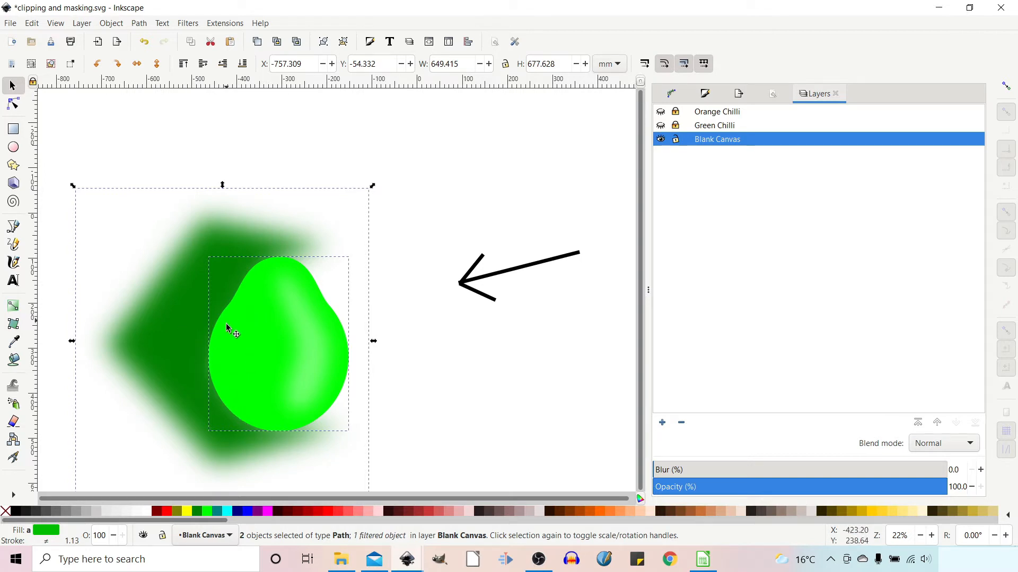
{"action": "mouse_move", "coordinate": [233, 367]}
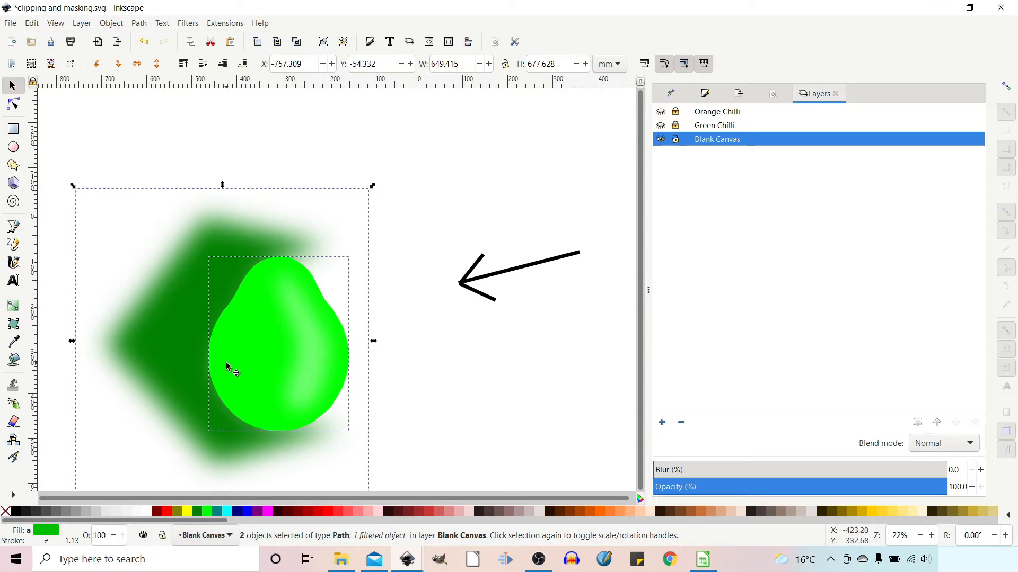
{"action": "mouse_move", "coordinate": [141, 328]}
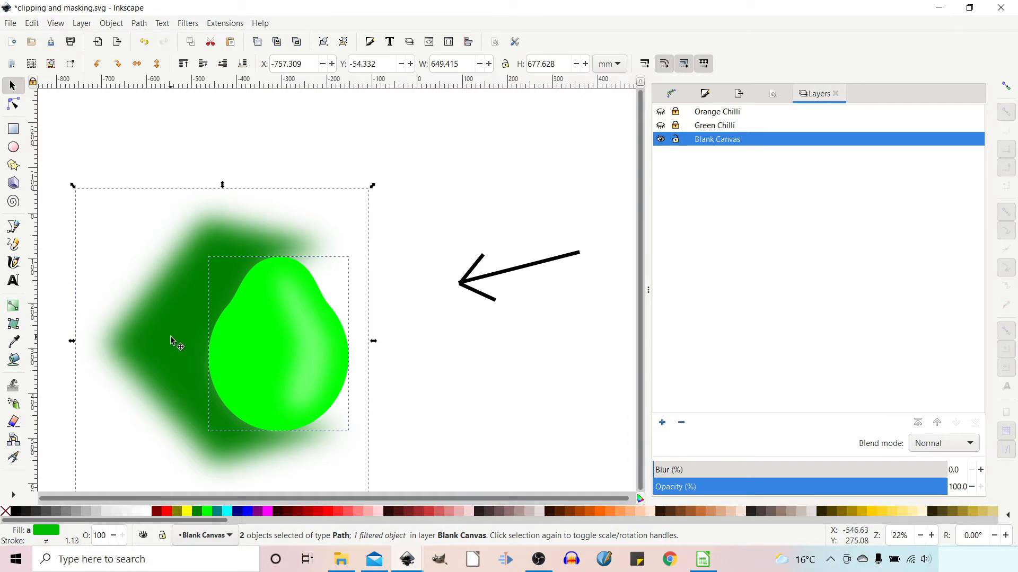
{"action": "mouse_move", "coordinate": [109, 20]}
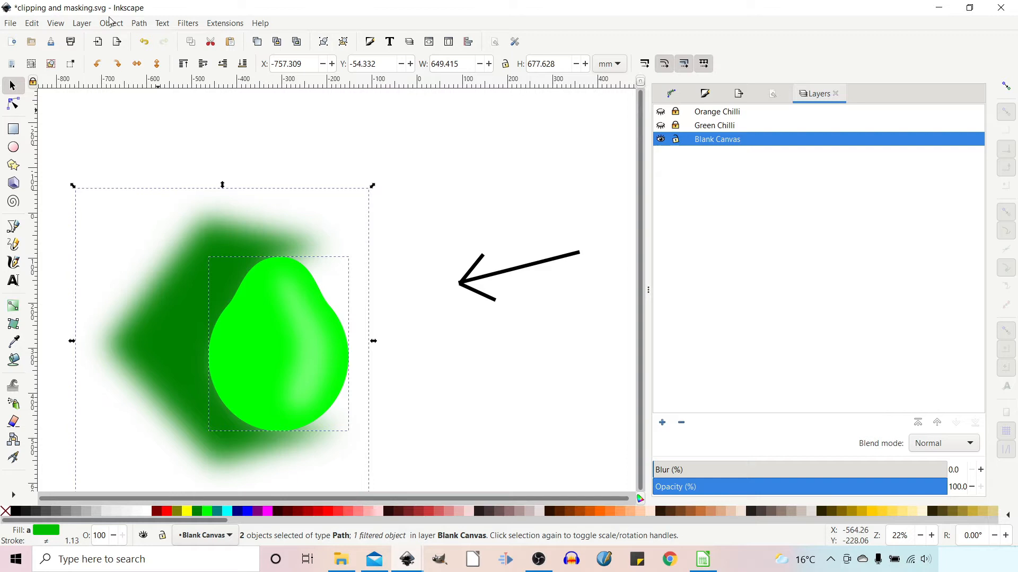
{"action": "mouse_move", "coordinate": [165, 261]}
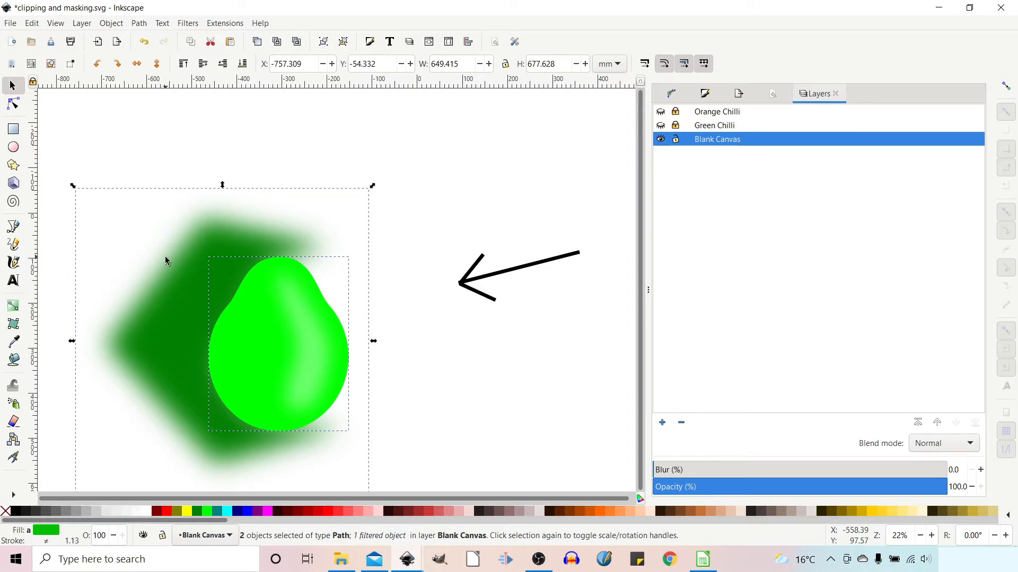
Step: Cut a pear-shaped hole from the blurred copy with Clip > Set Inverse (LPE), then shift it left
{"action": "left_click", "coordinate": [110, 23]}
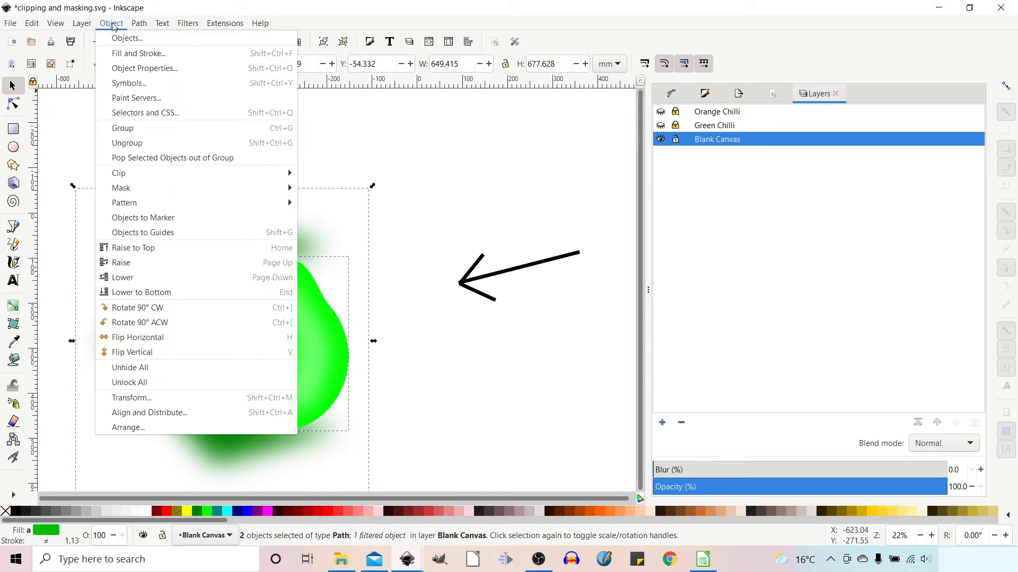
{"action": "mouse_move", "coordinate": [119, 173]}
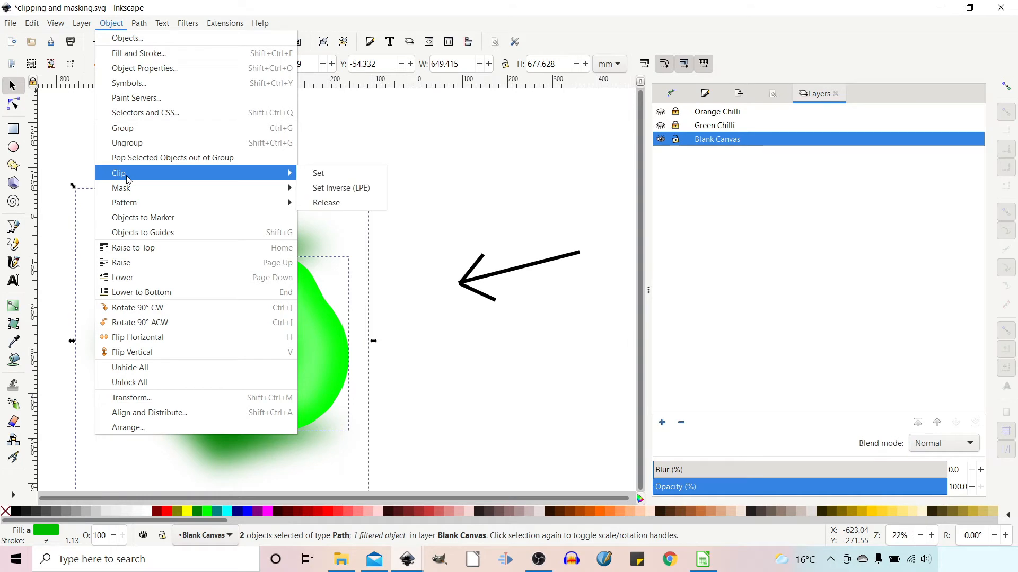
{"action": "left_click", "coordinate": [318, 173]}
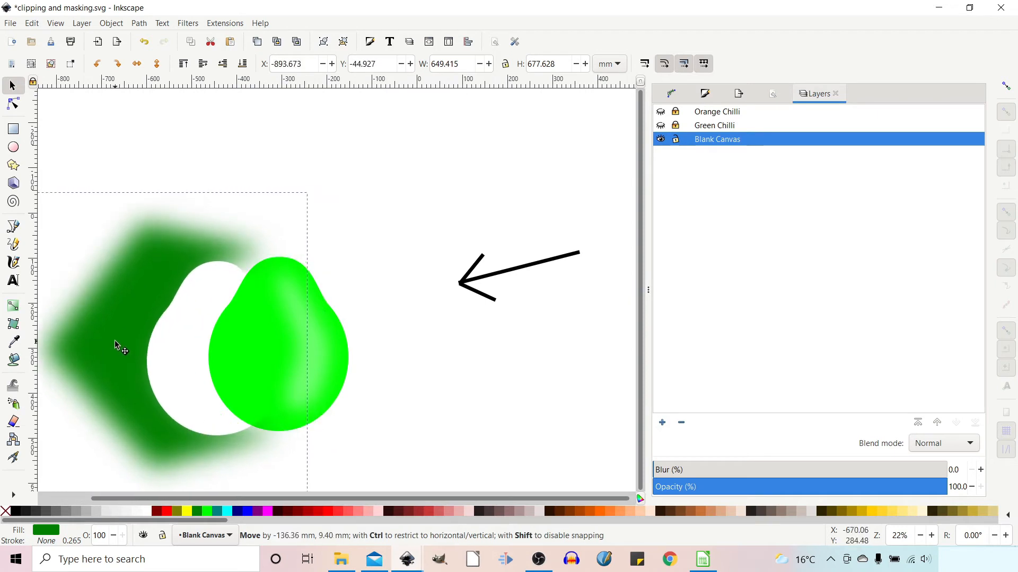
{"action": "left_click", "coordinate": [176, 289]}
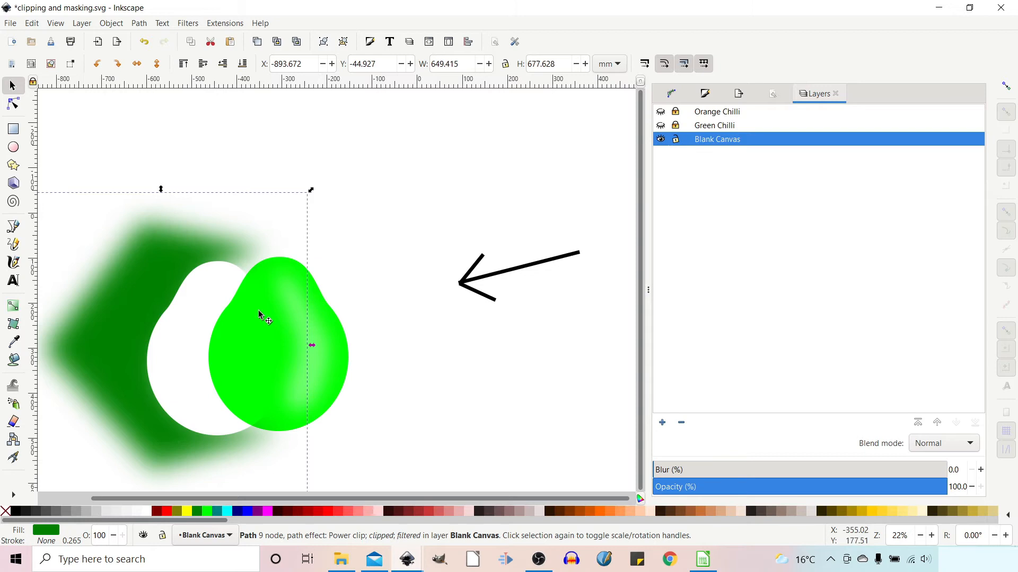
{"action": "mouse_move", "coordinate": [156, 363]}
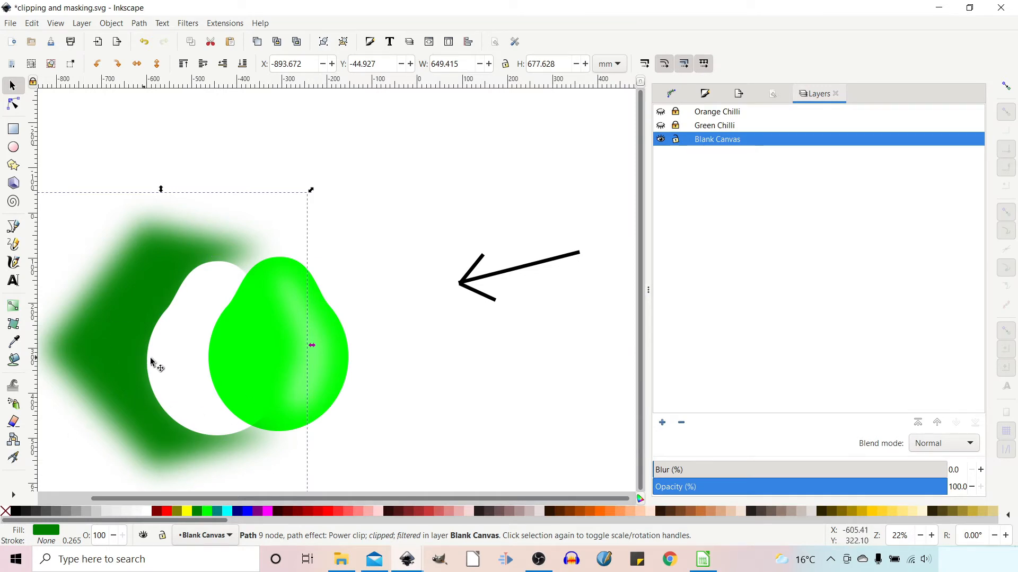
{"action": "mouse_move", "coordinate": [217, 350]}
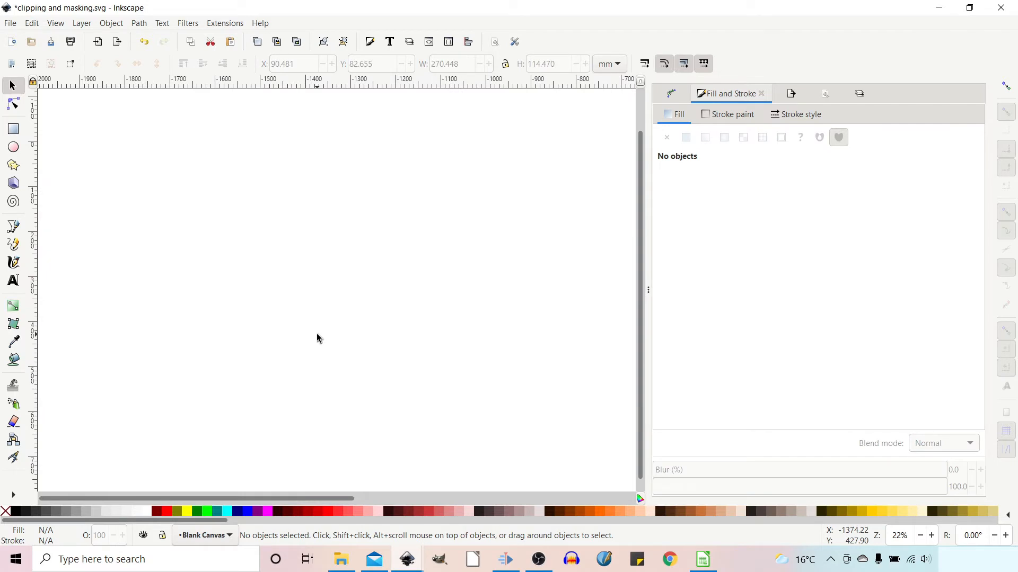
{"action": "mouse_move", "coordinate": [202, 267]}
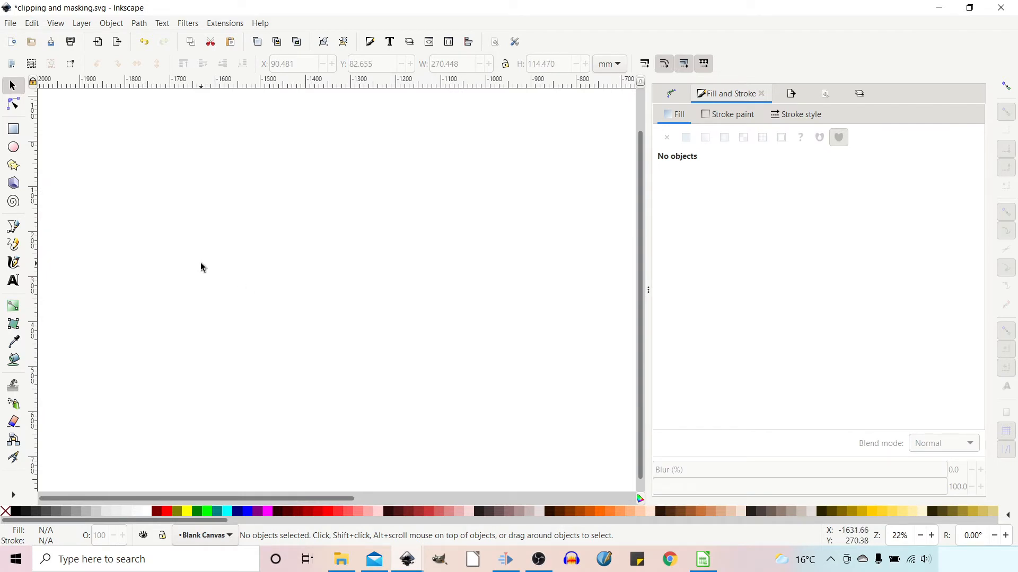
{"action": "mouse_move", "coordinate": [62, 79]}
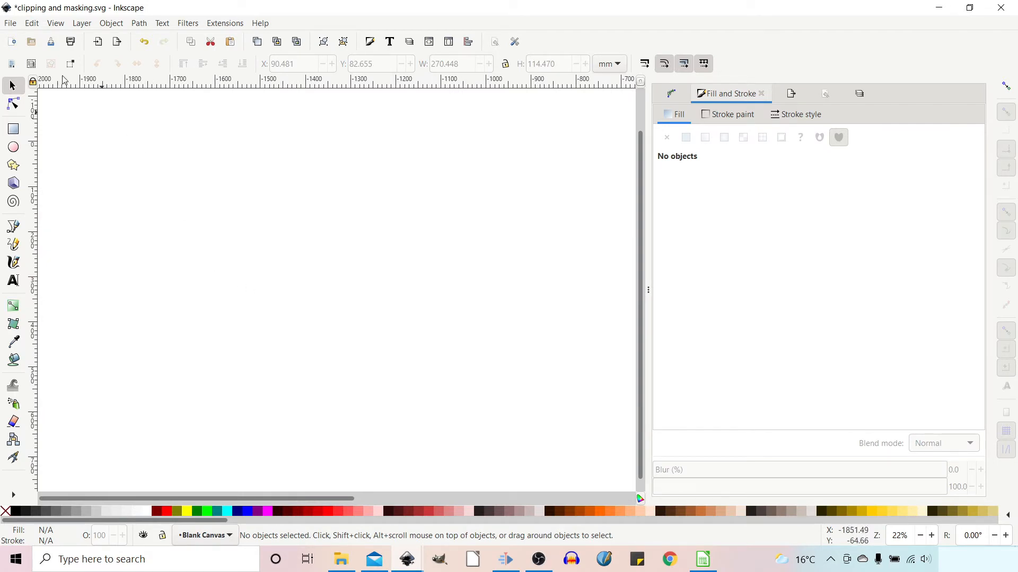
Step: Import the water-lily JPEG as an embedded image and drag it to mid-canvas
{"action": "left_click", "coordinate": [10, 23]}
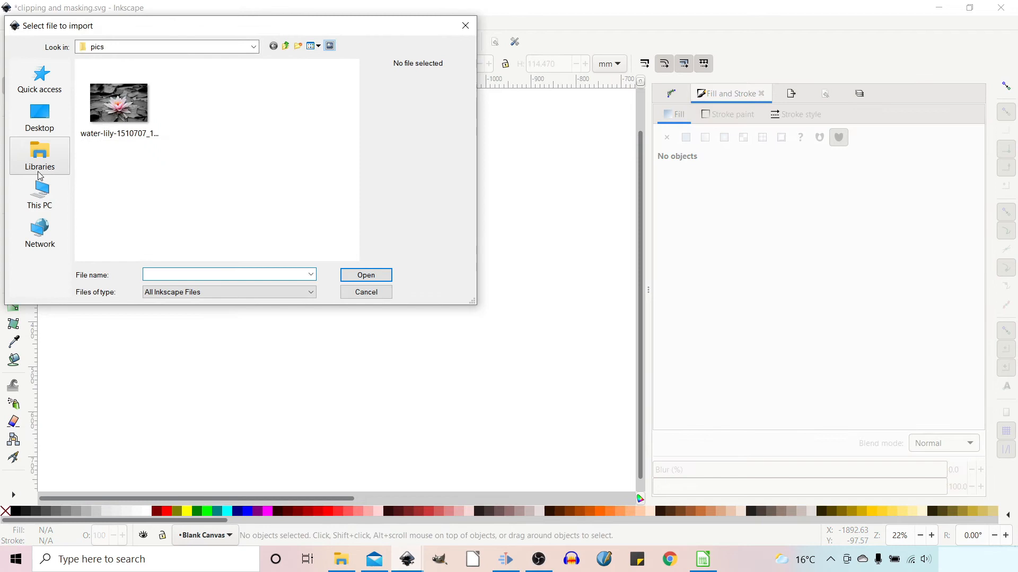
{"action": "left_click", "coordinate": [365, 292]}
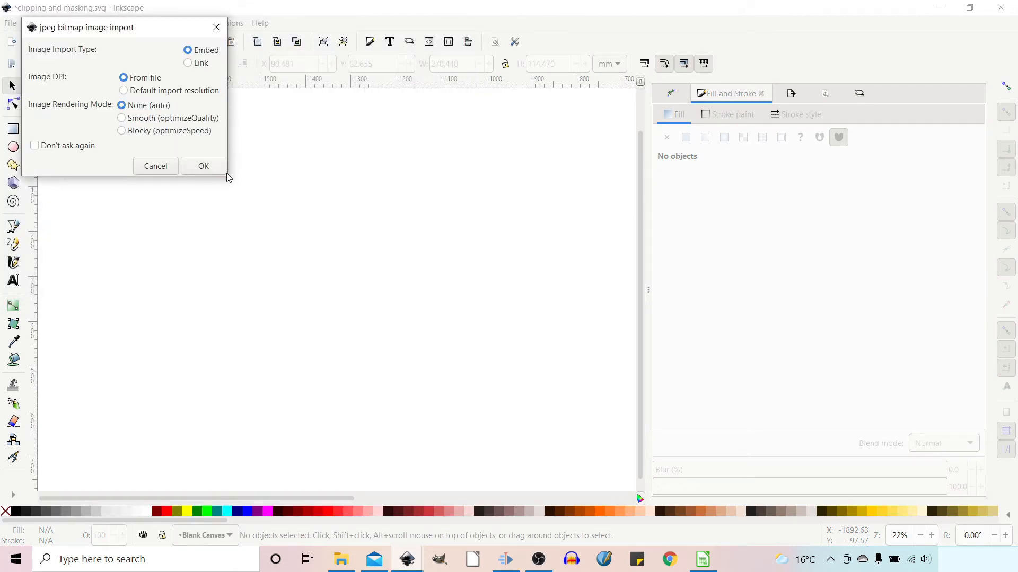
{"action": "left_click", "coordinate": [203, 166]}
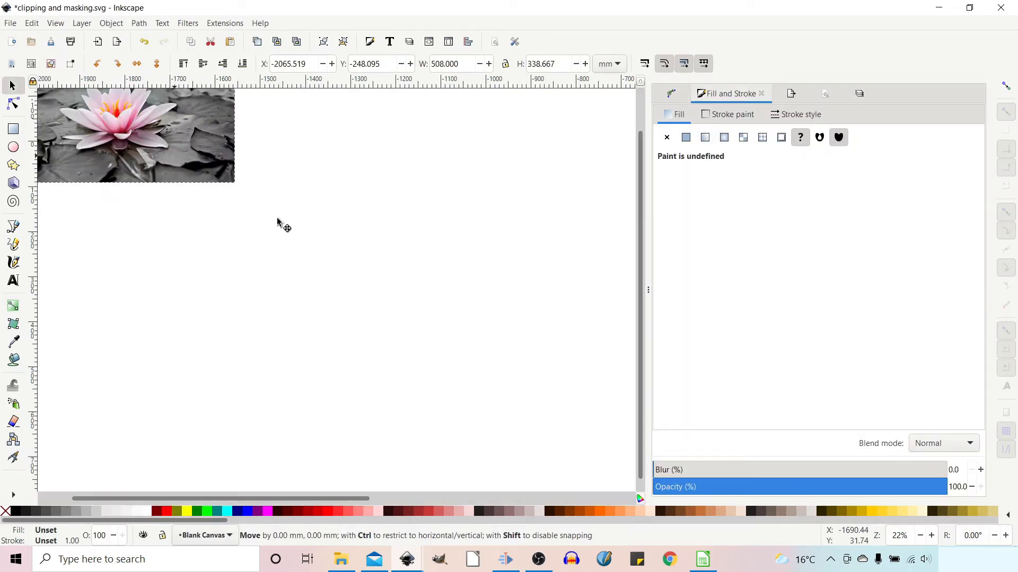
{"action": "left_click_drag", "start_coordinate": [136, 134], "coordinate": [313, 283]}
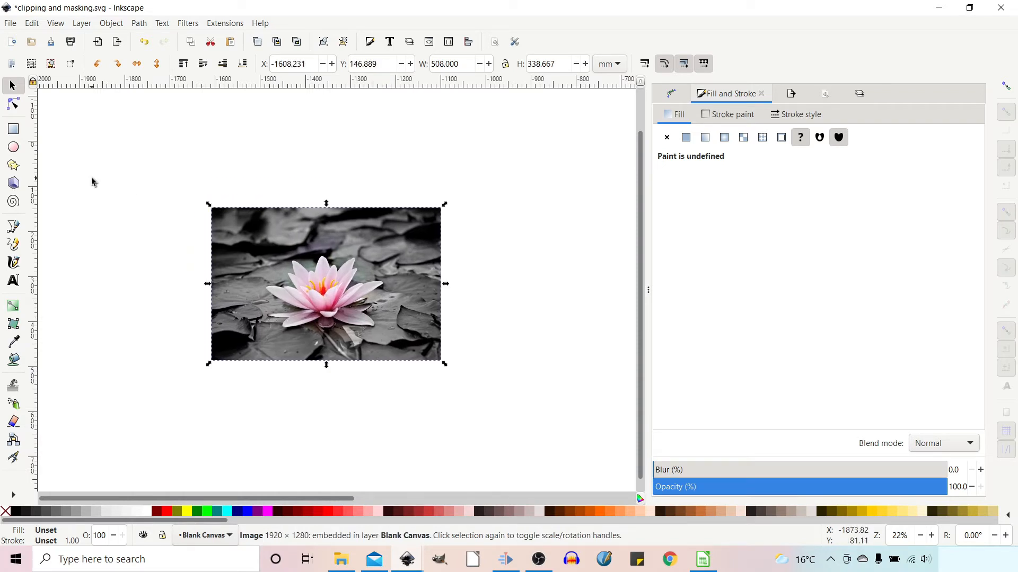
{"action": "left_click", "coordinate": [13, 147]}
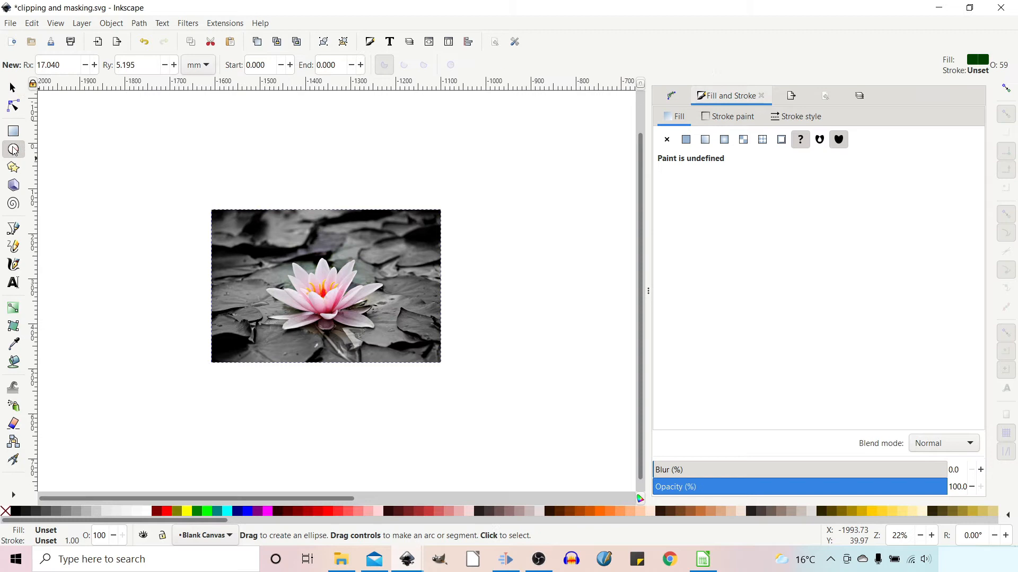
{"action": "mouse_move", "coordinate": [272, 263]}
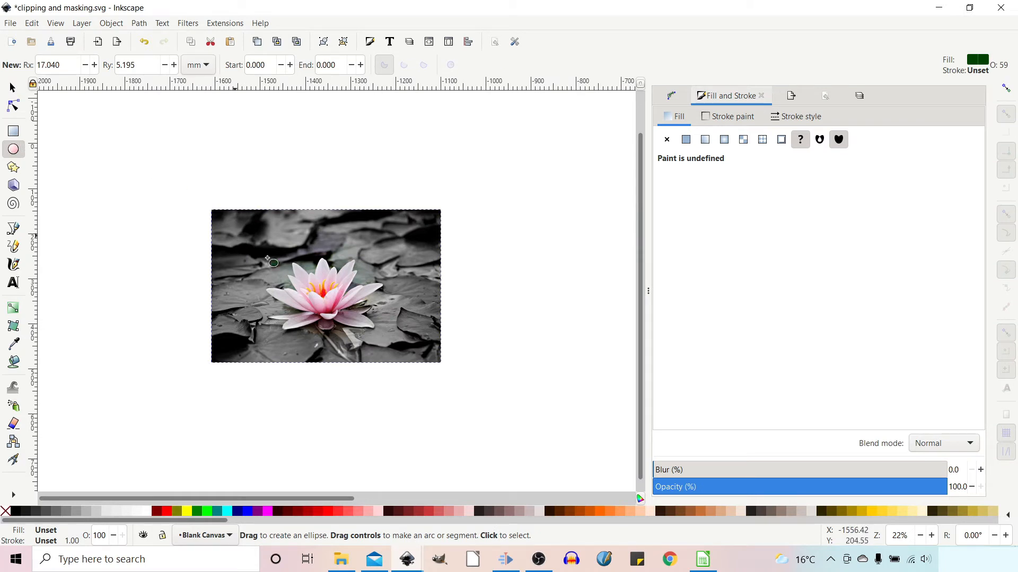
Step: Draw an oval over the water lily and clip the photo to it with Object > Clip > Set
{"action": "left_click_drag", "start_coordinate": [273, 263], "coordinate": [426, 370]}
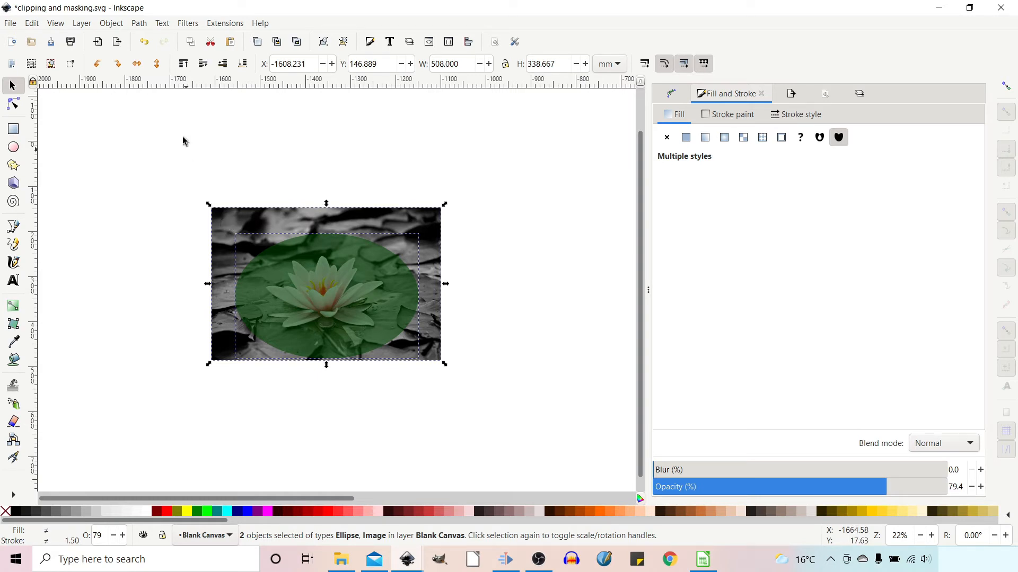
{"action": "left_click", "coordinate": [111, 23]}
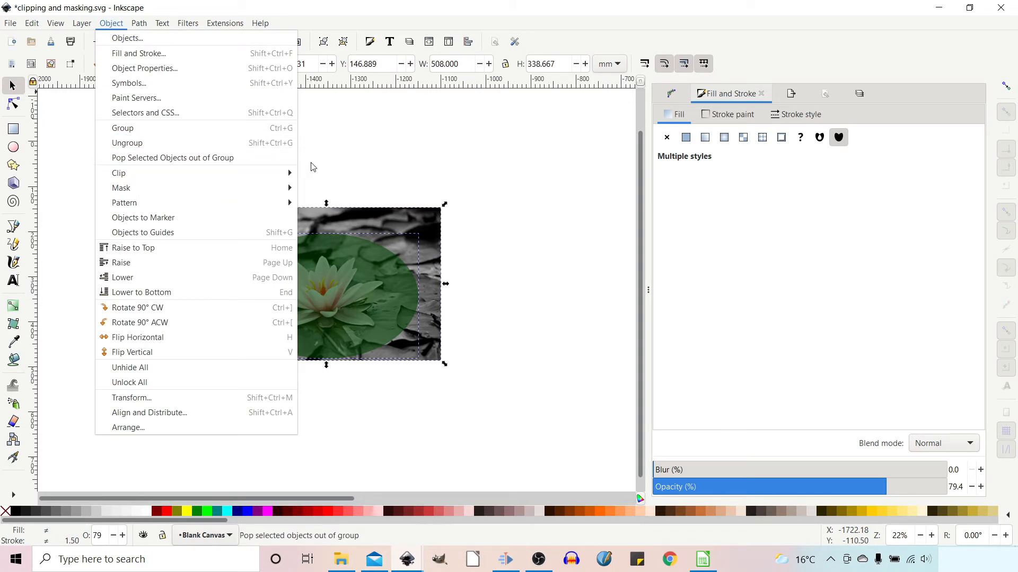
{"action": "mouse_move", "coordinate": [118, 173]}
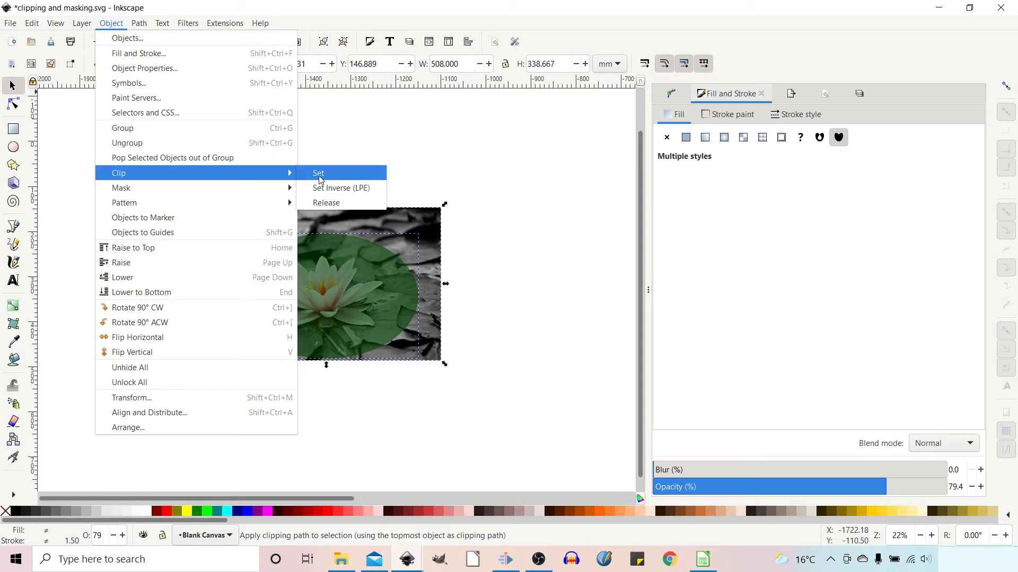
{"action": "left_click", "coordinate": [318, 172]}
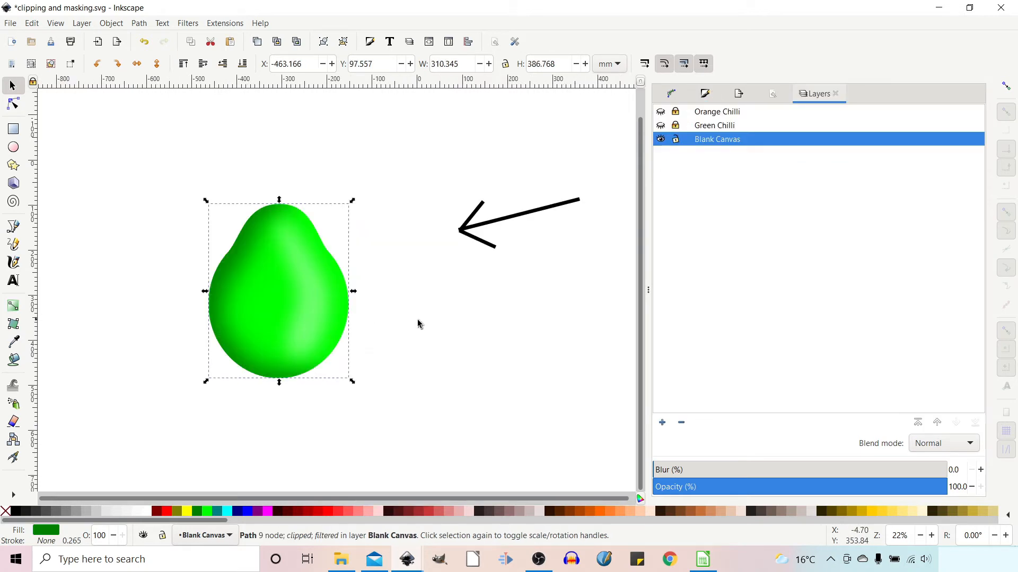
{"action": "mouse_move", "coordinate": [345, 358]}
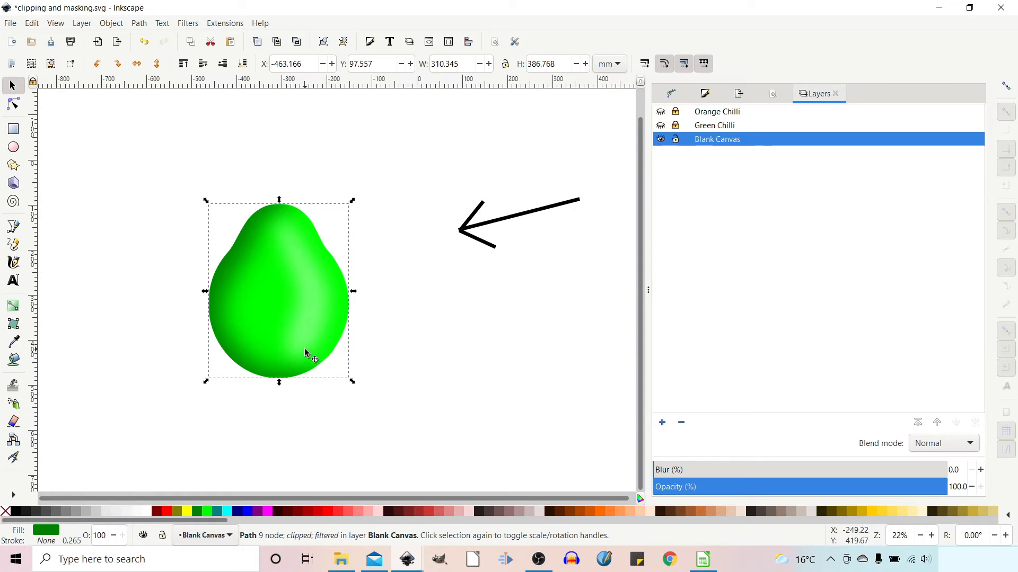
{"action": "mouse_move", "coordinate": [310, 355]}
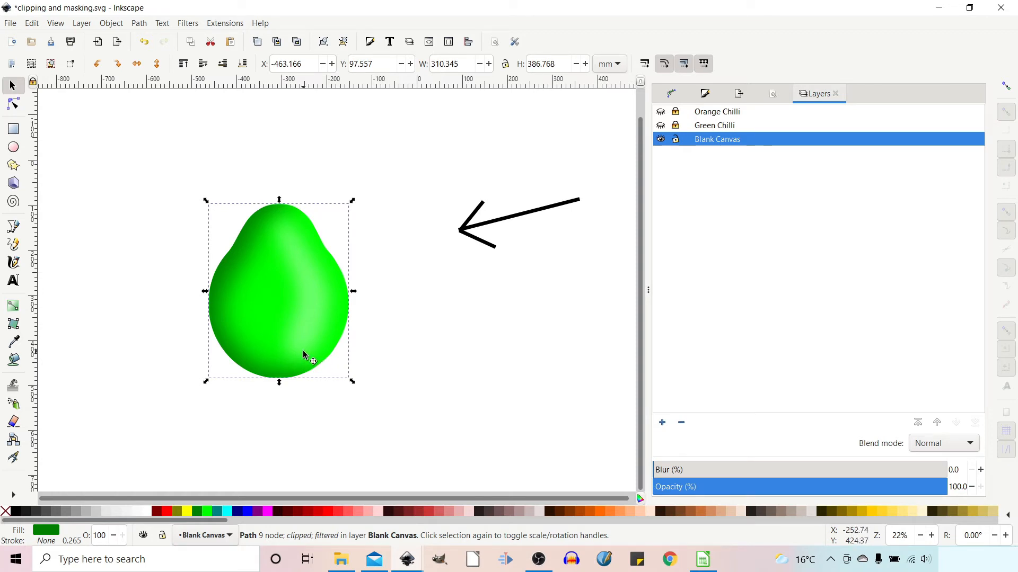
{"action": "mouse_move", "coordinate": [265, 250]}
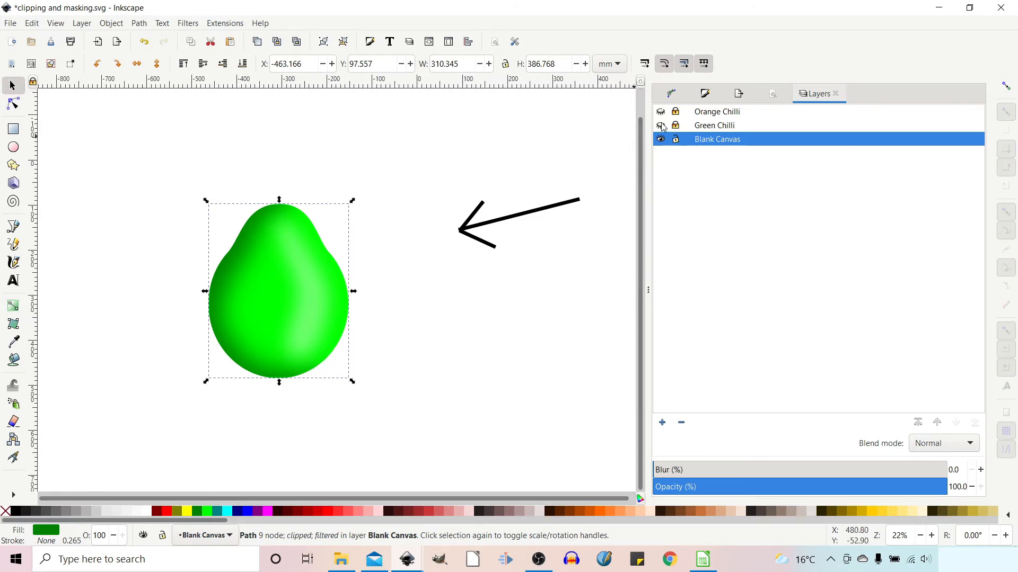
Step: Make the Green Chilli layer visible in the Layers panel
{"action": "left_click", "coordinate": [660, 125]}
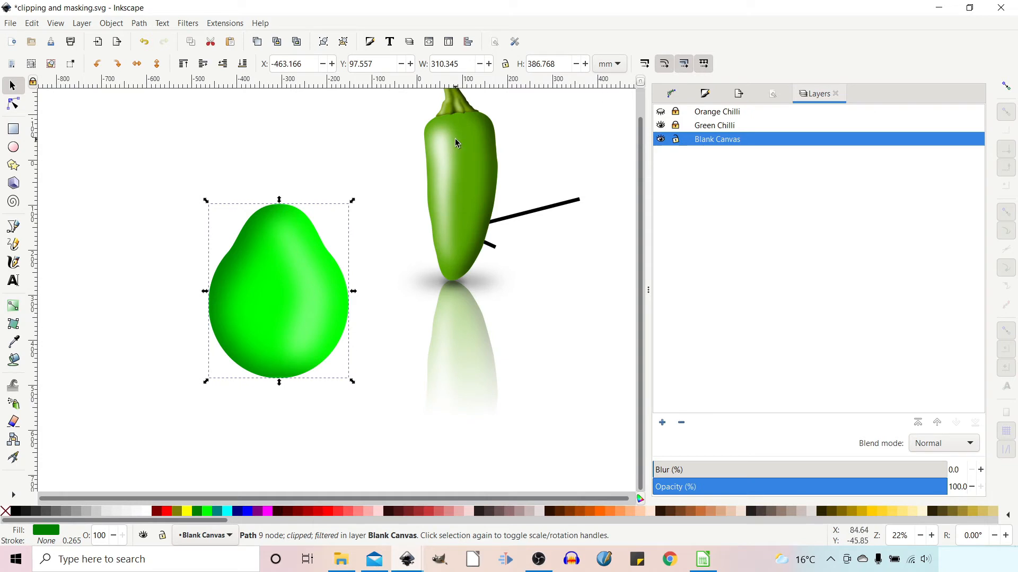
{"action": "mouse_move", "coordinate": [456, 283]}
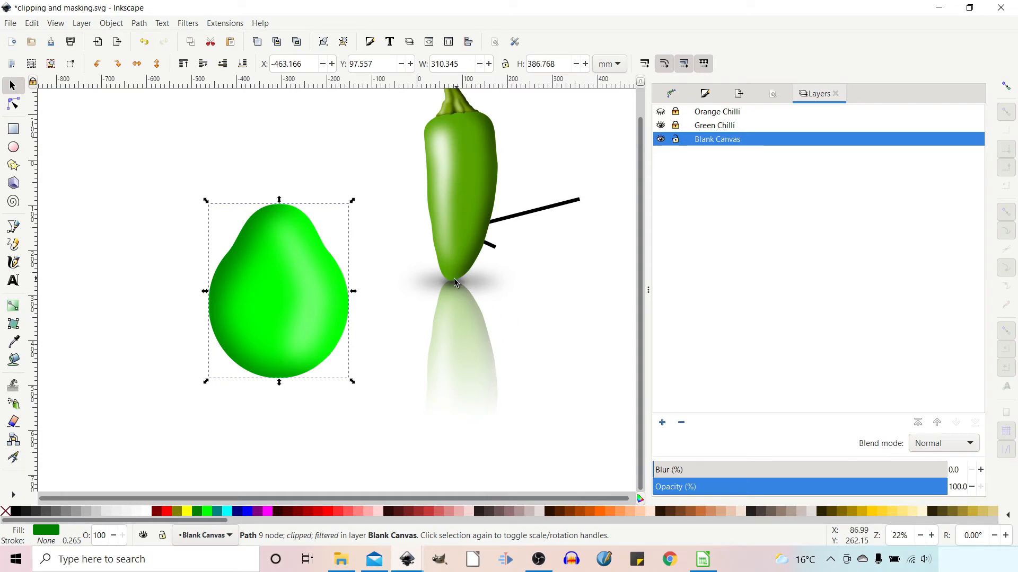
{"action": "mouse_move", "coordinate": [515, 398]}
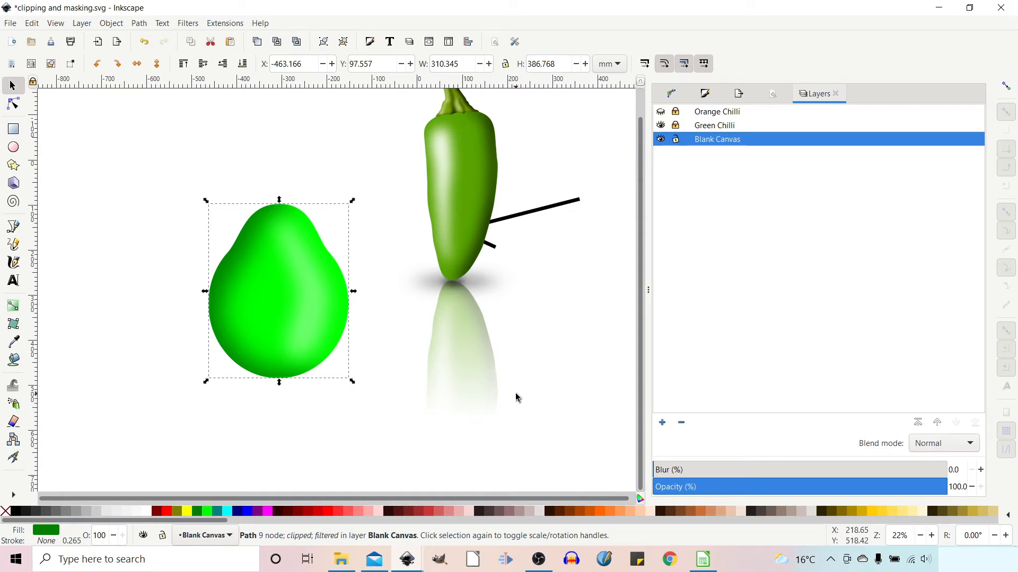
{"action": "mouse_move", "coordinate": [471, 463]}
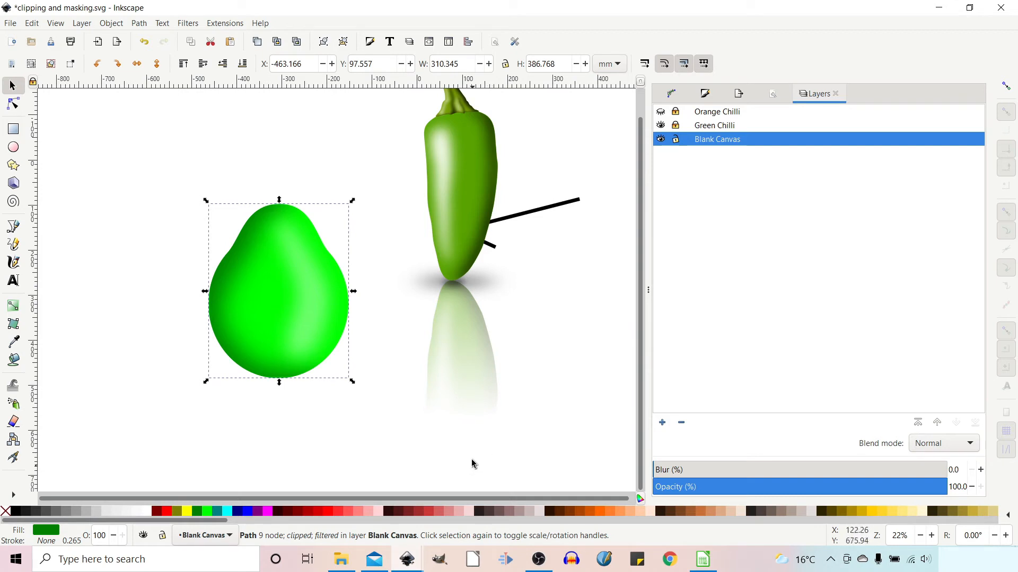
{"action": "mouse_move", "coordinate": [469, 312]}
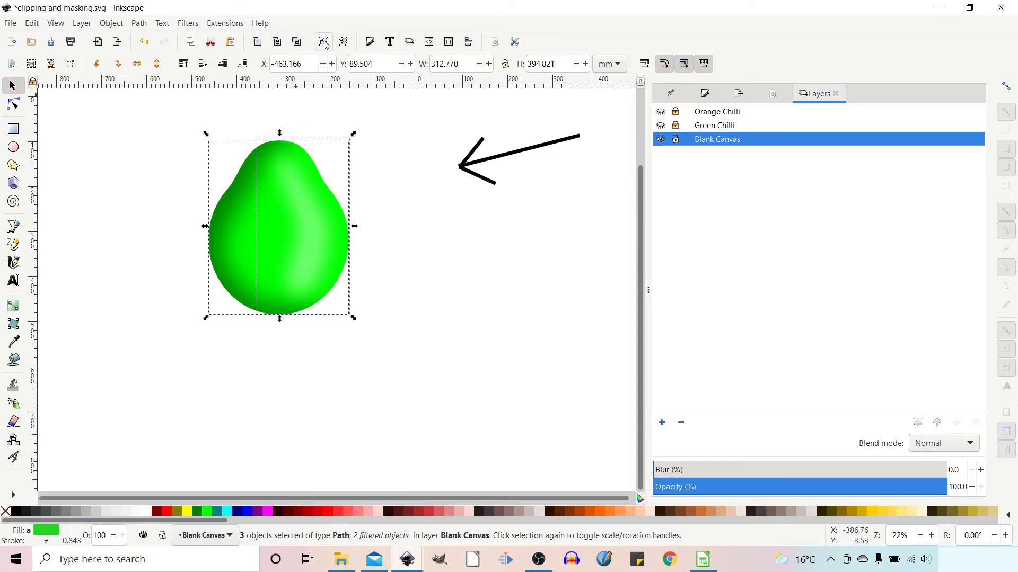
Step: Group the pear's three parts into one object and enable snapping
{"action": "left_click", "coordinate": [323, 42]}
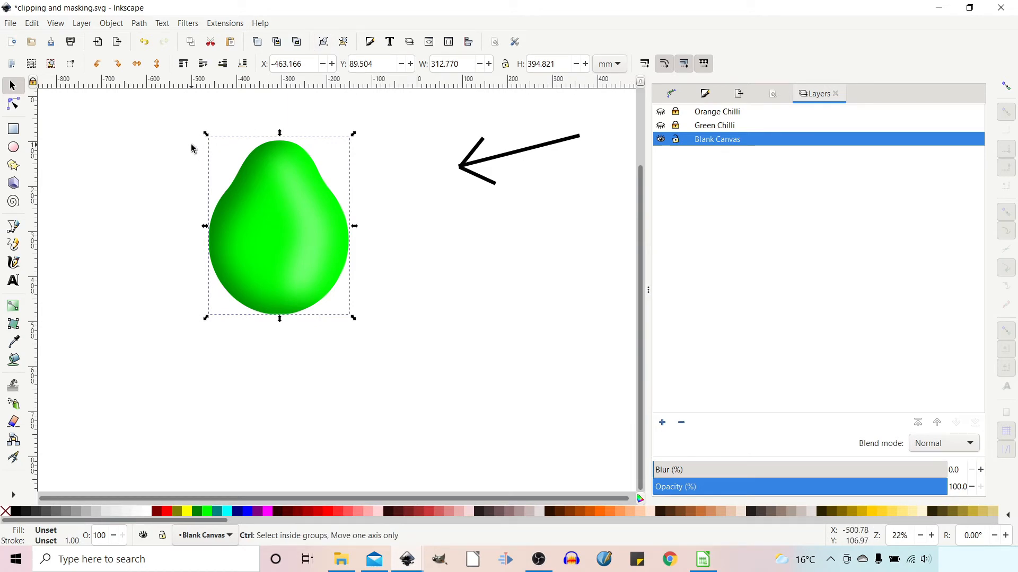
{"action": "left_click", "coordinate": [279, 227]}
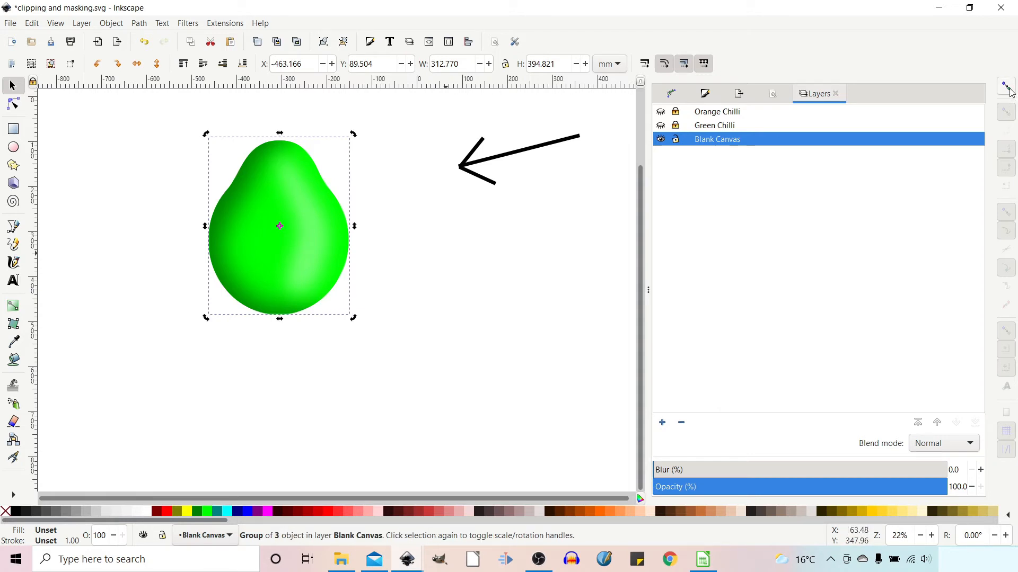
{"action": "mouse_move", "coordinate": [1008, 88]}
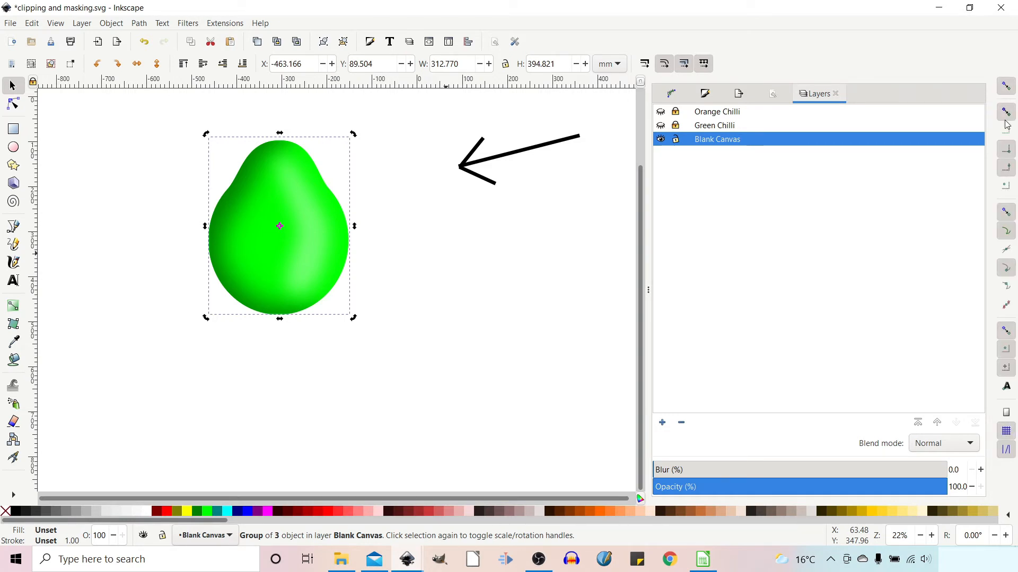
{"action": "mouse_move", "coordinate": [1006, 113]}
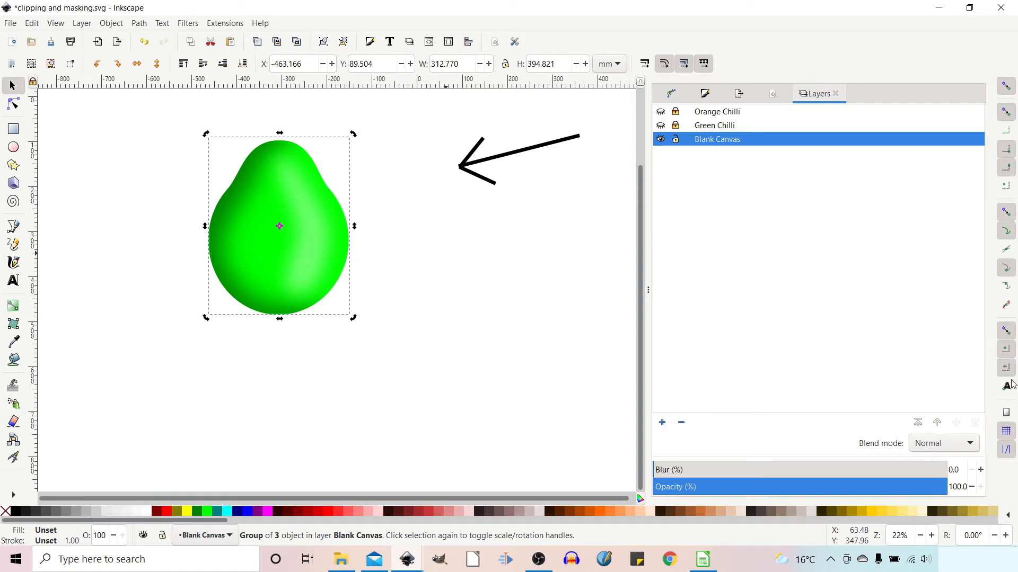
Step: Flip the duplicated pear group vertically so it sits beneath the original
{"action": "left_click", "coordinate": [280, 226]}
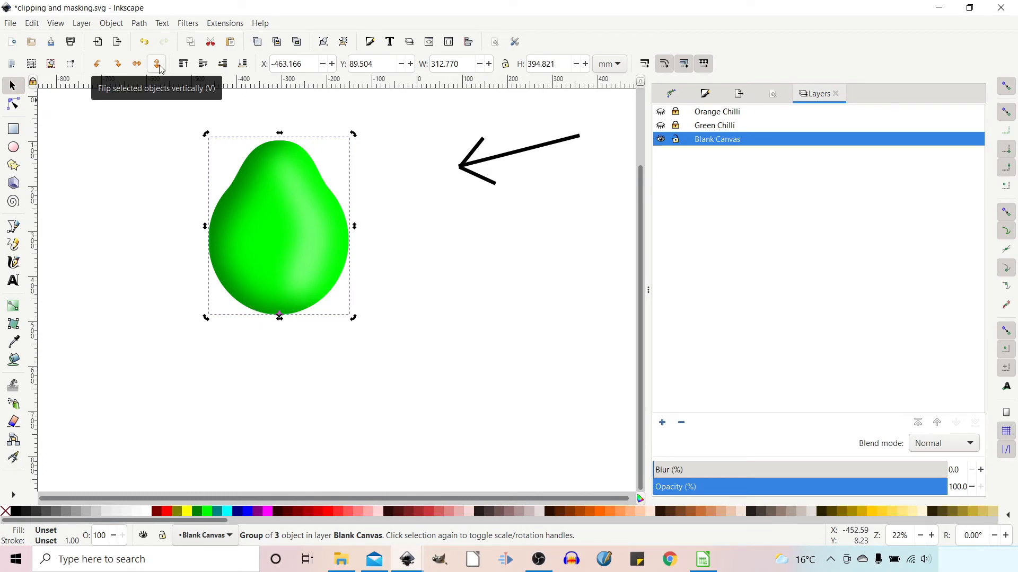
{"action": "left_click", "coordinate": [156, 63]}
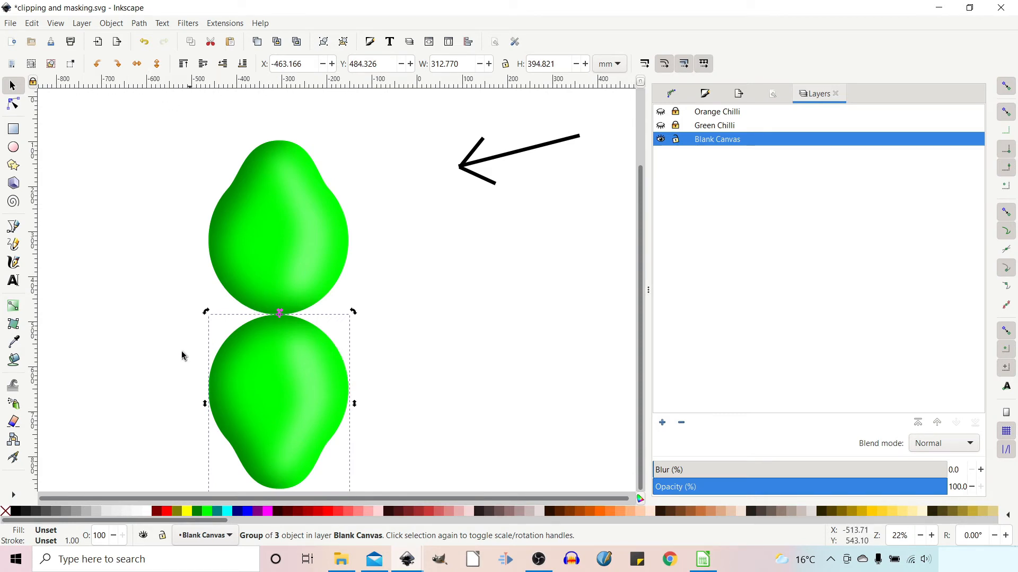
{"action": "mouse_move", "coordinate": [331, 433]}
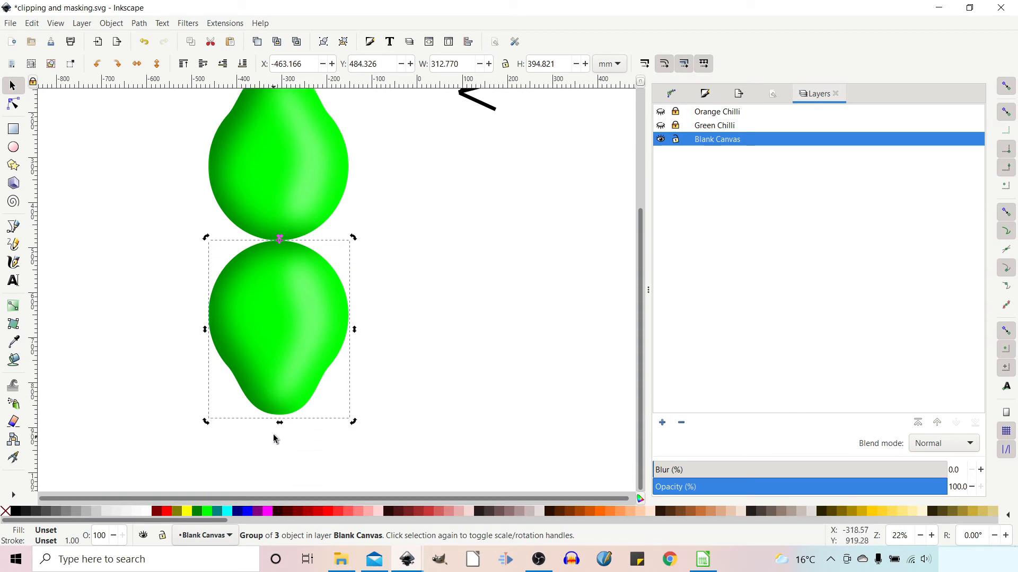
{"action": "mouse_move", "coordinate": [245, 420]}
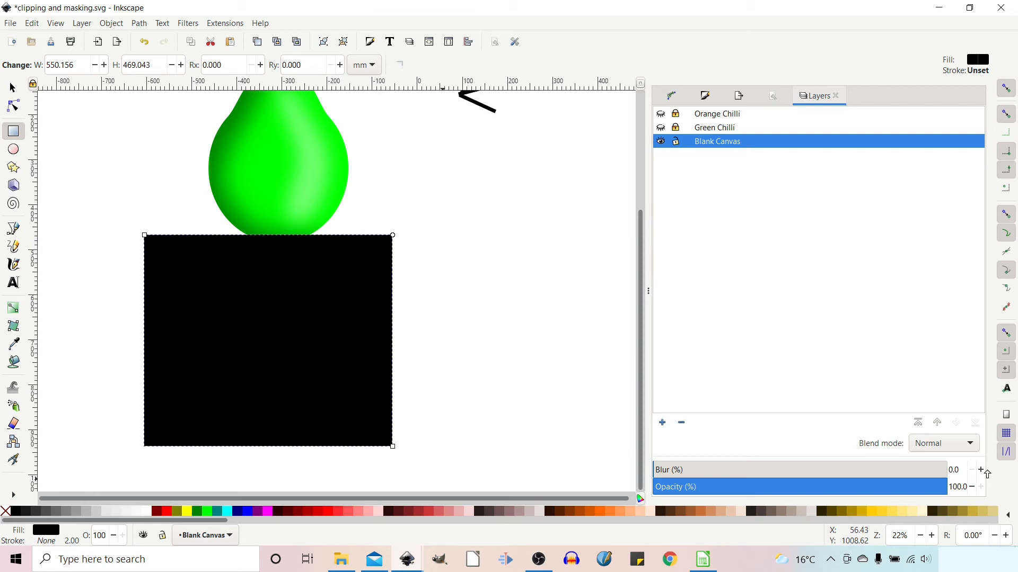
{"action": "mouse_move", "coordinate": [335, 372]}
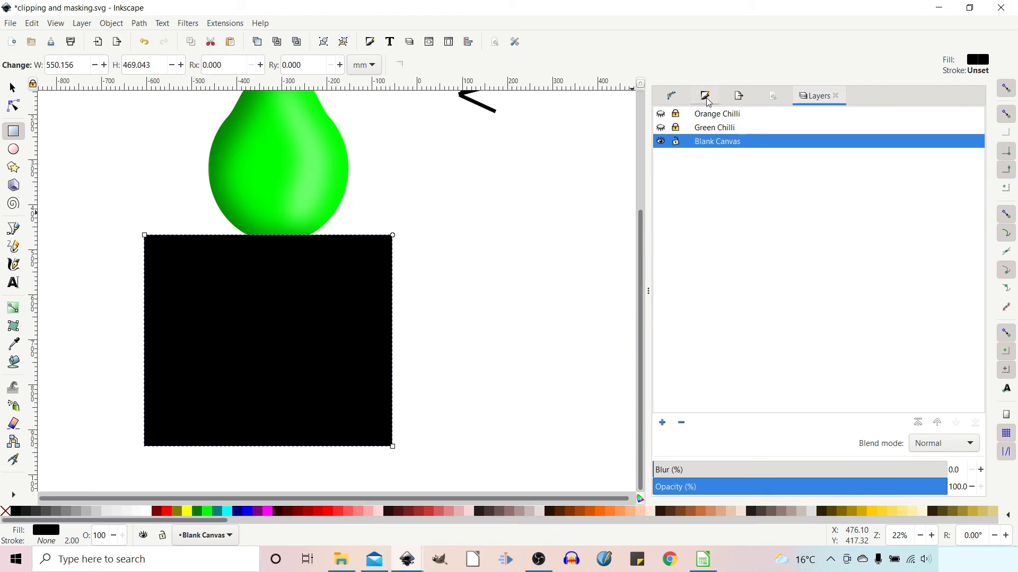
Step: Bring up the fill settings for the black rectangle covering the flipped pear
{"action": "left_click", "coordinate": [705, 95]}
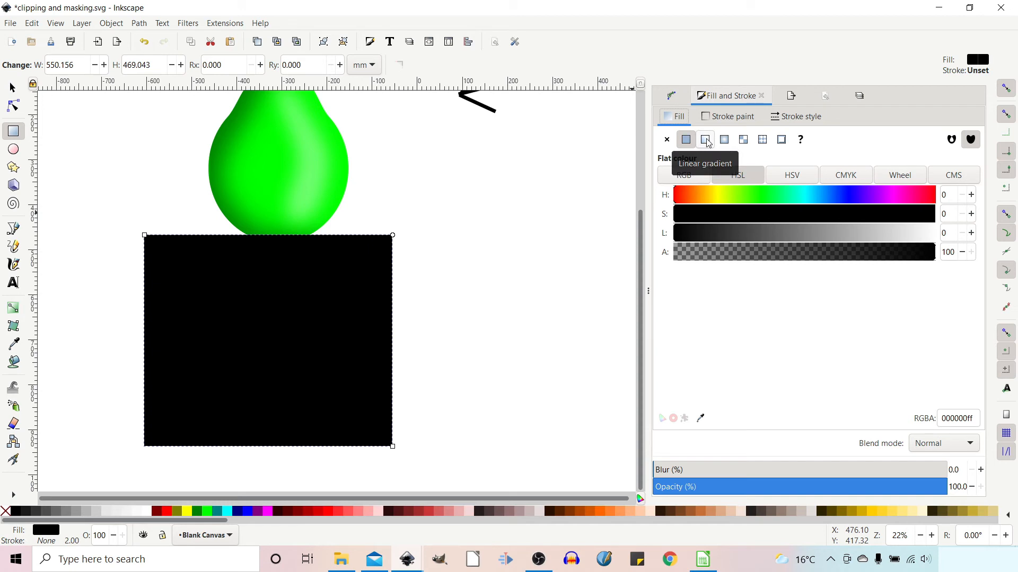
Step: Apply a linear gradient to the rectangle running vertically from its bottom to top edge
{"action": "left_click", "coordinate": [705, 140]}
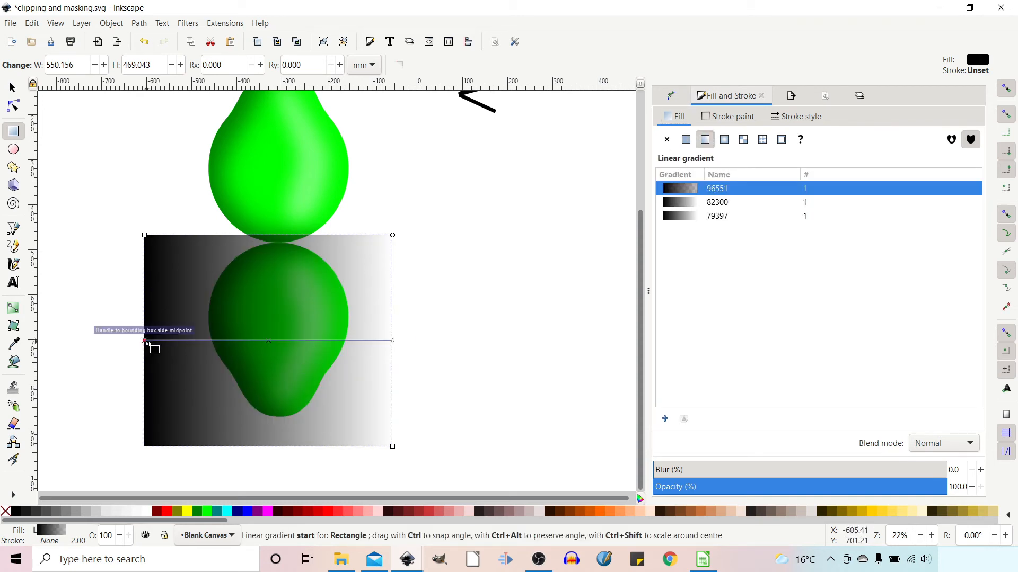
{"action": "left_click_drag", "start_coordinate": [148, 341], "coordinate": [271, 446]}
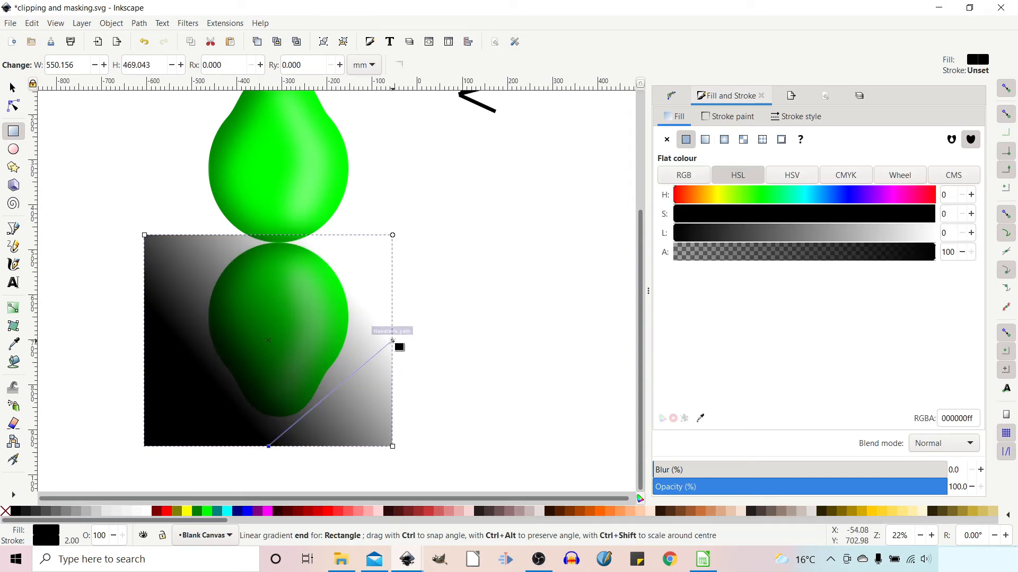
{"action": "left_click_drag", "start_coordinate": [391, 341], "coordinate": [286, 246]}
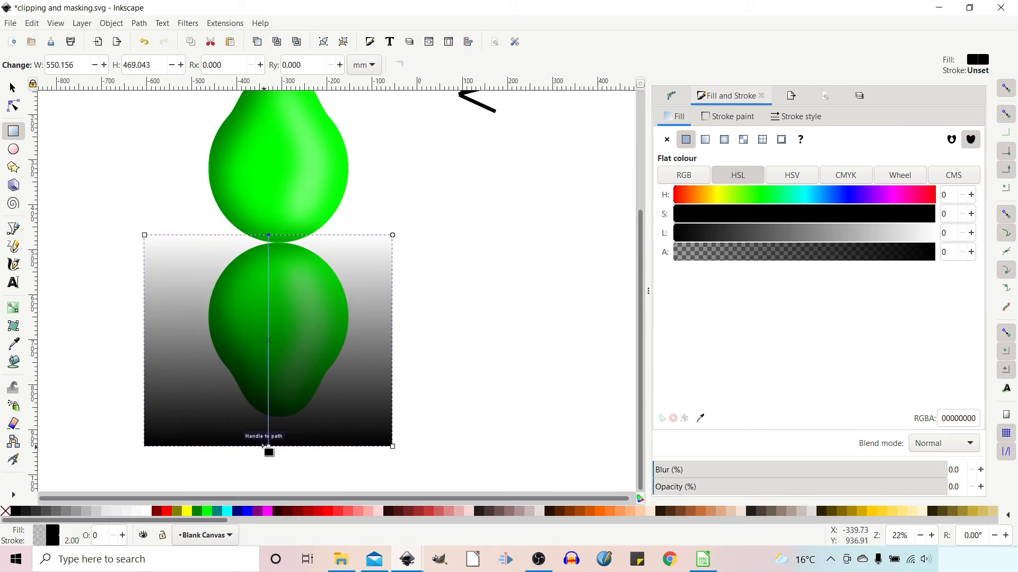
{"action": "left_click_drag", "start_coordinate": [268, 452], "coordinate": [290, 452]}
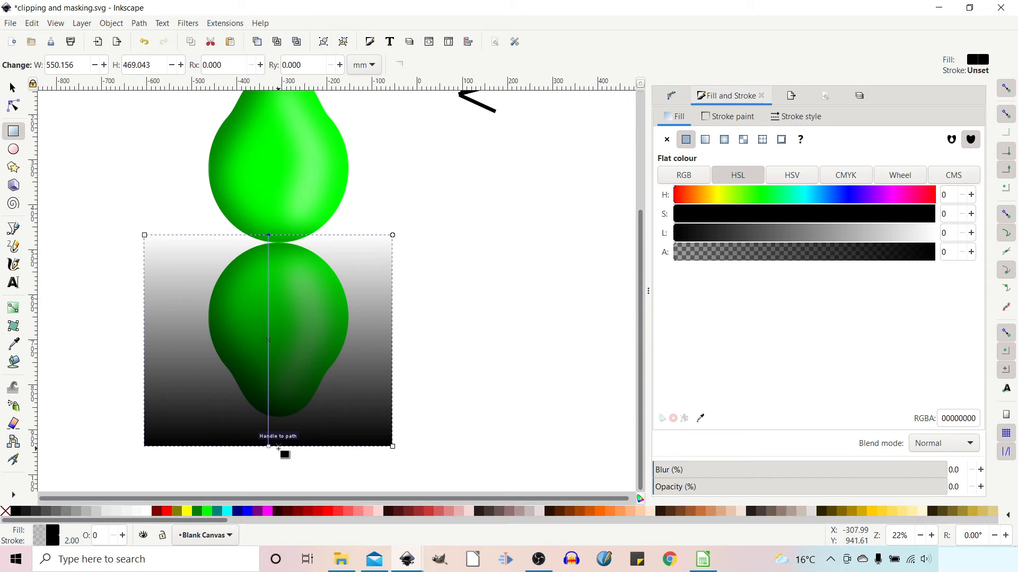
{"action": "left_click_drag", "start_coordinate": [284, 454], "coordinate": [287, 247]}
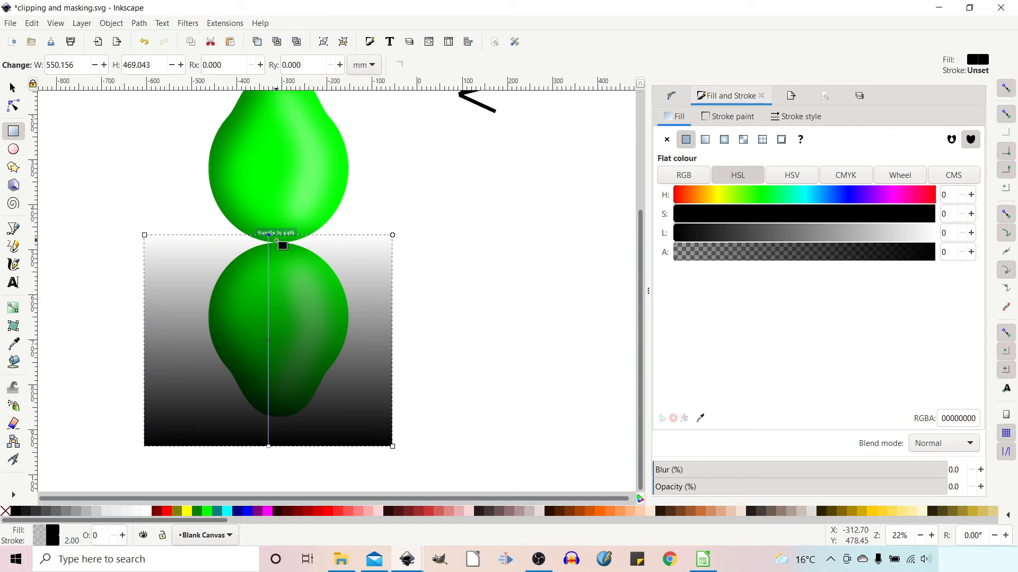
Step: Make the top gradient stop transparent white and raise the solid black stop higher
{"action": "left_click_drag", "start_coordinate": [275, 246], "coordinate": [275, 240]}
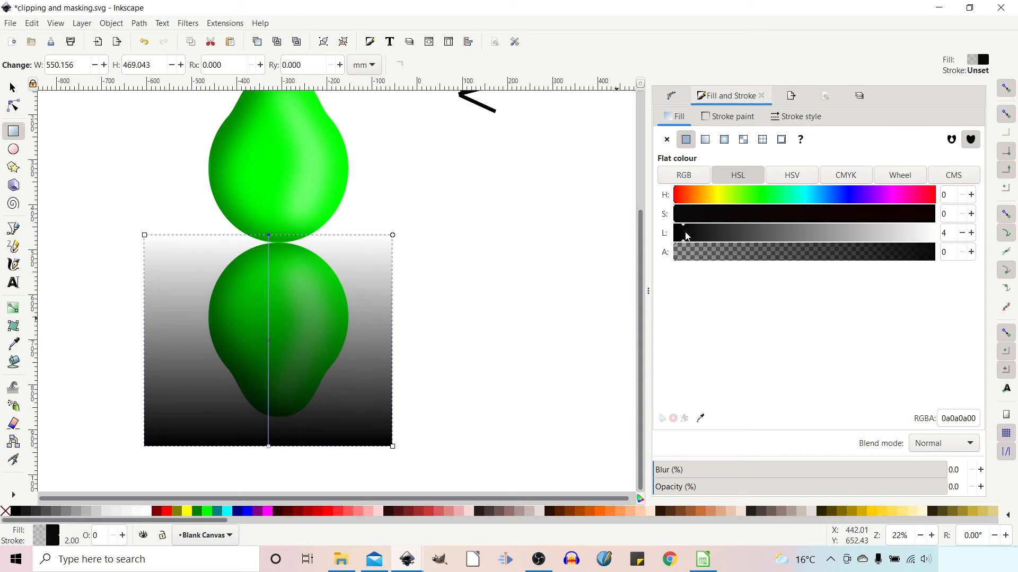
{"action": "left_click_drag", "start_coordinate": [688, 232], "coordinate": [903, 233]}
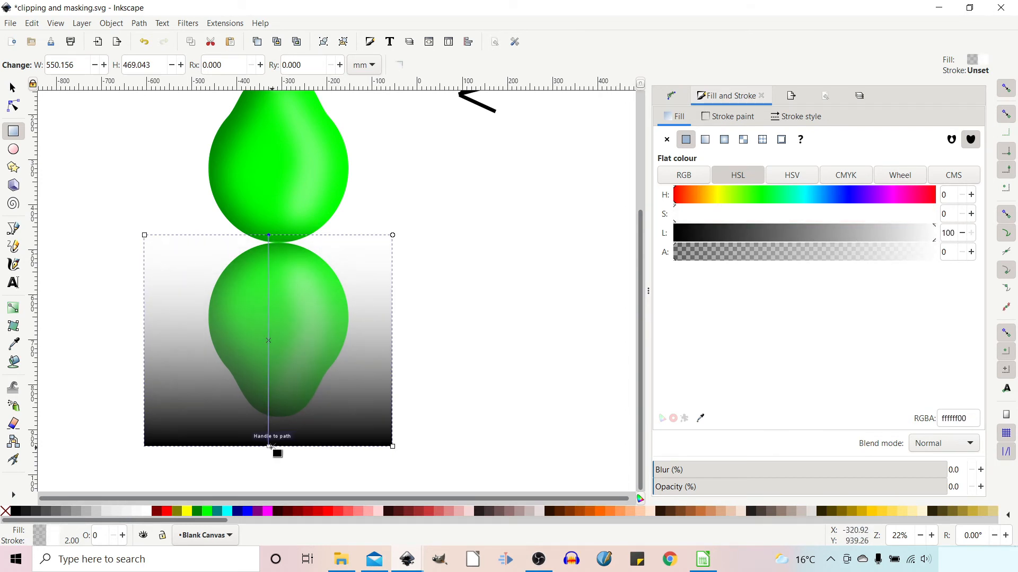
{"action": "left_click_drag", "start_coordinate": [269, 445], "coordinate": [265, 412]}
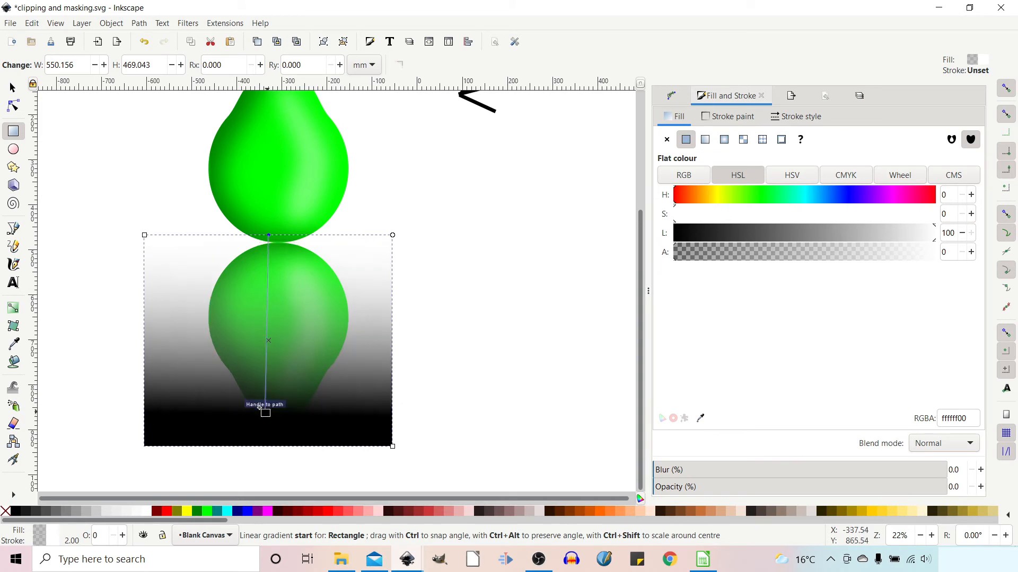
{"action": "left_click_drag", "start_coordinate": [265, 414], "coordinate": [280, 386]}
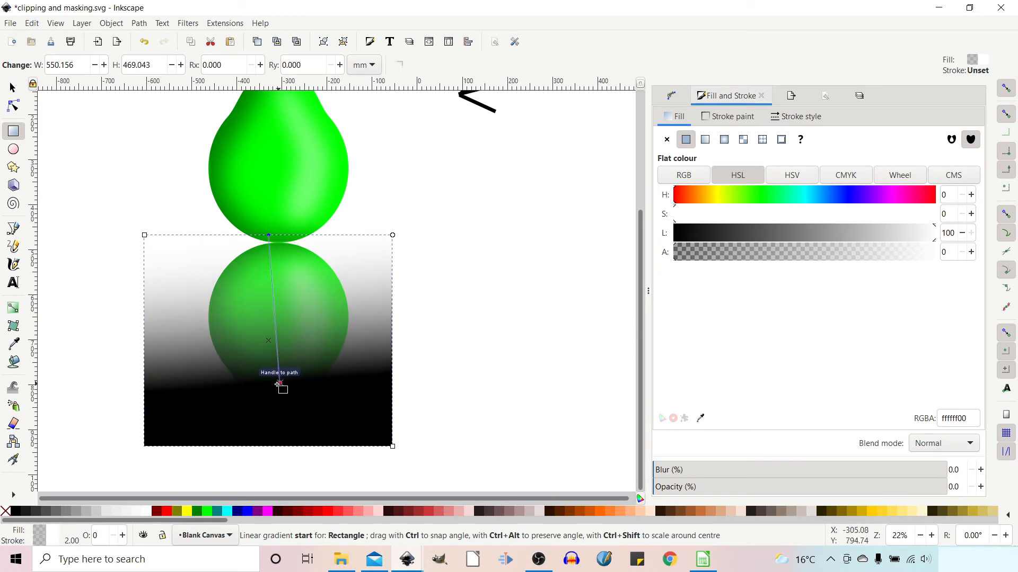
{"action": "left_click_drag", "start_coordinate": [278, 383], "coordinate": [268, 372]}
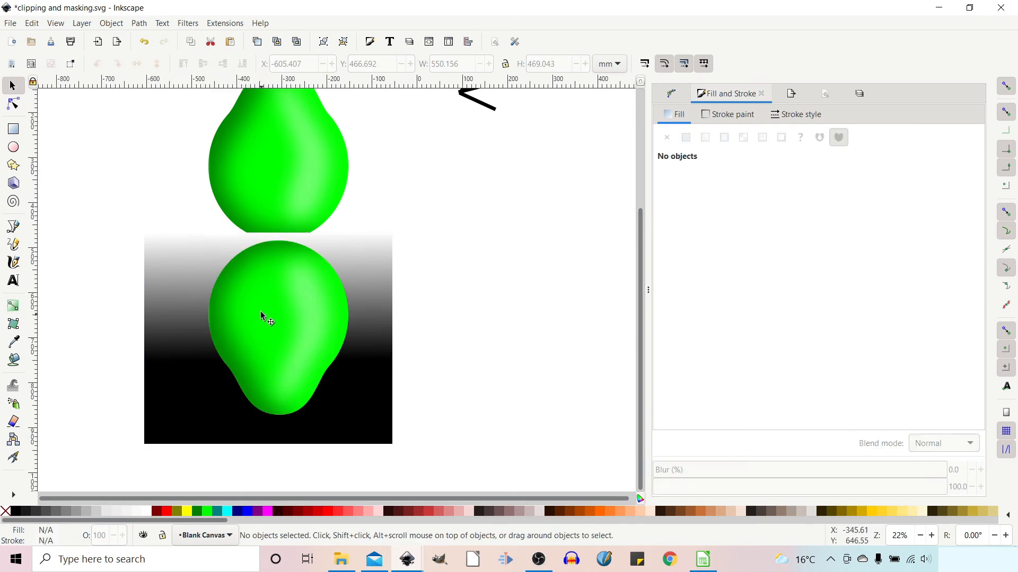
Step: Mask the reflected pear group with the gradient rectangle using Object > Mask > Set
{"action": "left_click", "coordinate": [280, 325]}
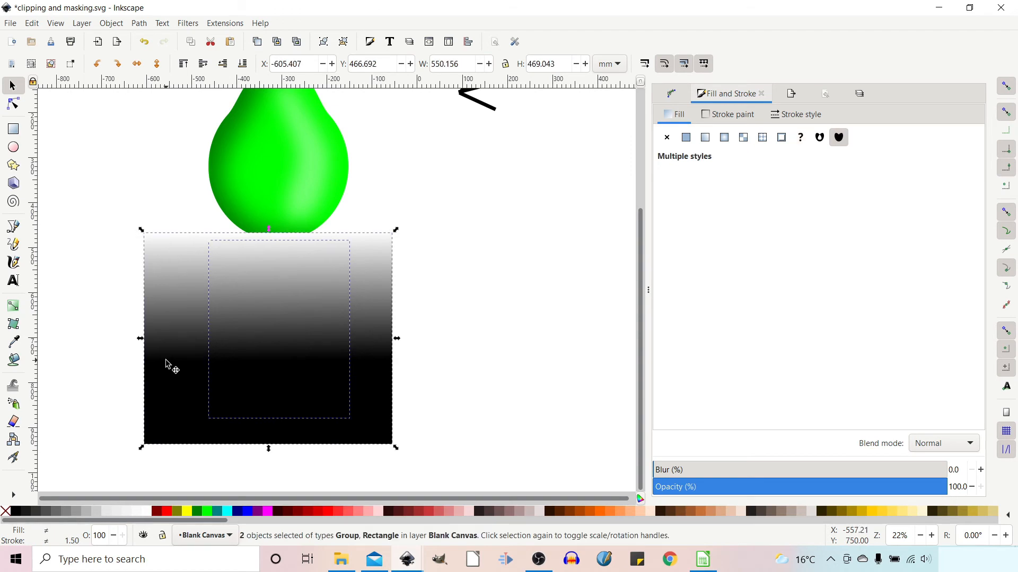
{"action": "left_click", "coordinate": [110, 22]}
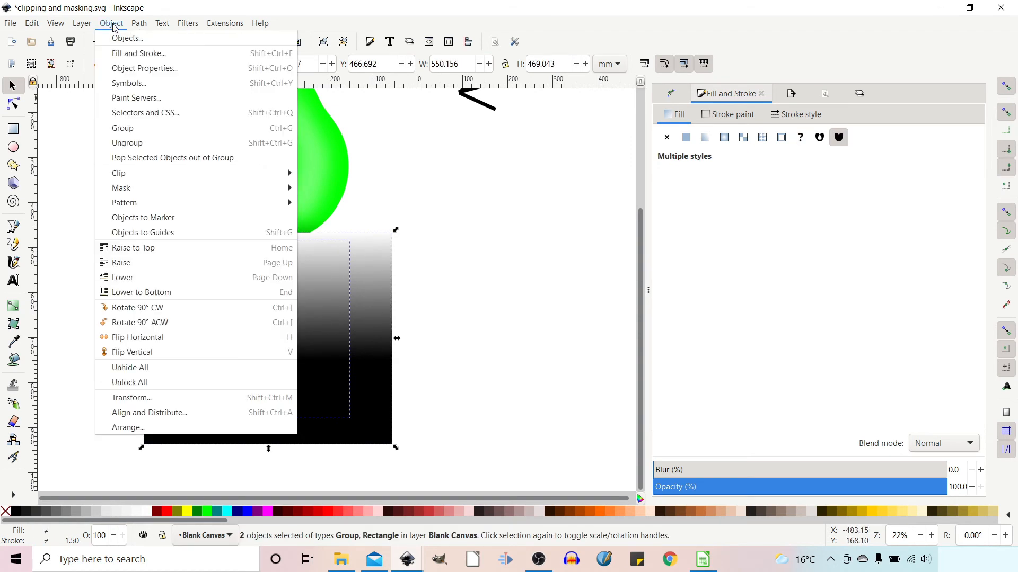
{"action": "mouse_move", "coordinate": [120, 188]}
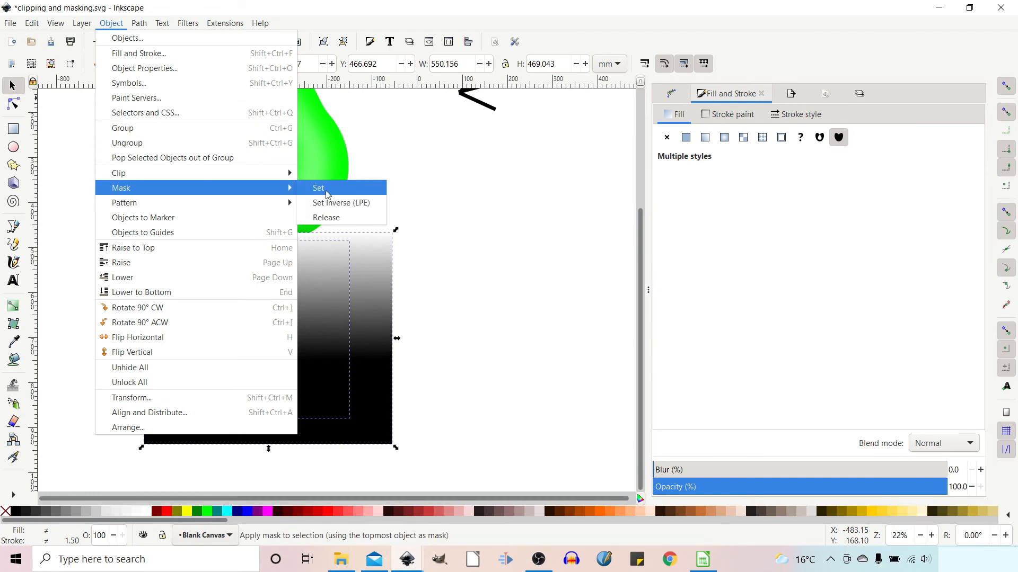
{"action": "left_click", "coordinate": [318, 188]}
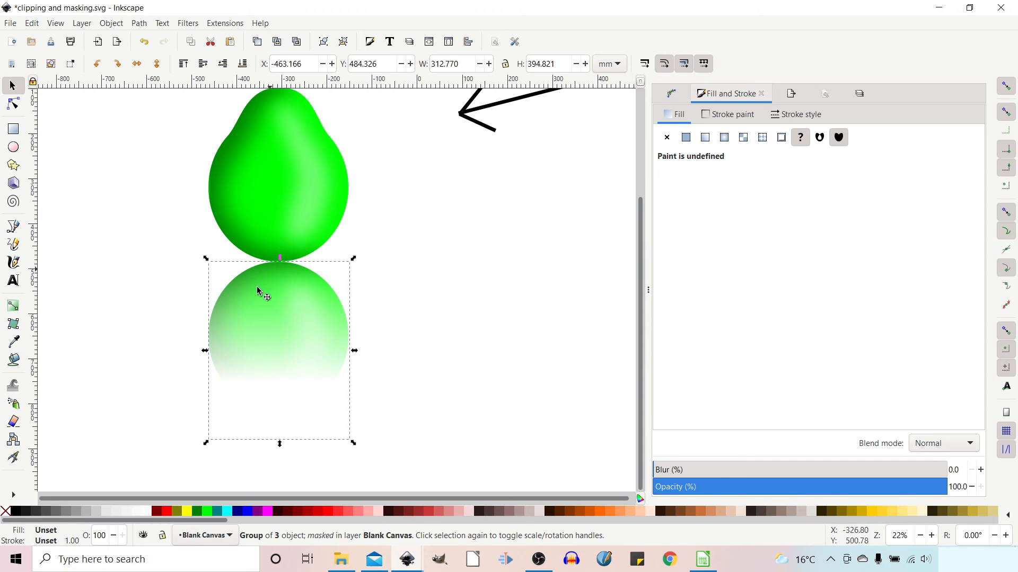
{"action": "mouse_move", "coordinate": [297, 296]}
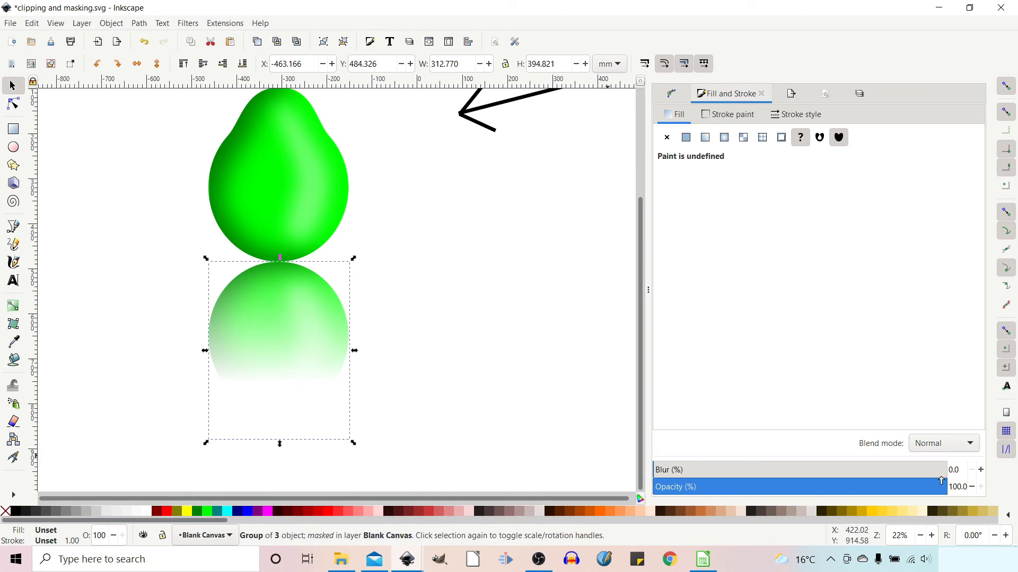
Step: Lower the masked reflection's opacity to about 59%
{"action": "left_click_drag", "start_coordinate": [941, 486], "coordinate": [858, 490]}
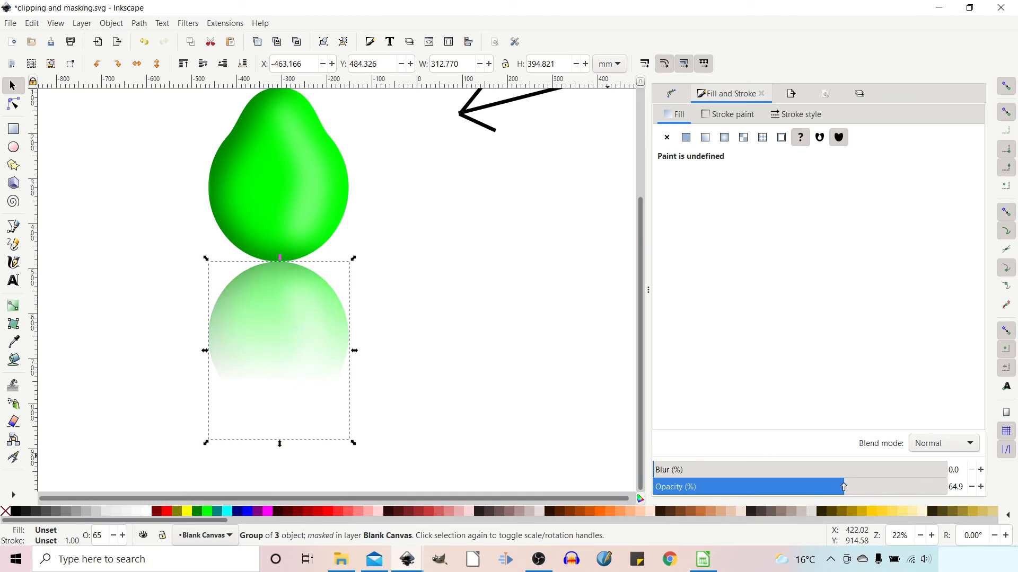
{"action": "left_click_drag", "start_coordinate": [844, 486], "coordinate": [827, 487]}
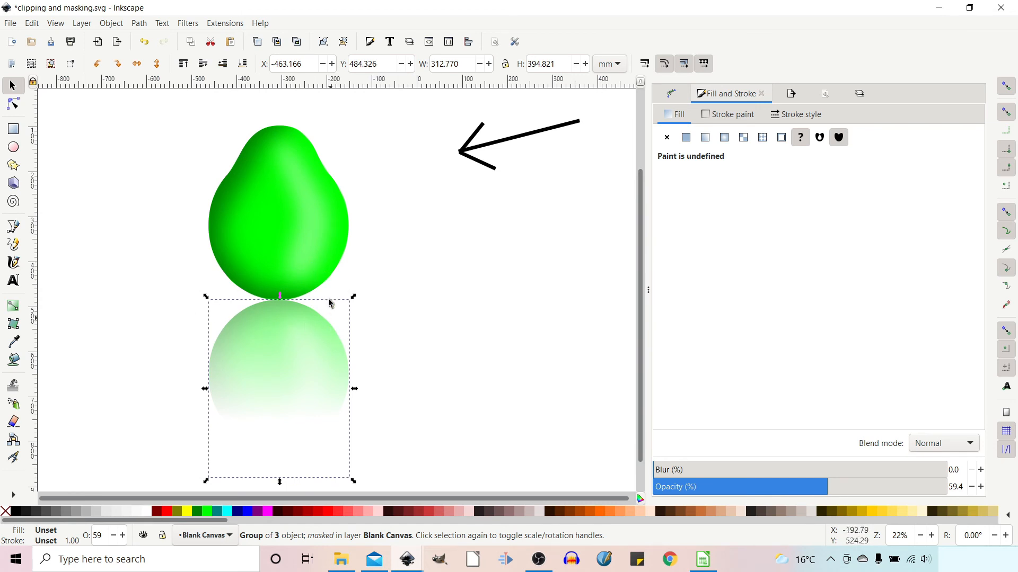
{"action": "mouse_move", "coordinate": [95, 334]}
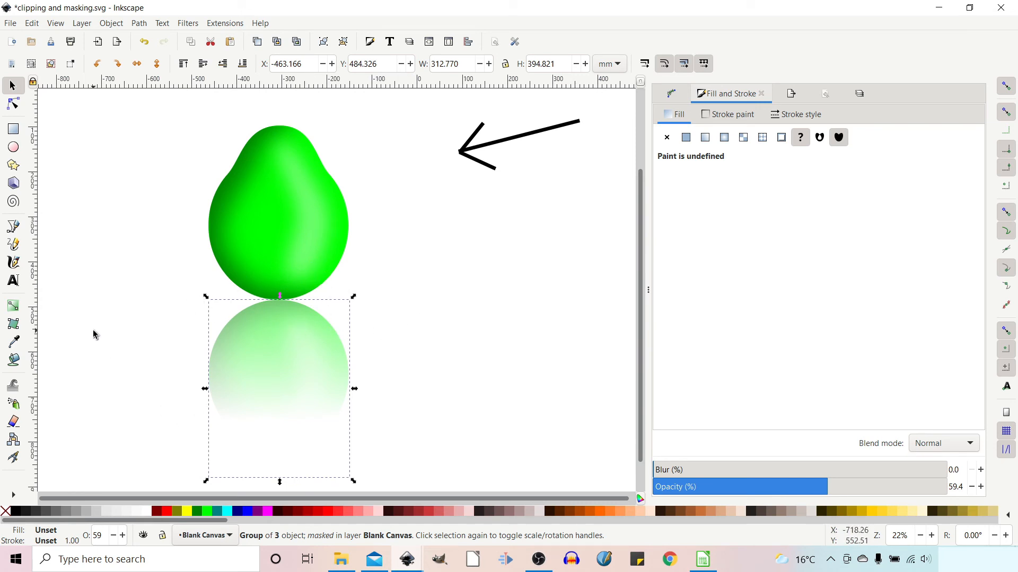
Step: Draw a black ellipse at the pear's base, opacity 100, blur 68
{"action": "left_click", "coordinate": [12, 150]}
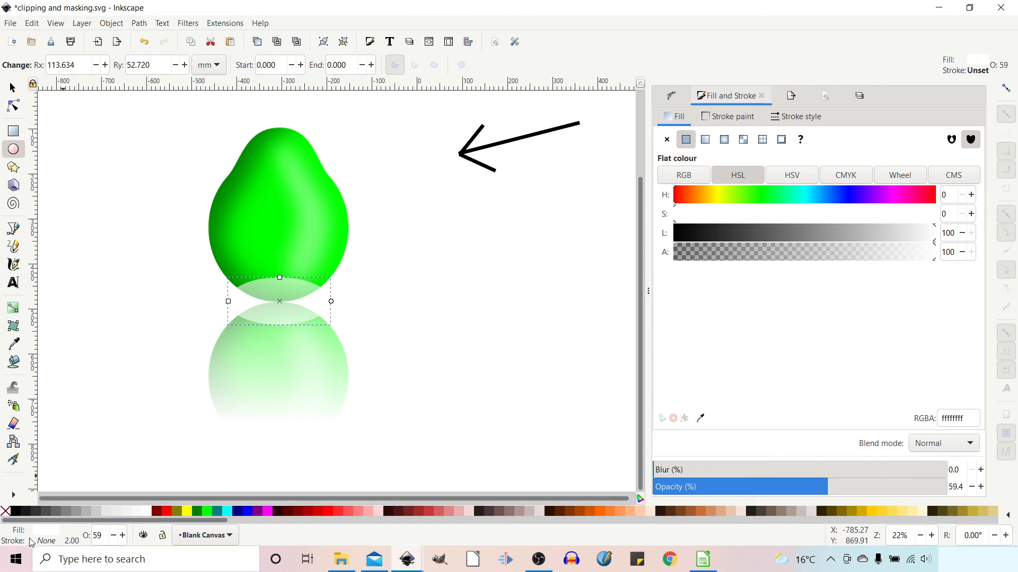
{"action": "left_click", "coordinate": [5, 512]}
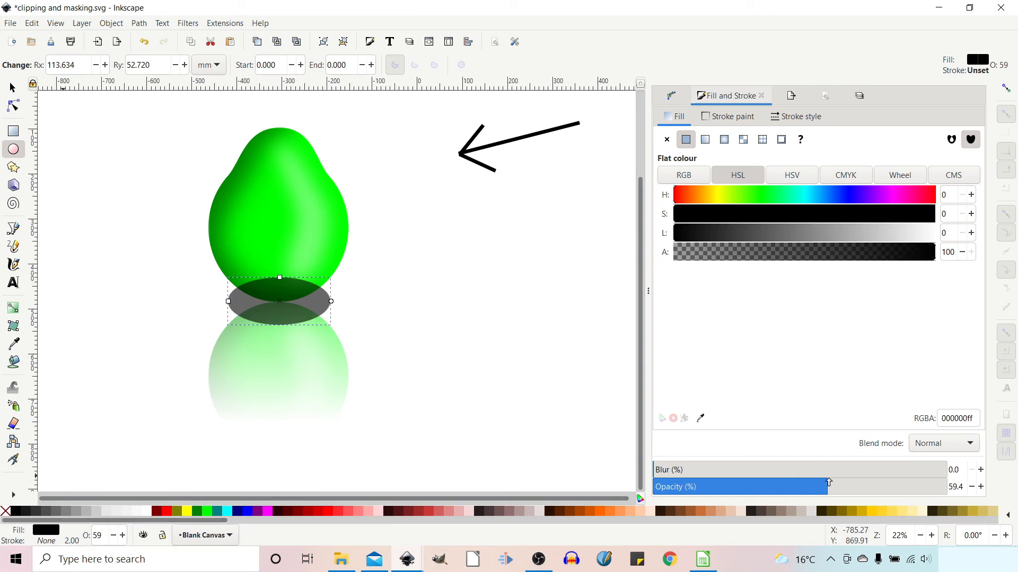
{"action": "left_click_drag", "start_coordinate": [828, 482], "coordinate": [962, 483]}
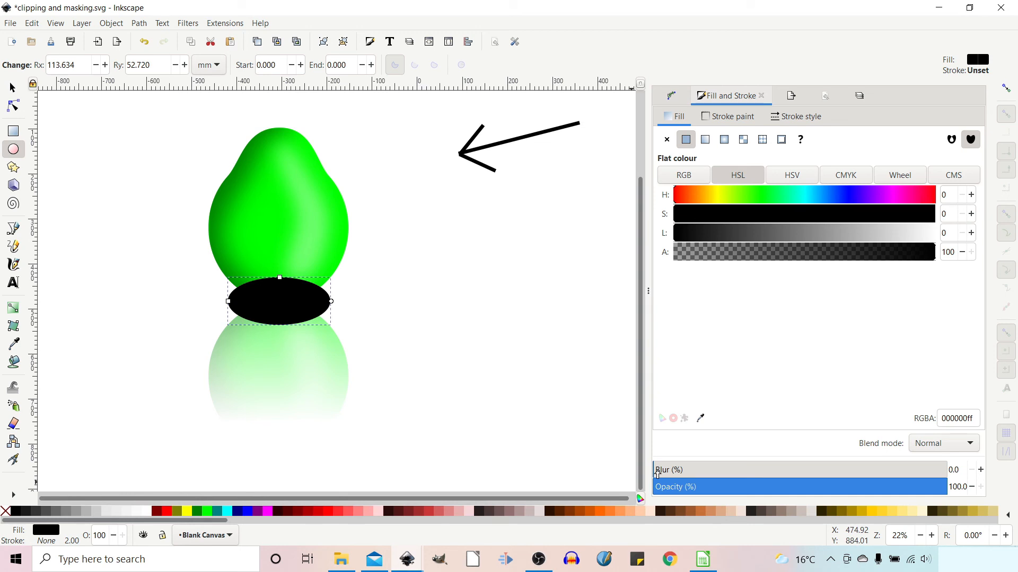
{"action": "left_click_drag", "start_coordinate": [662, 469], "coordinate": [838, 469]}
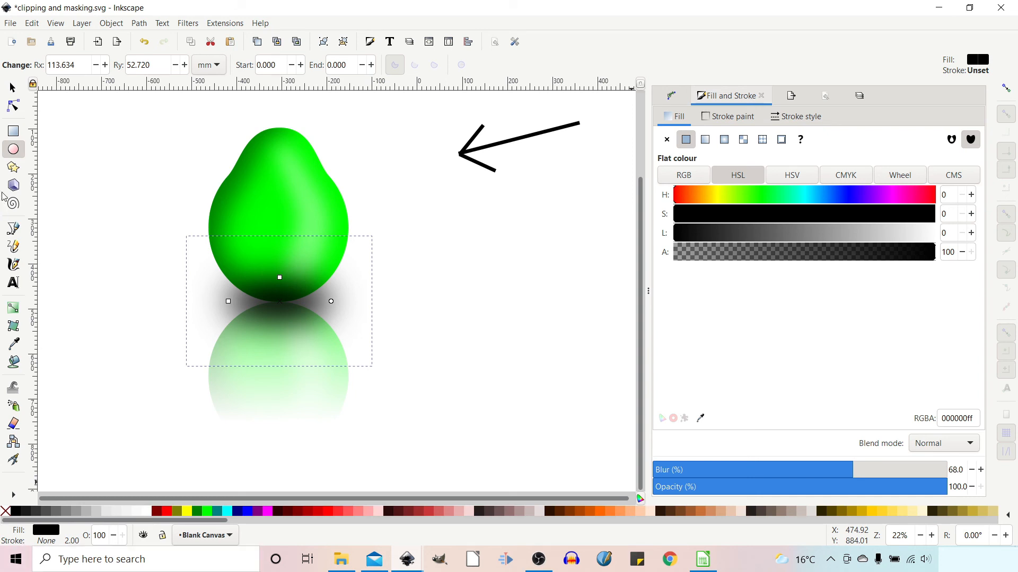
{"action": "left_click", "coordinate": [11, 86]}
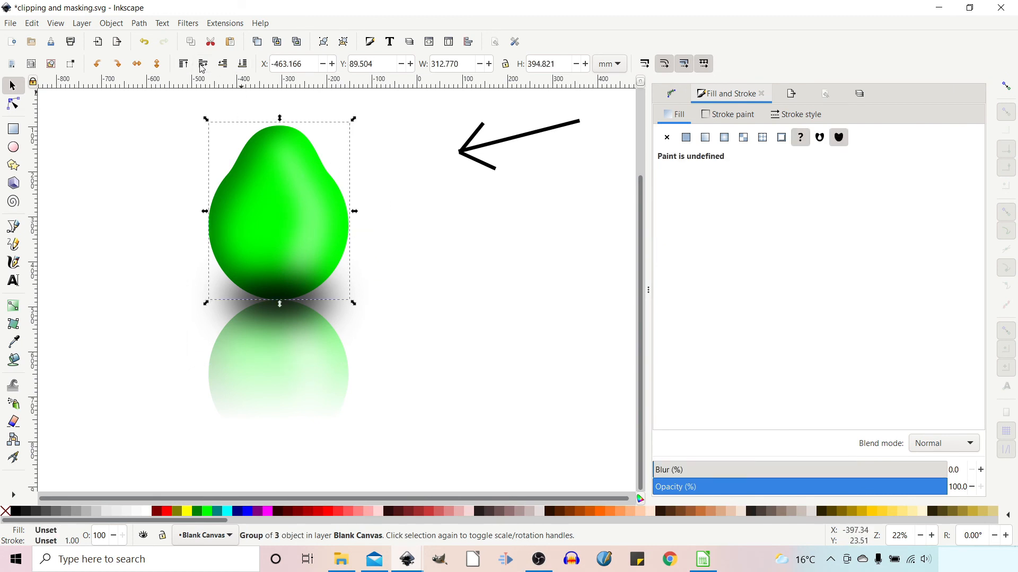
{"action": "mouse_move", "coordinate": [184, 64]}
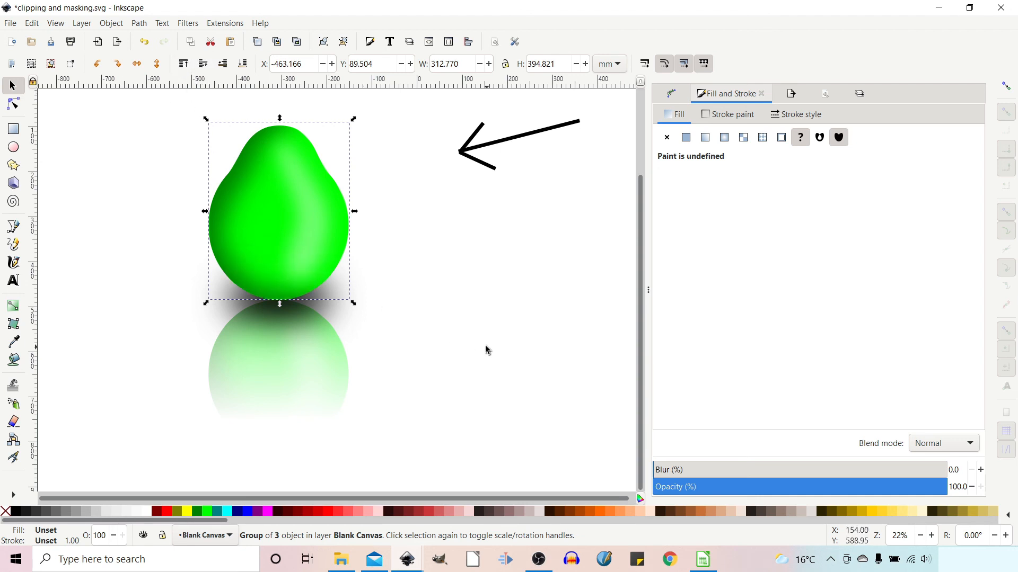
Step: Move the shrunken shadow ellipse under the pear's base and raise the pear above it
{"action": "left_click", "coordinate": [341, 425]}
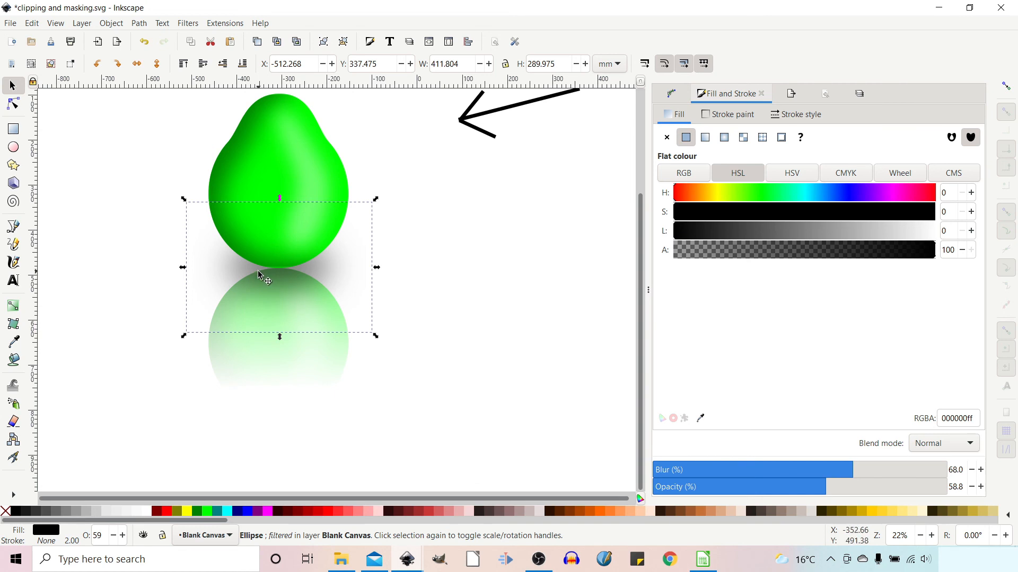
{"action": "mouse_move", "coordinate": [150, 231]}
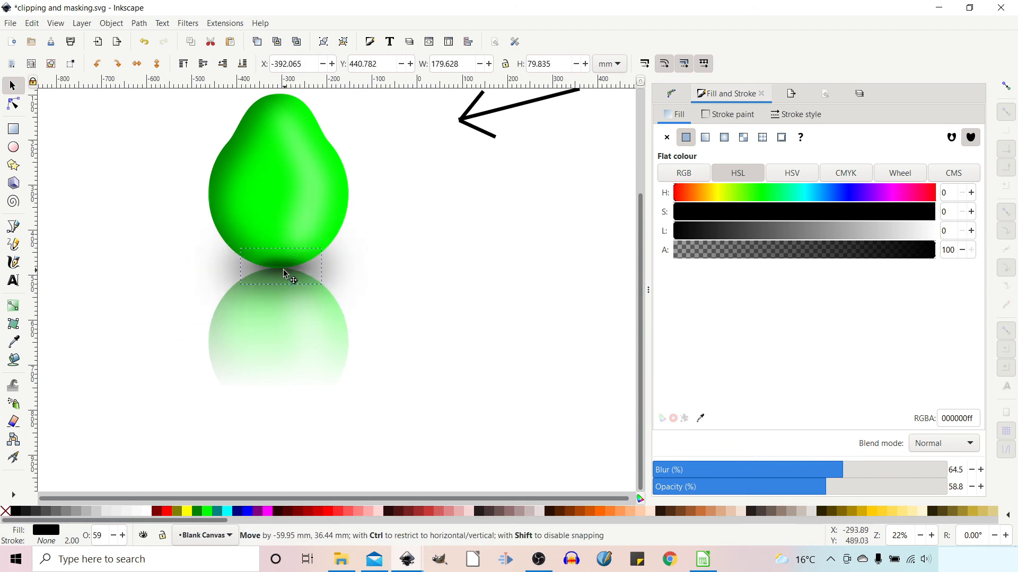
{"action": "left_click_drag", "start_coordinate": [282, 272], "coordinate": [295, 282]}
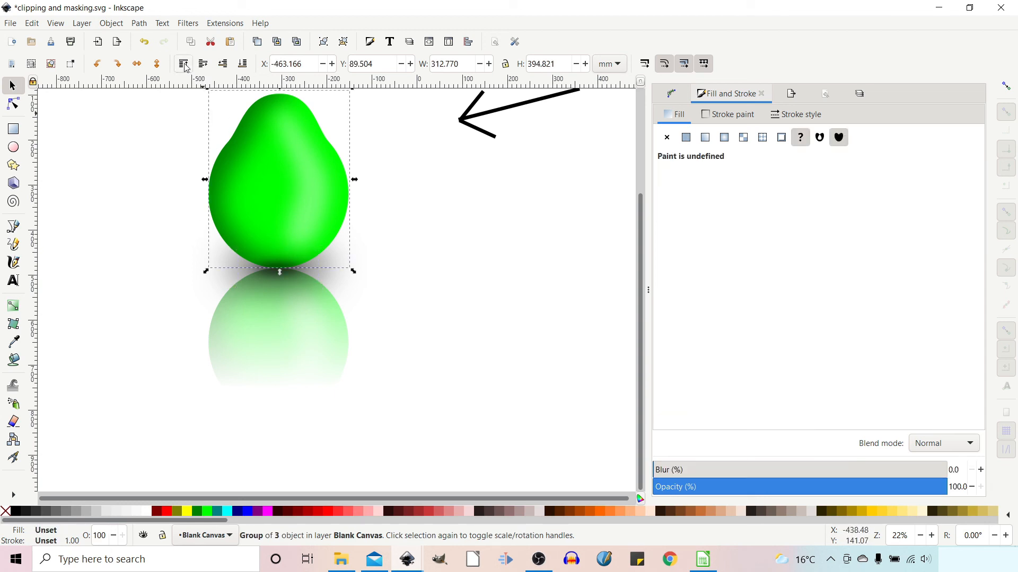
{"action": "left_click", "coordinate": [375, 335]}
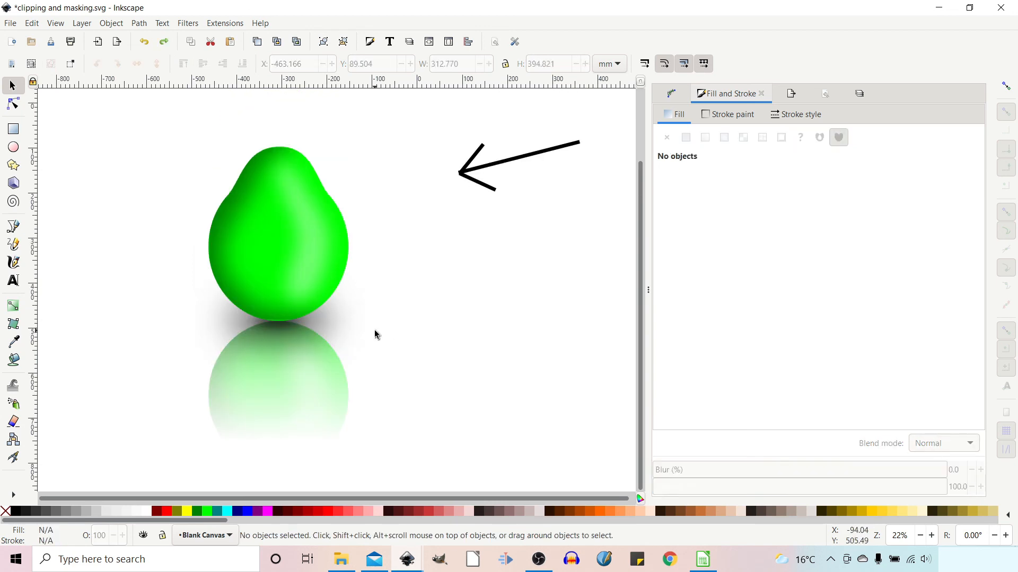
{"action": "mouse_move", "coordinate": [374, 330]}
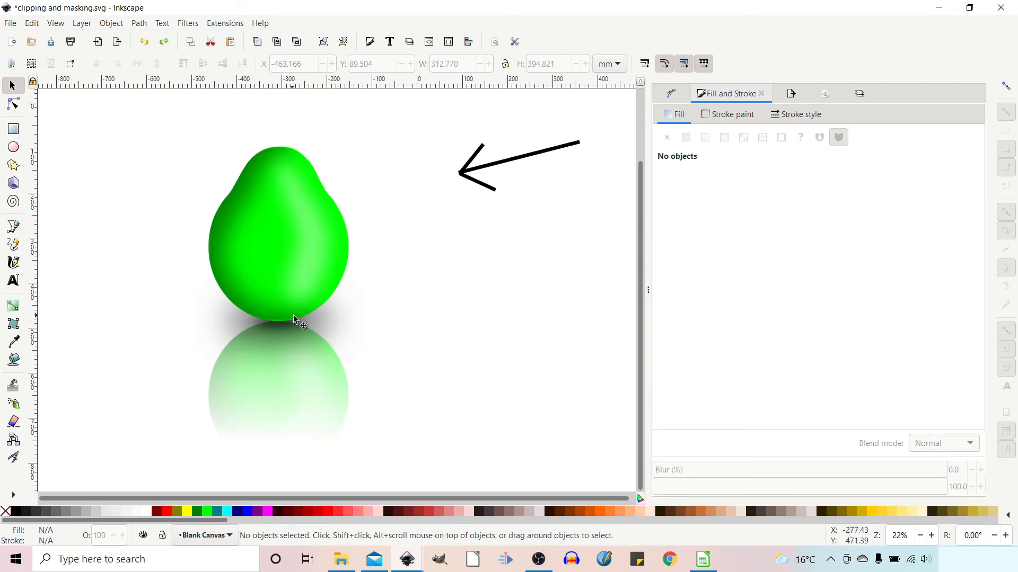
{"action": "mouse_move", "coordinate": [353, 298]}
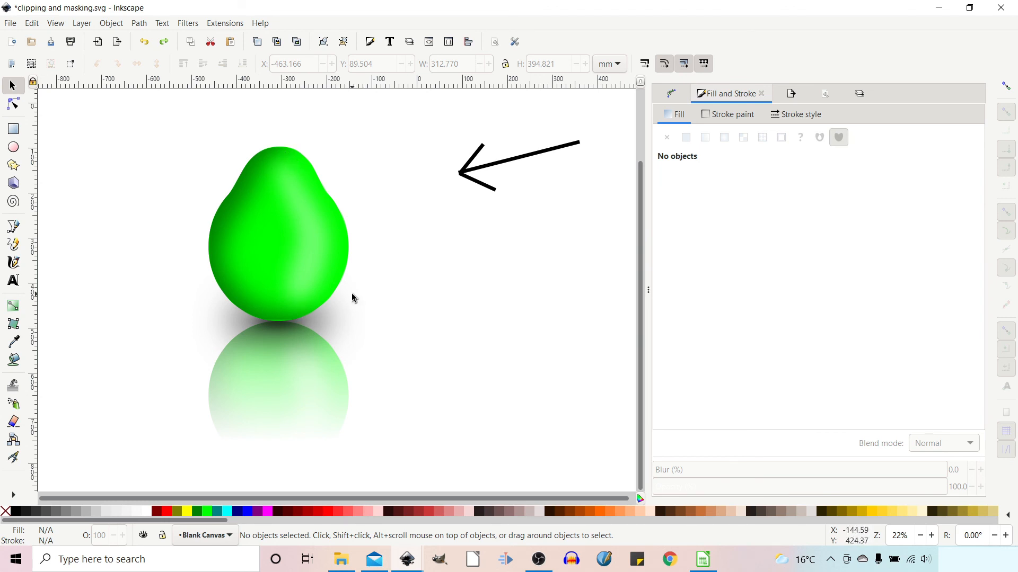
{"action": "mouse_move", "coordinate": [292, 329]}
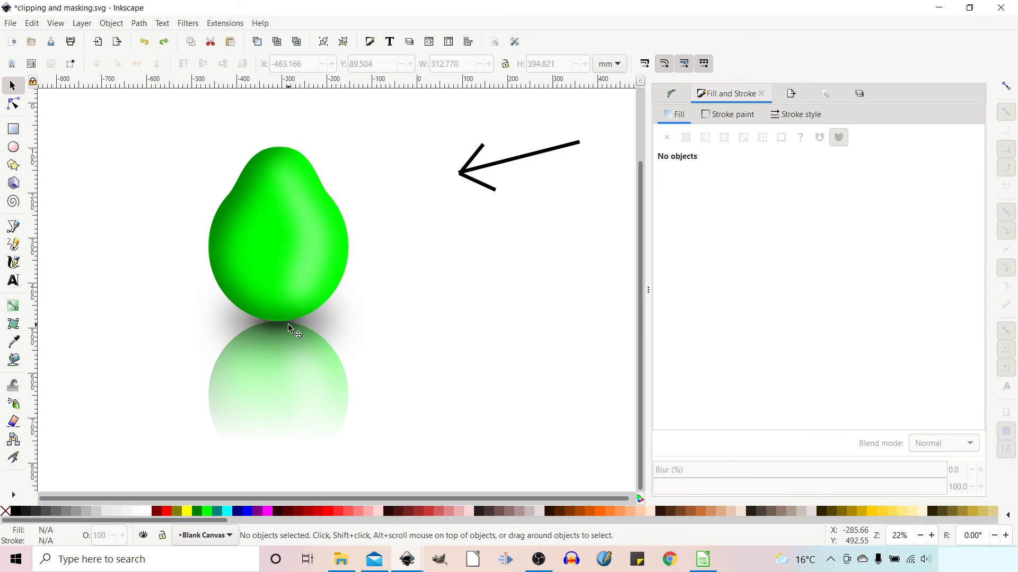
{"action": "mouse_move", "coordinate": [277, 324]}
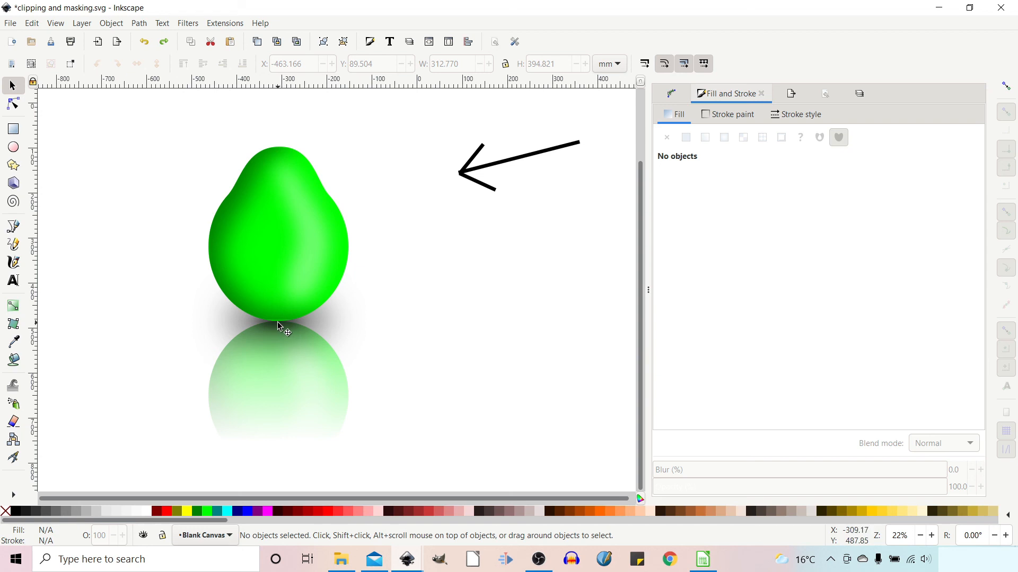
{"action": "mouse_move", "coordinate": [335, 316]}
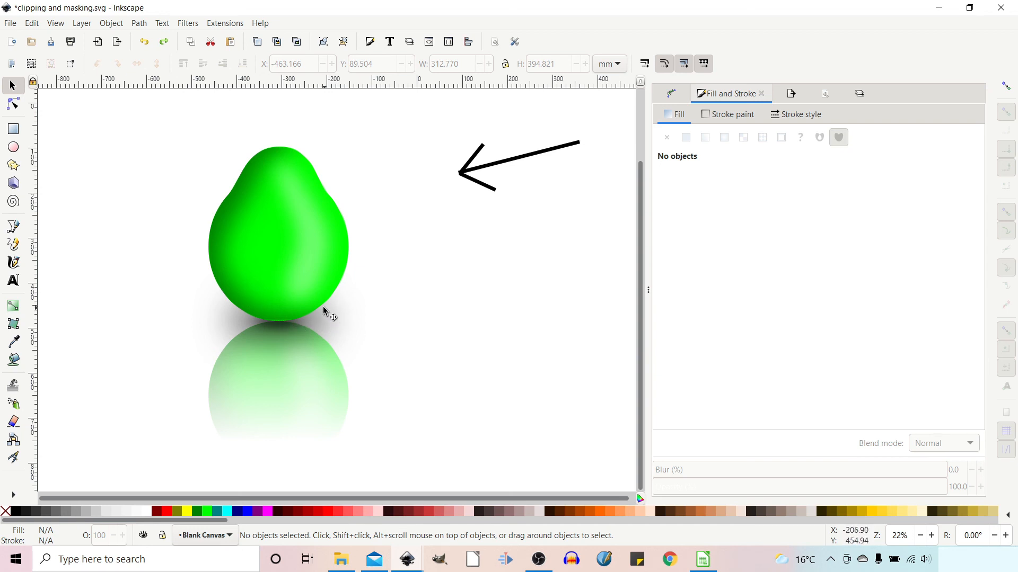
{"action": "mouse_move", "coordinate": [345, 279]}
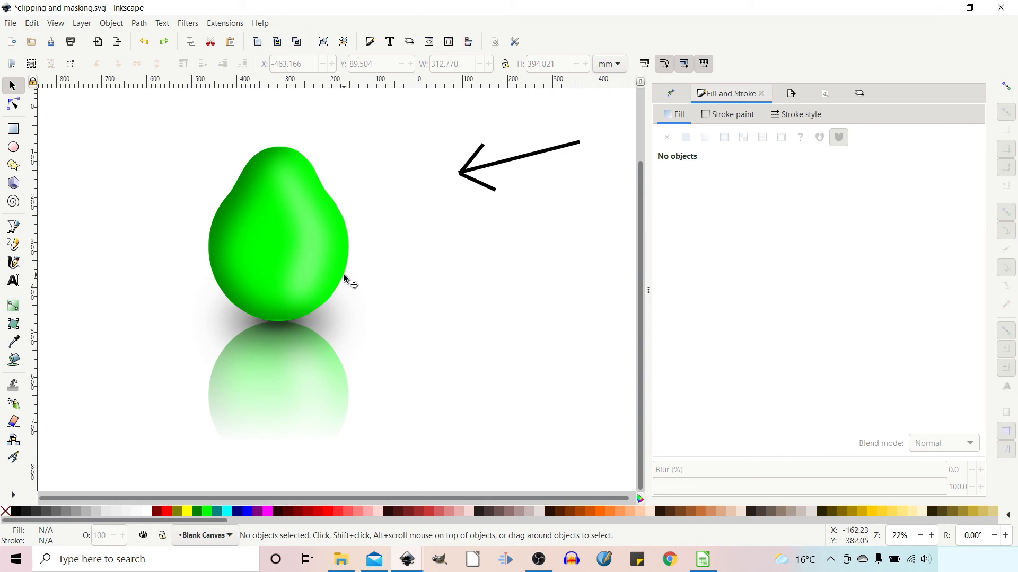
{"action": "mouse_move", "coordinate": [292, 376]}
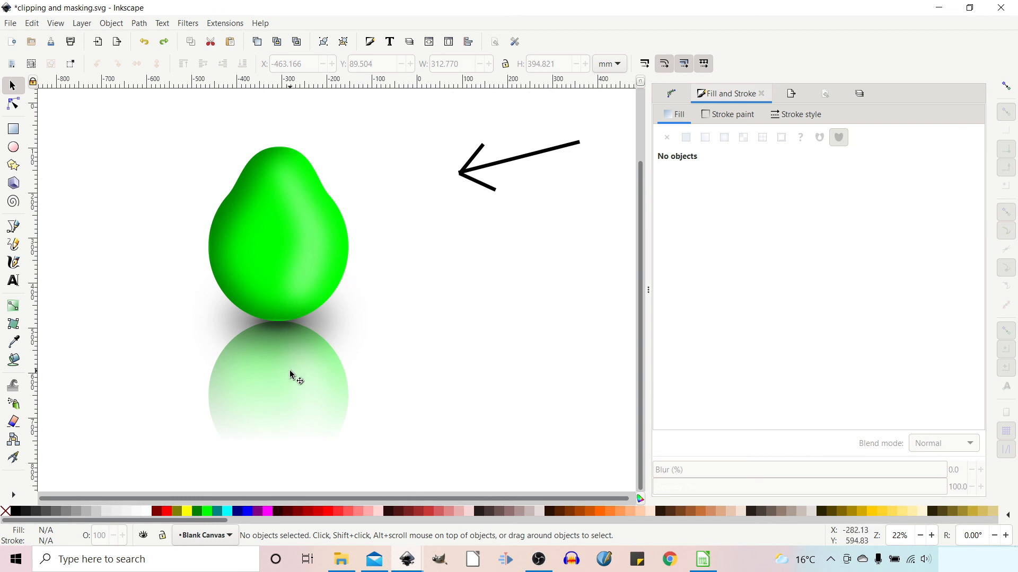
Step: Release the mask from the selection via the Object menu
{"action": "left_click", "coordinate": [110, 22]}
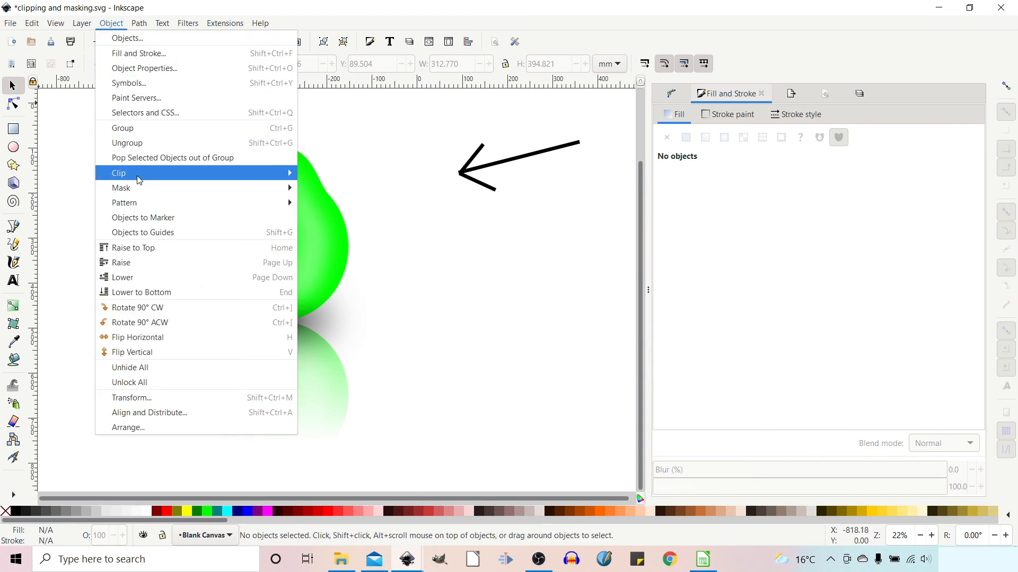
{"action": "mouse_move", "coordinate": [120, 188]}
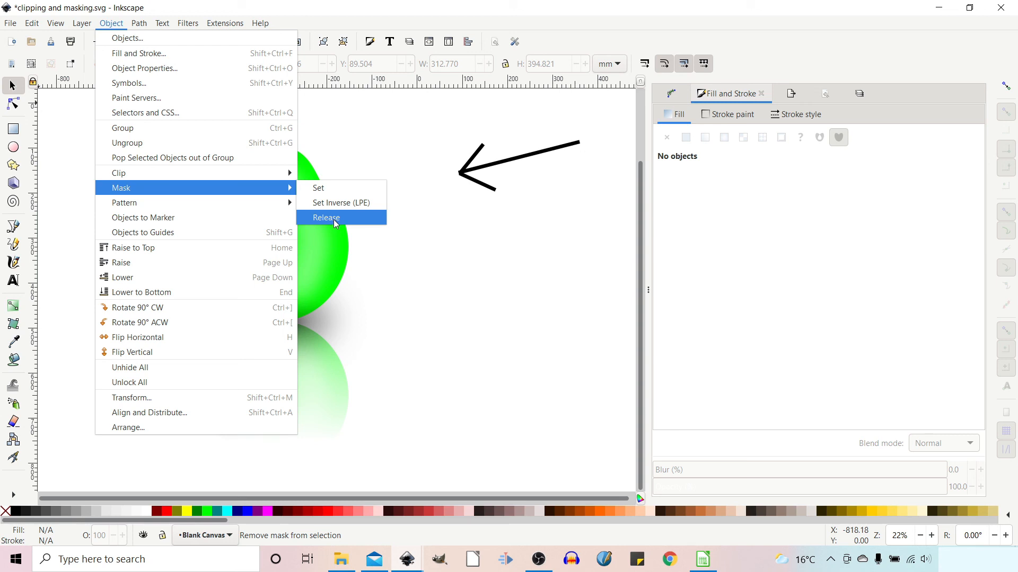
{"action": "left_click", "coordinate": [326, 217]}
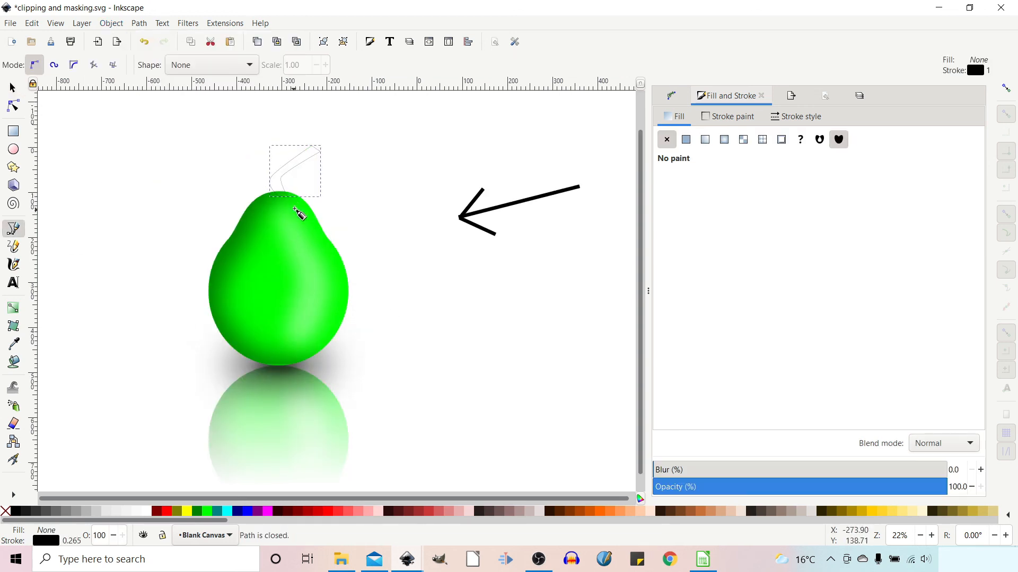